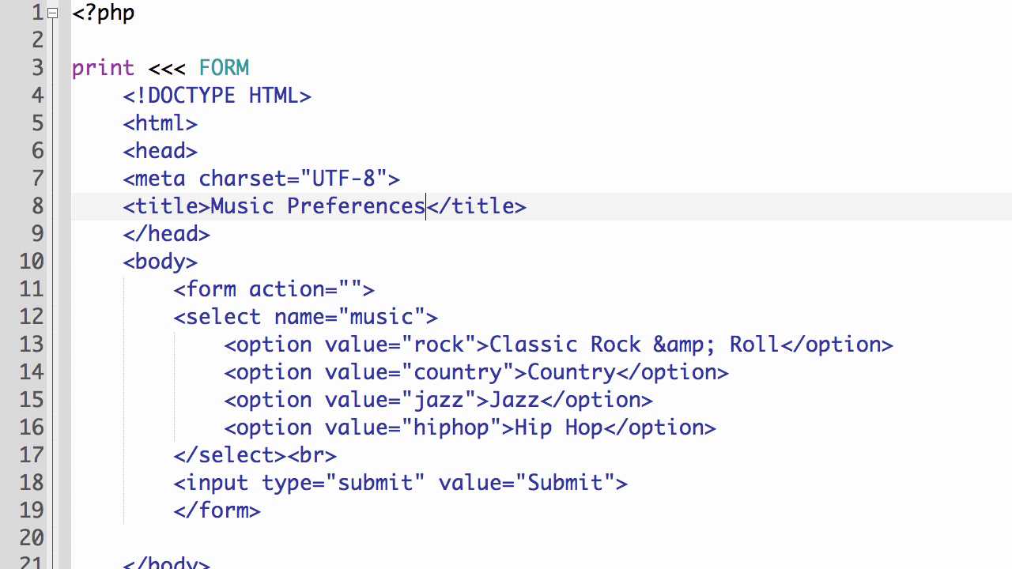
{"action": "mouse_move", "coordinate": [781, 238]}
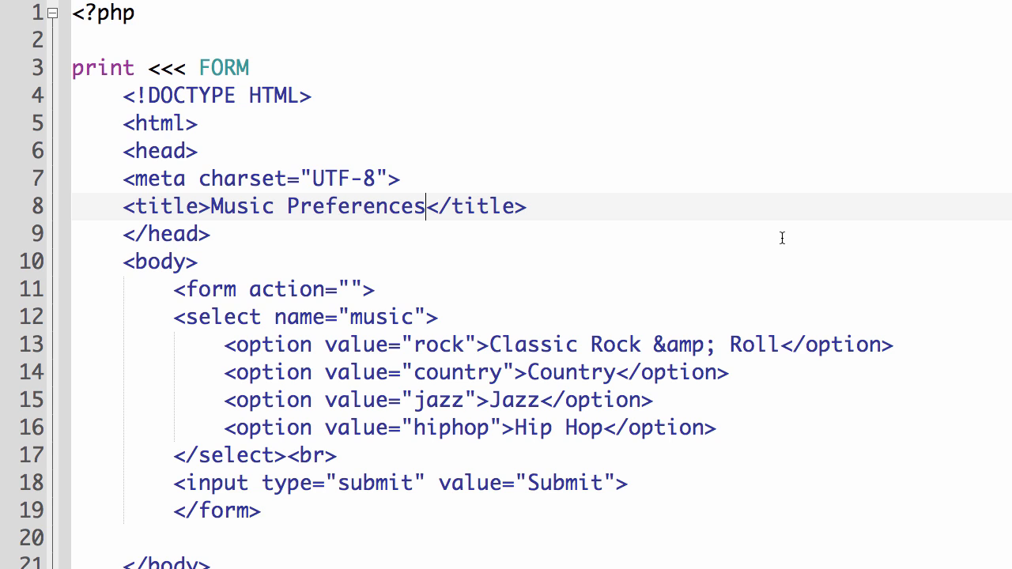
{"action": "mouse_move", "coordinate": [103, 35]}
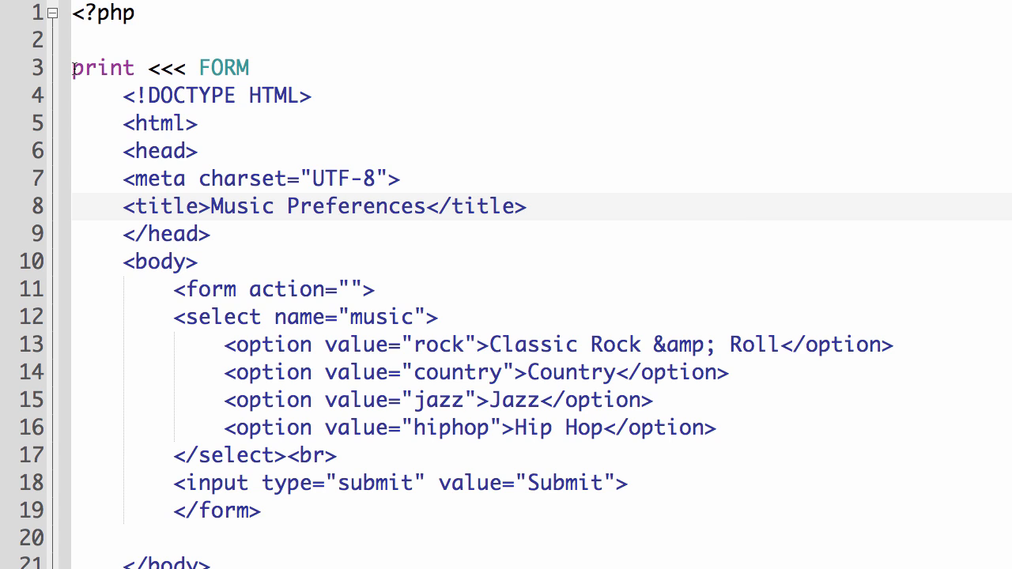
Review the heredoc FORM block, highlighting its whole HTML markup through </html>
{"action": "left_click", "coordinate": [102, 68]}
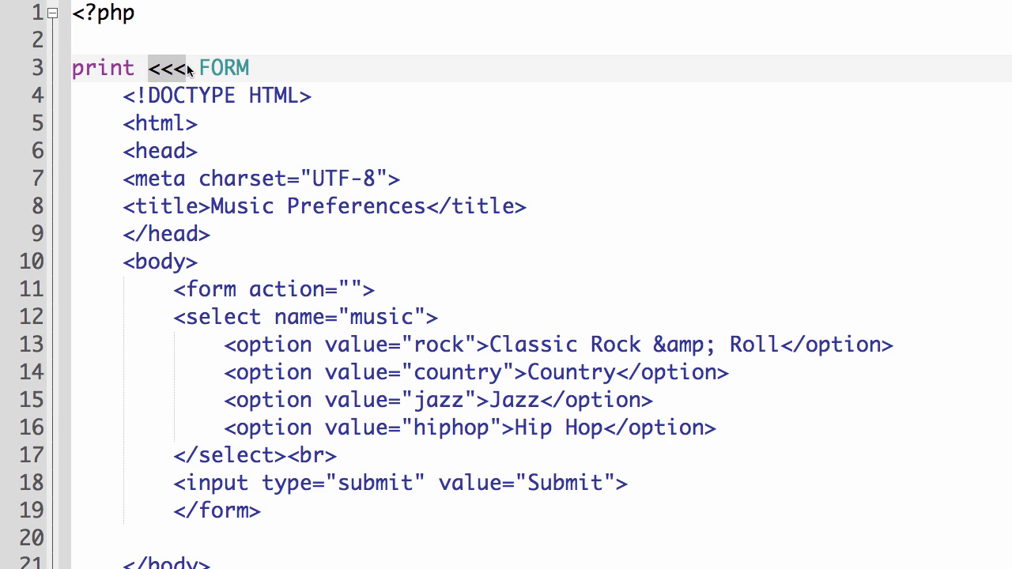
{"action": "double_click", "coordinate": [224, 67]}
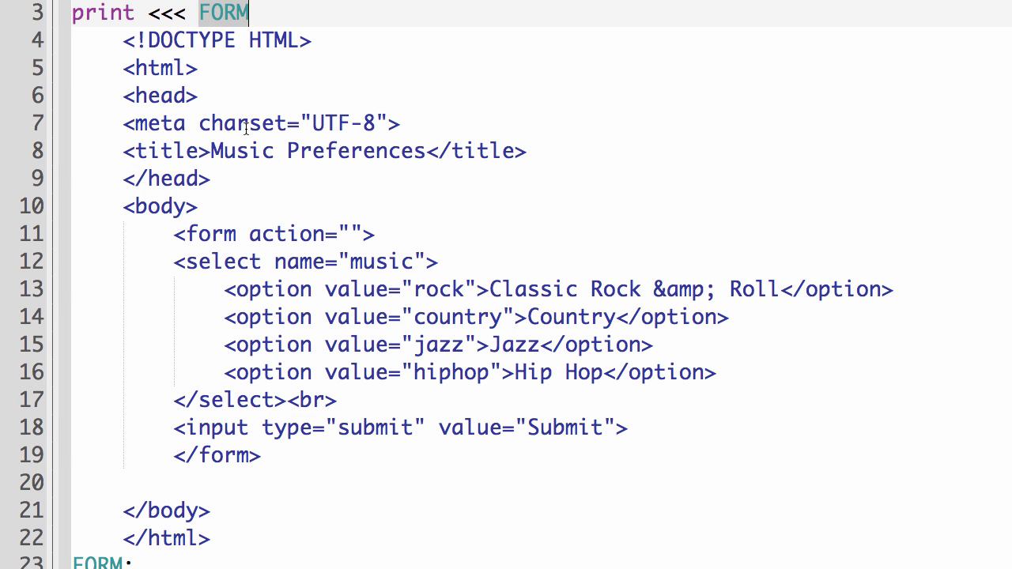
{"action": "scroll", "scroll_direction": "down", "scroll_amount": 3}
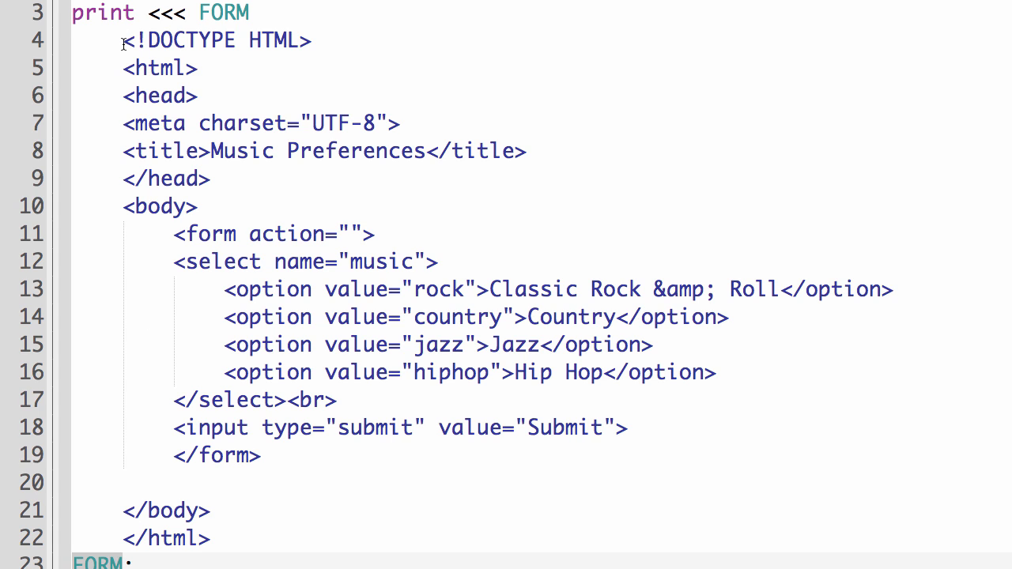
{"action": "left_click_drag", "start_coordinate": [123, 39], "coordinate": [261, 263]}
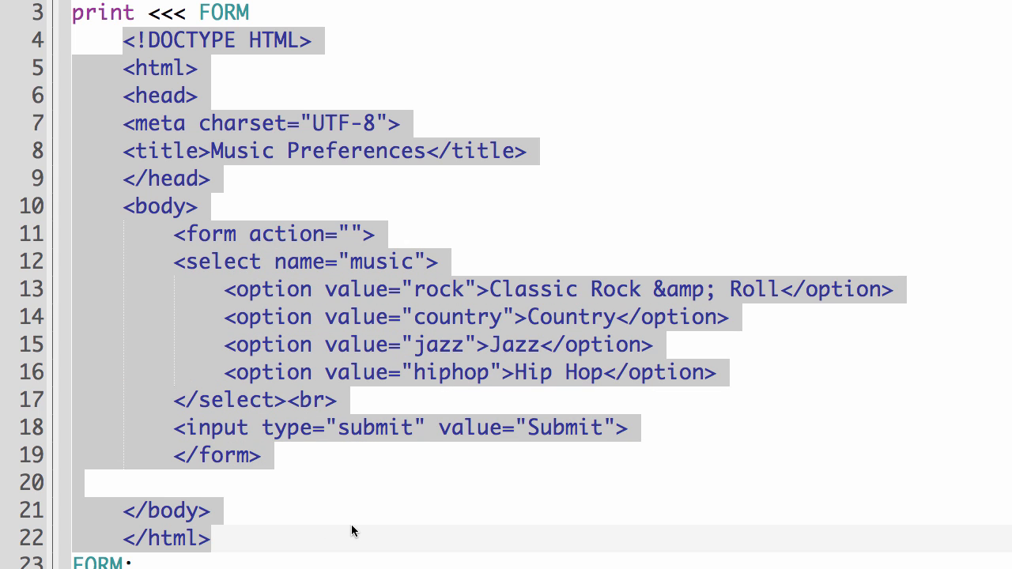
{"action": "left_click", "coordinate": [378, 234]}
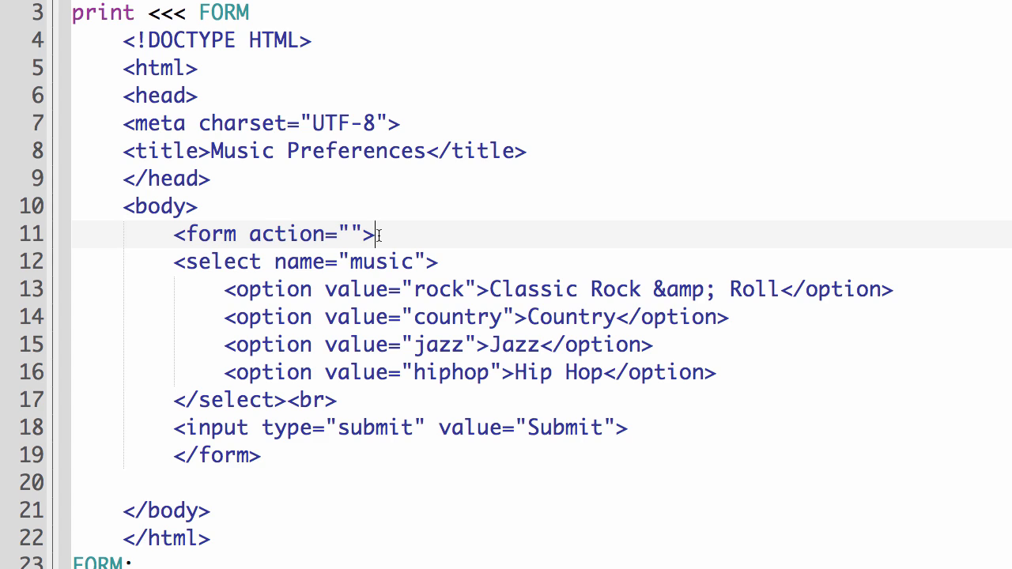
{"action": "mouse_move", "coordinate": [145, 34]}
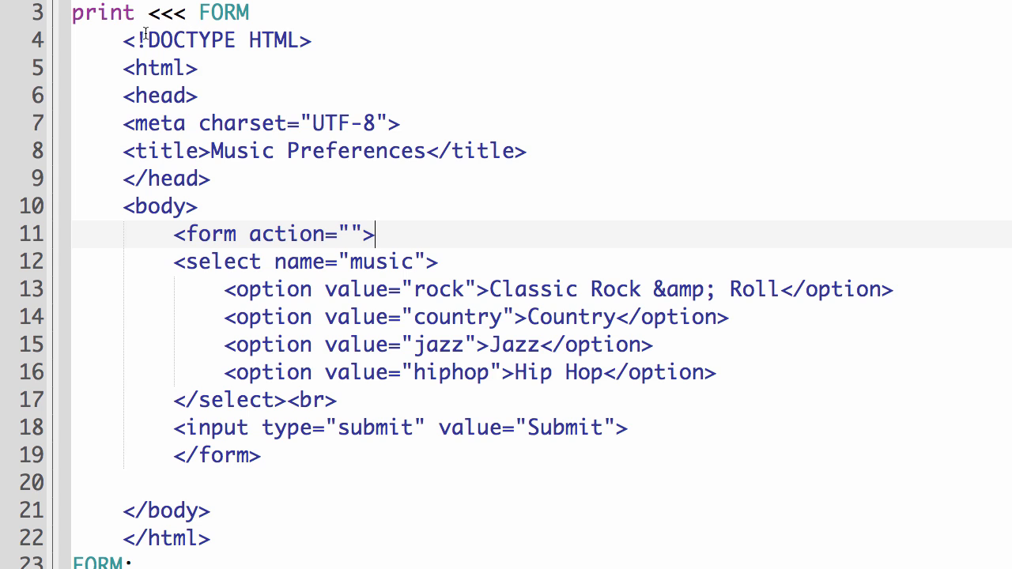
{"action": "left_click_drag", "start_coordinate": [123, 41], "coordinate": [158, 123]}
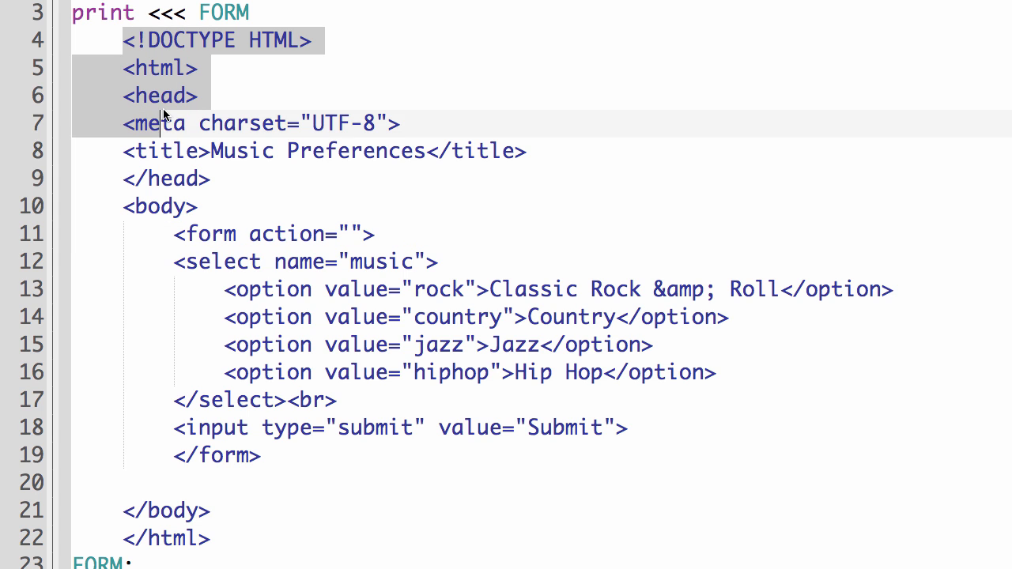
{"action": "left_click_drag", "start_coordinate": [161, 114], "coordinate": [255, 535]}
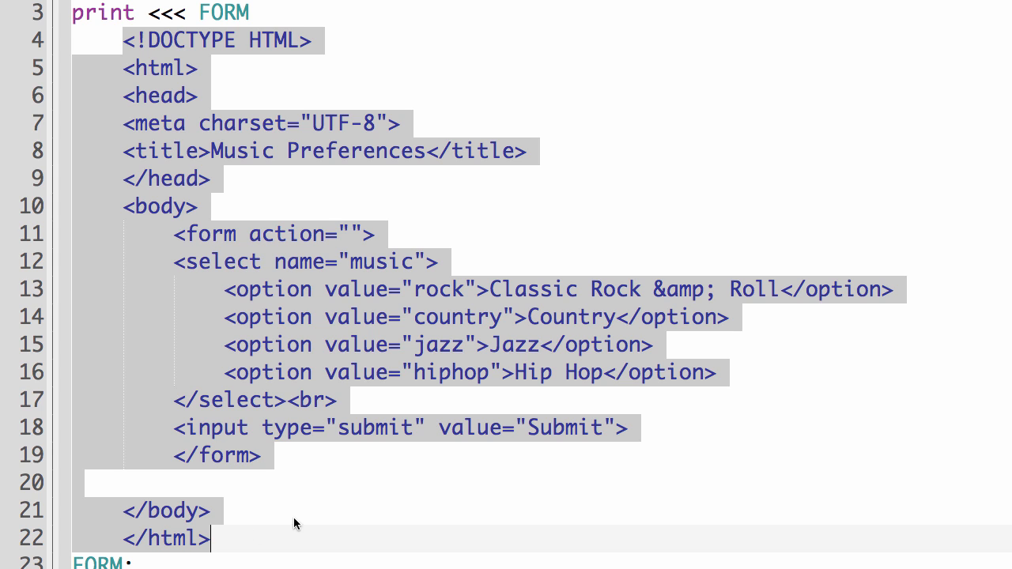
{"action": "left_click", "coordinate": [265, 316]}
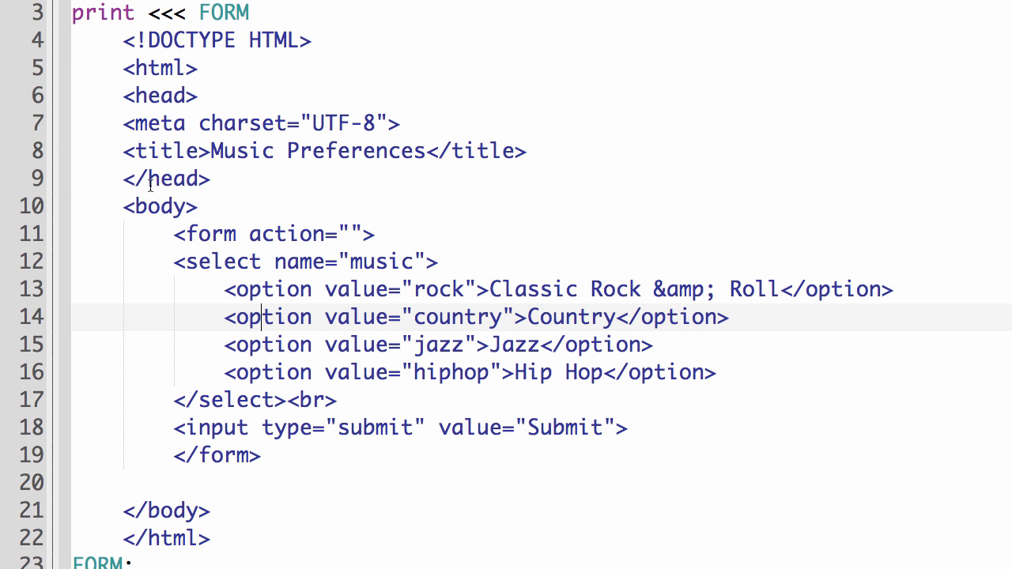
{"action": "mouse_move", "coordinate": [202, 257]}
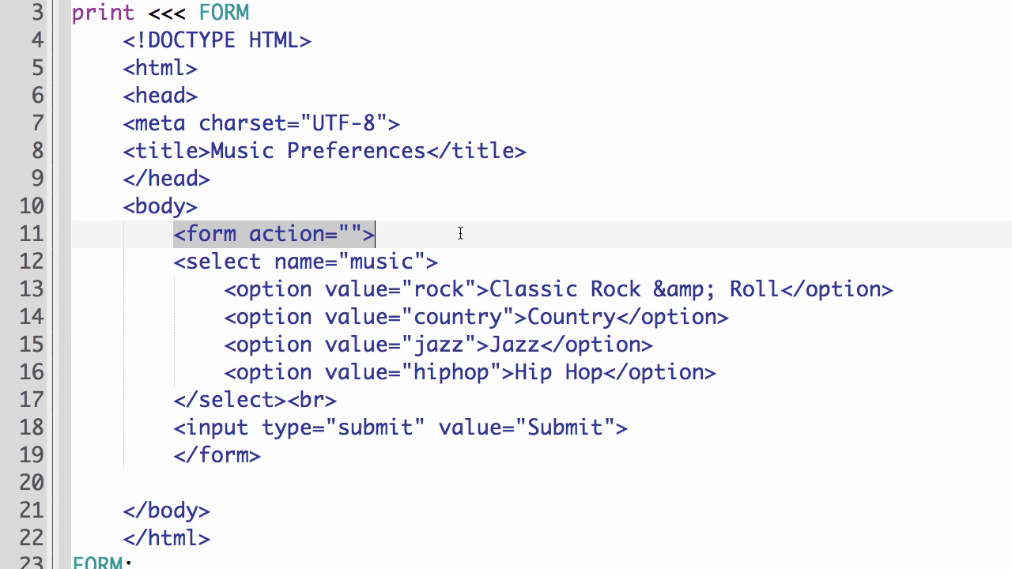
{"action": "mouse_move", "coordinate": [351, 245]}
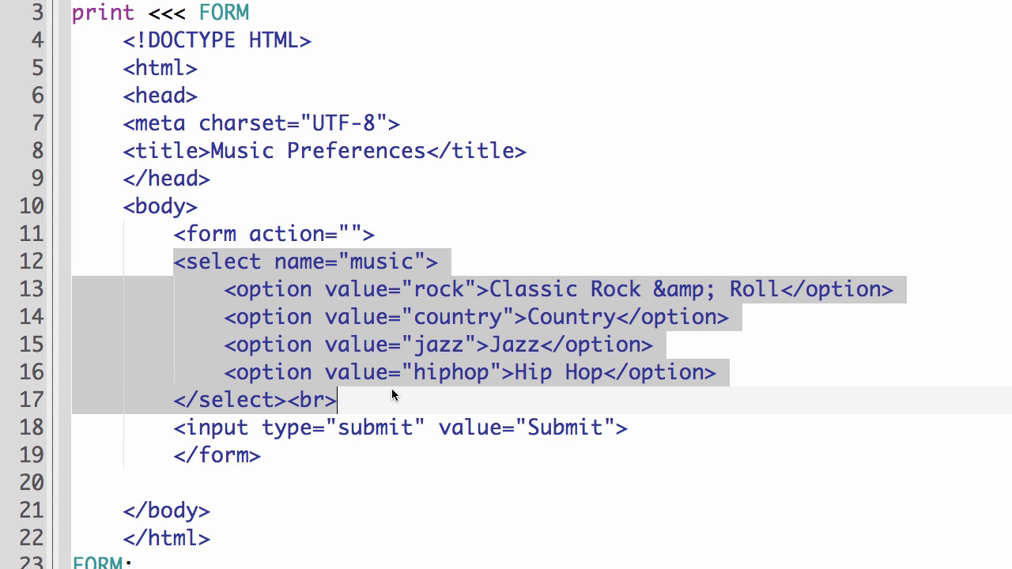
{"action": "mouse_move", "coordinate": [420, 373]}
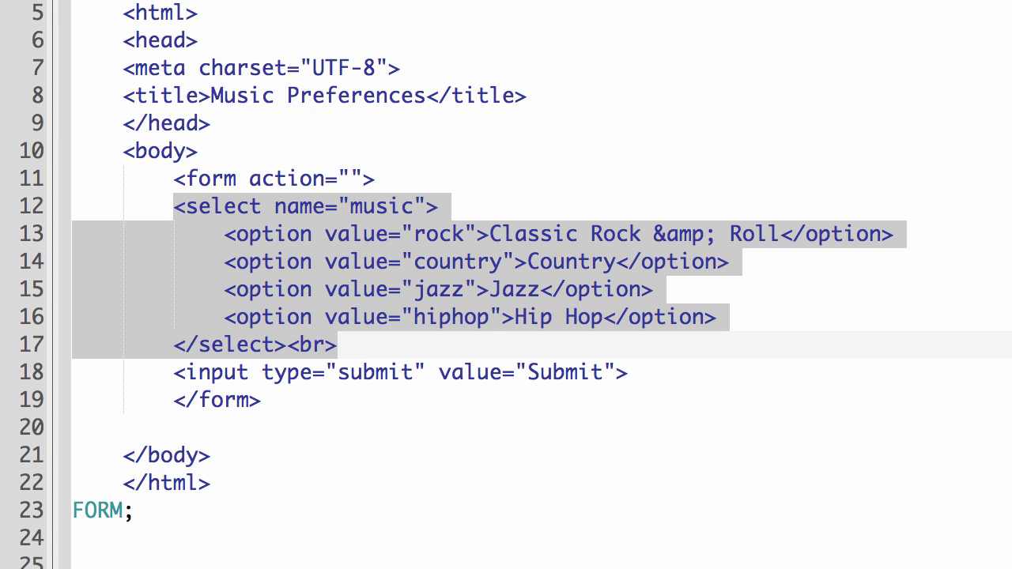
{"action": "scroll", "scroll_direction": "down", "scroll_amount": 3}
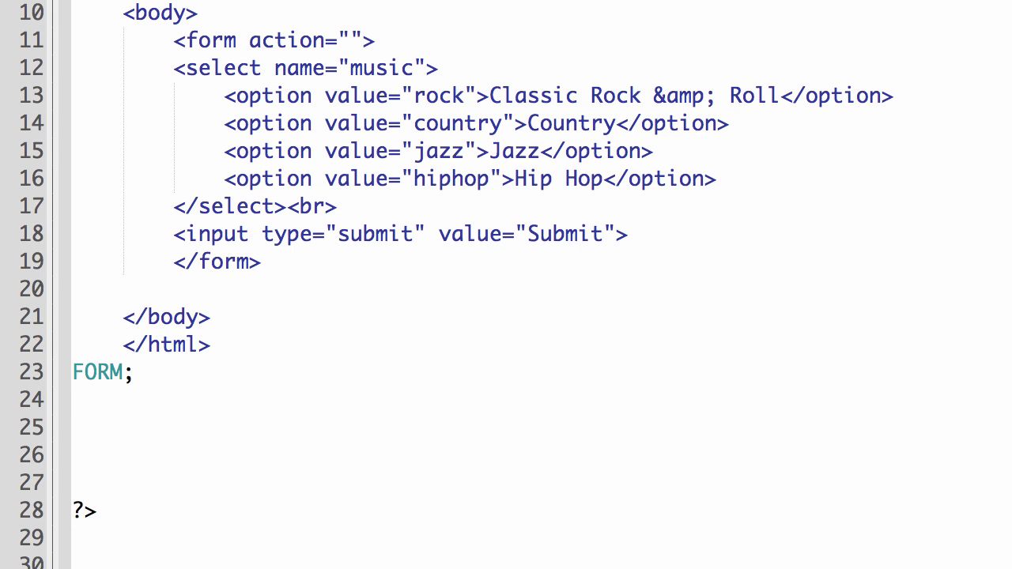
{"action": "scroll", "scroll_direction": "up", "scroll_amount": 3}
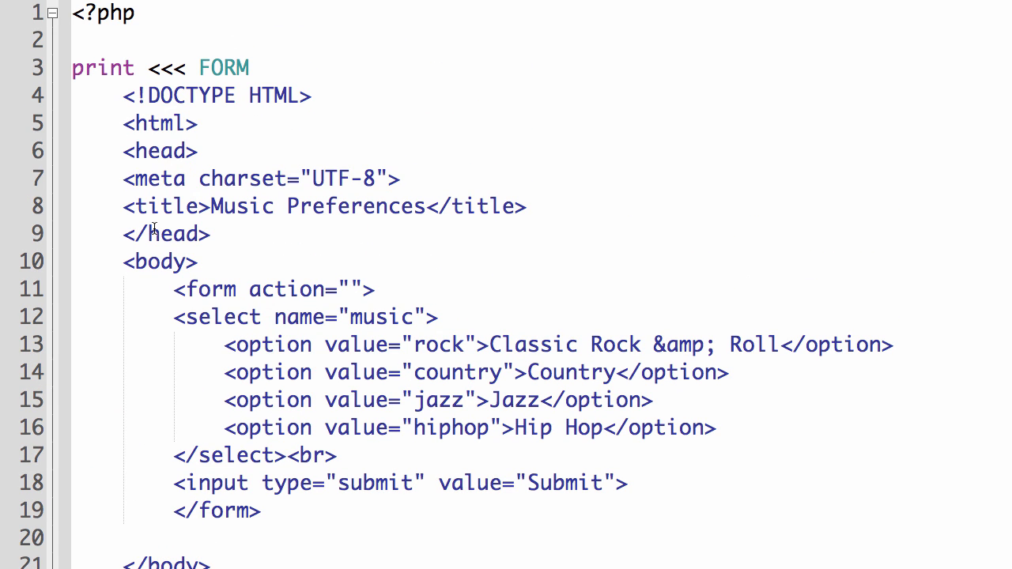
{"action": "mouse_move", "coordinate": [152, 139]}
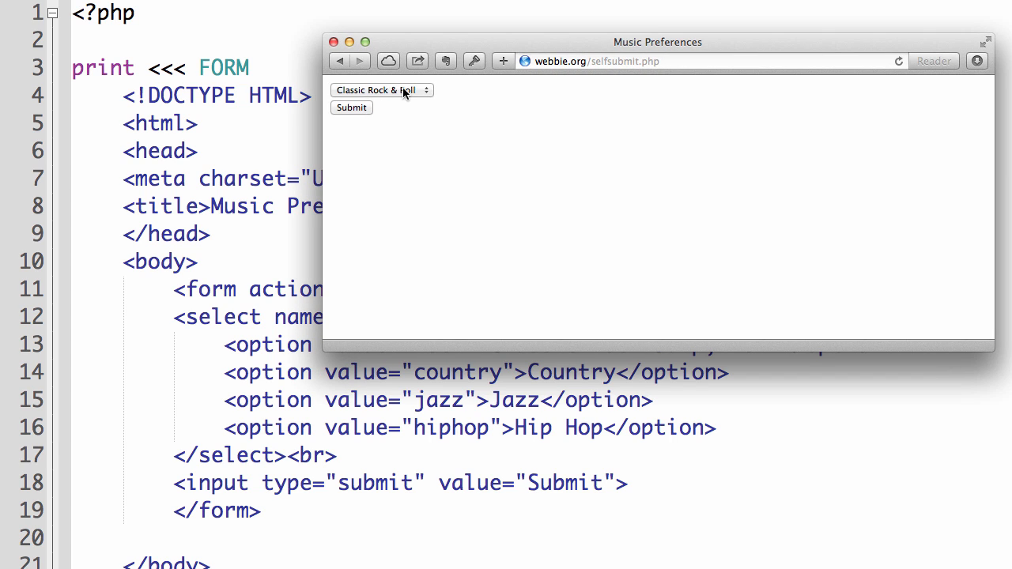
Choose Jazz from the genre dropdown and submit, reloading the page with music=jazz
{"action": "left_click", "coordinate": [383, 89]}
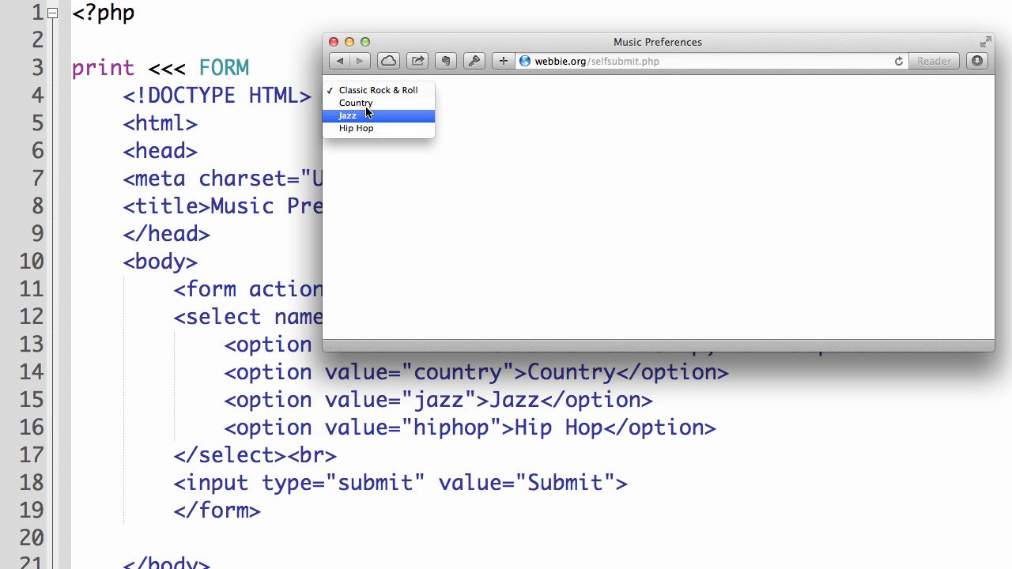
{"action": "left_click", "coordinate": [378, 89]}
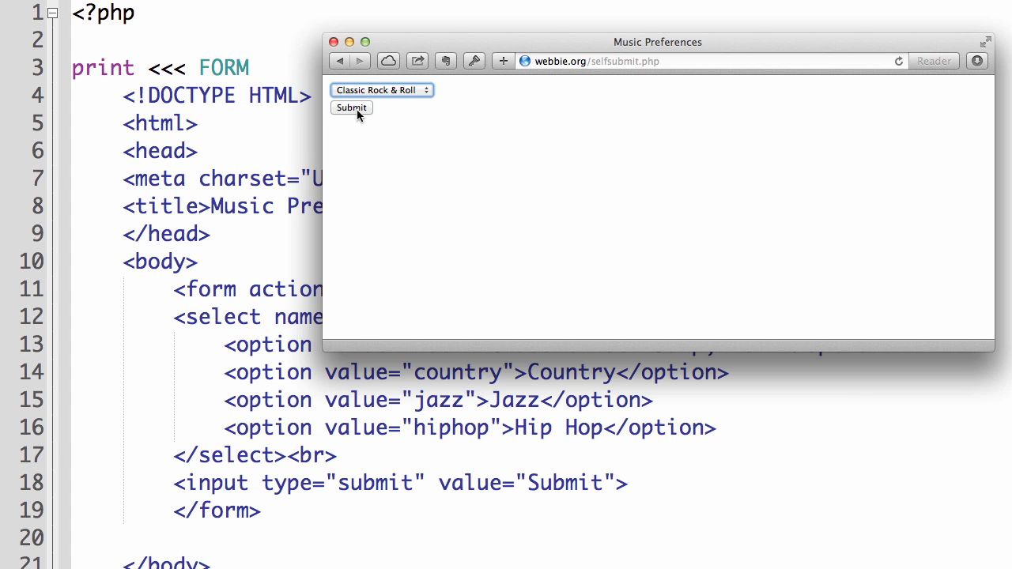
{"action": "mouse_move", "coordinate": [392, 75]}
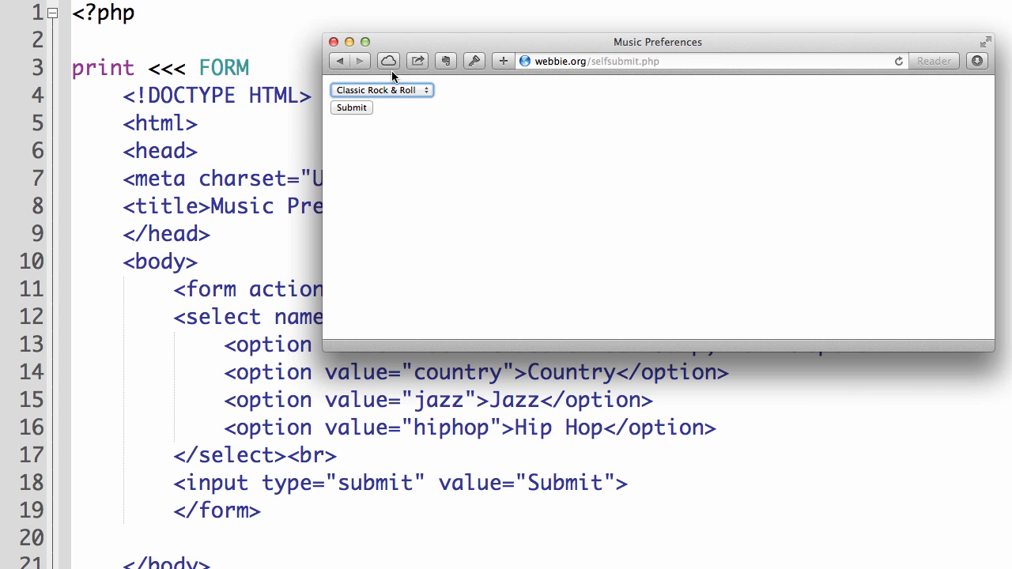
{"action": "left_click", "coordinate": [382, 88]}
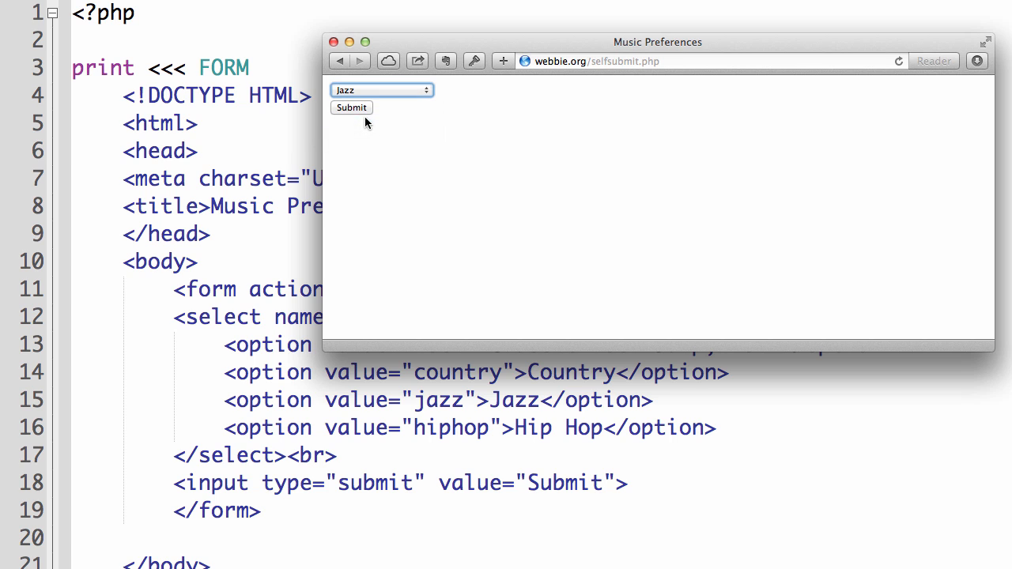
{"action": "left_click", "coordinate": [351, 107]}
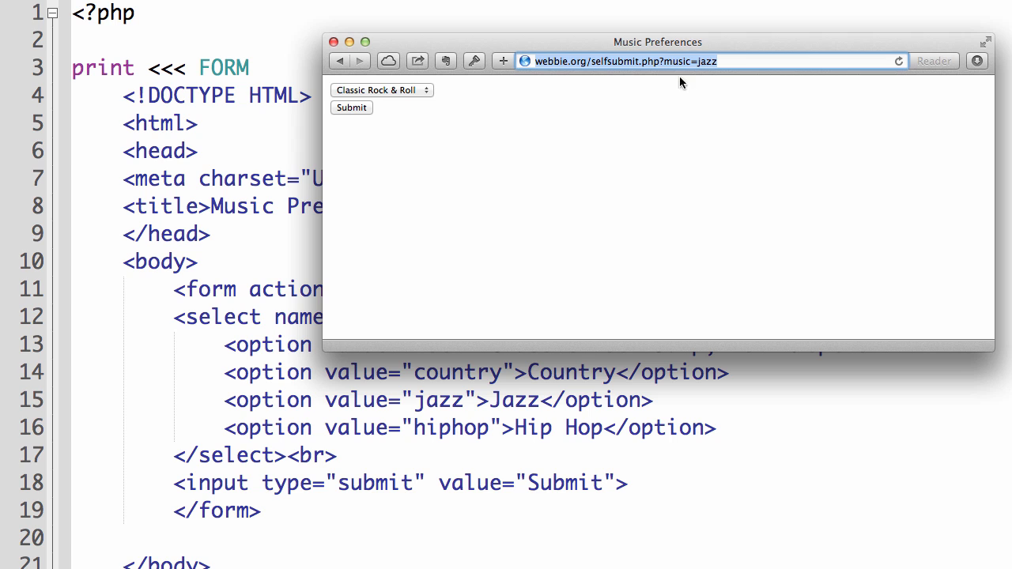
{"action": "mouse_move", "coordinate": [656, 60]}
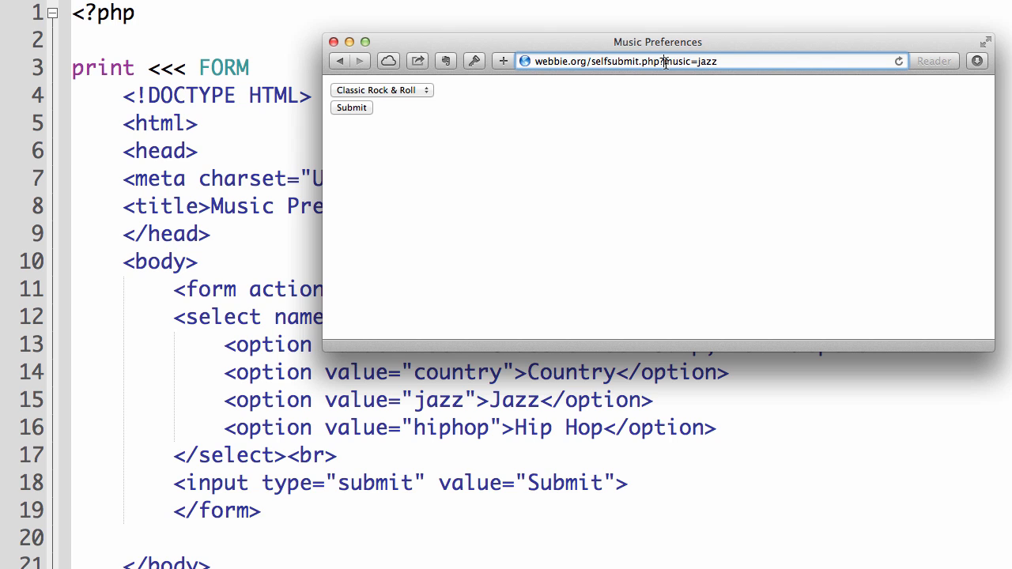
{"action": "mouse_move", "coordinate": [708, 60]}
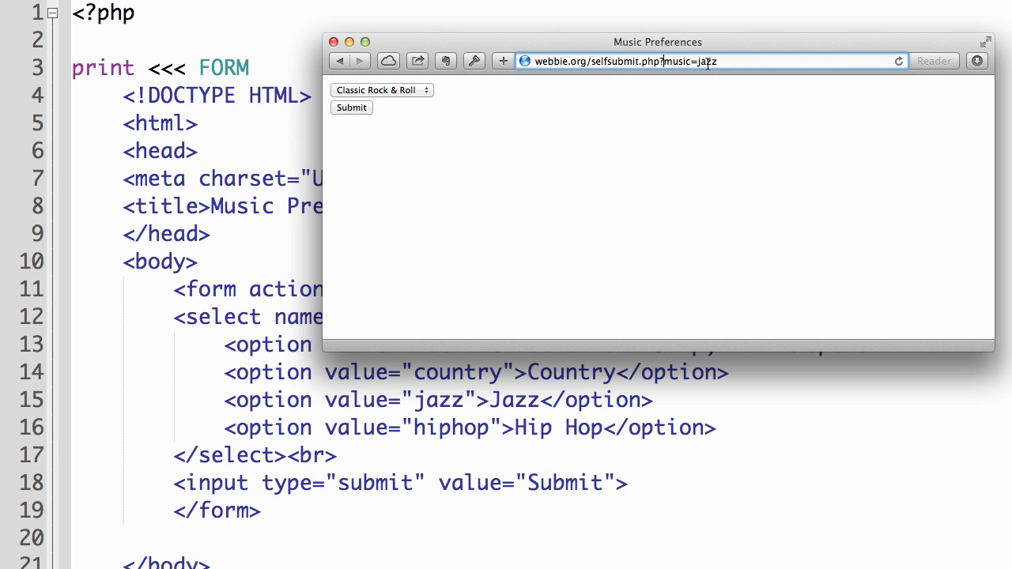
{"action": "mouse_move", "coordinate": [642, 41]}
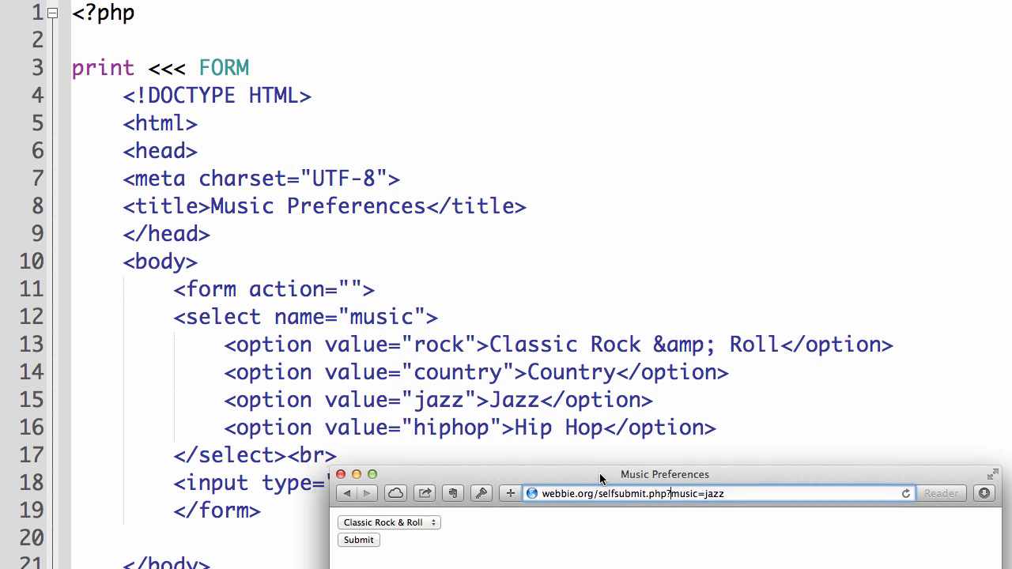
{"action": "mouse_move", "coordinate": [340, 326]}
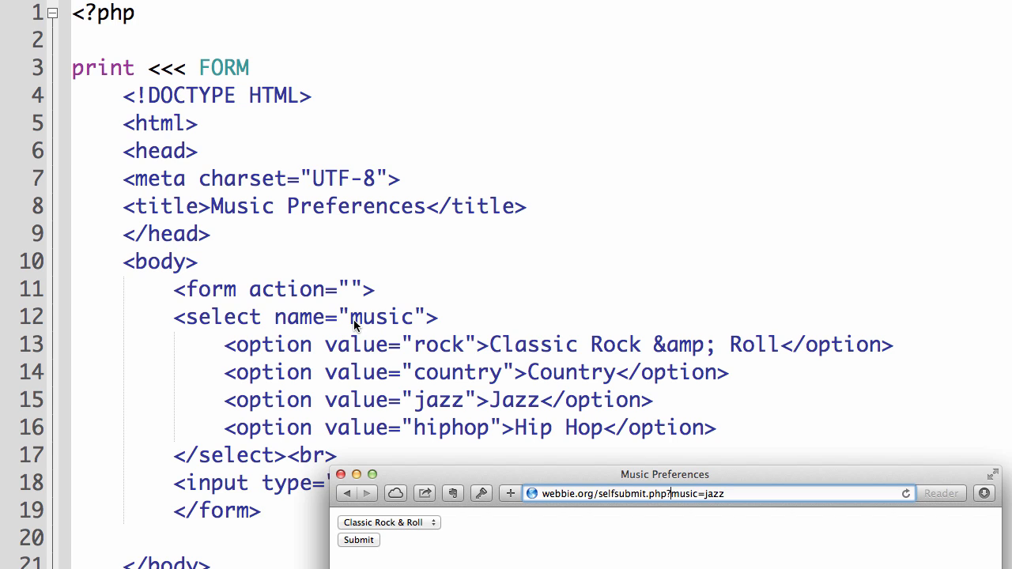
{"action": "mouse_move", "coordinate": [350, 338]}
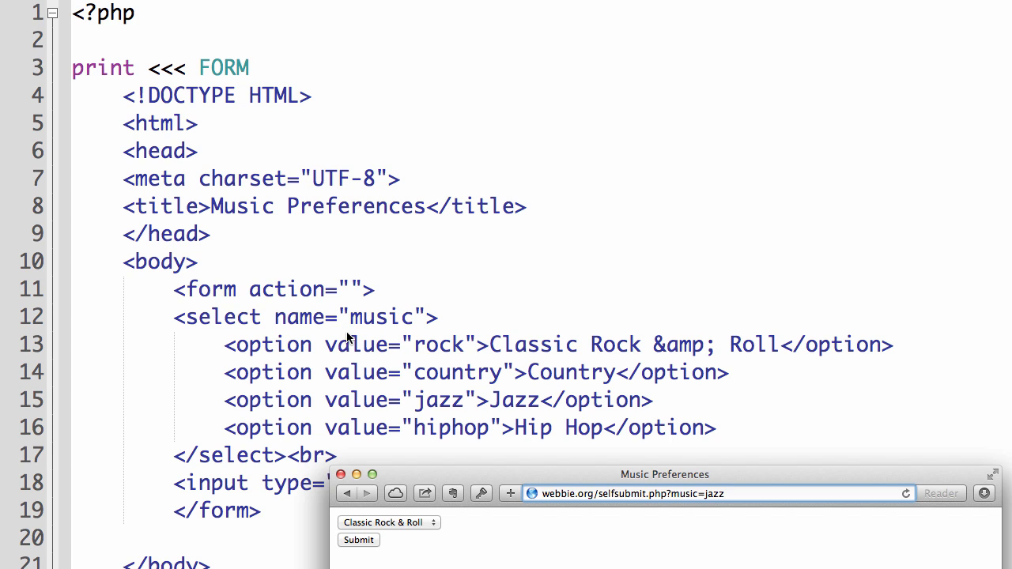
{"action": "mouse_move", "coordinate": [411, 326]}
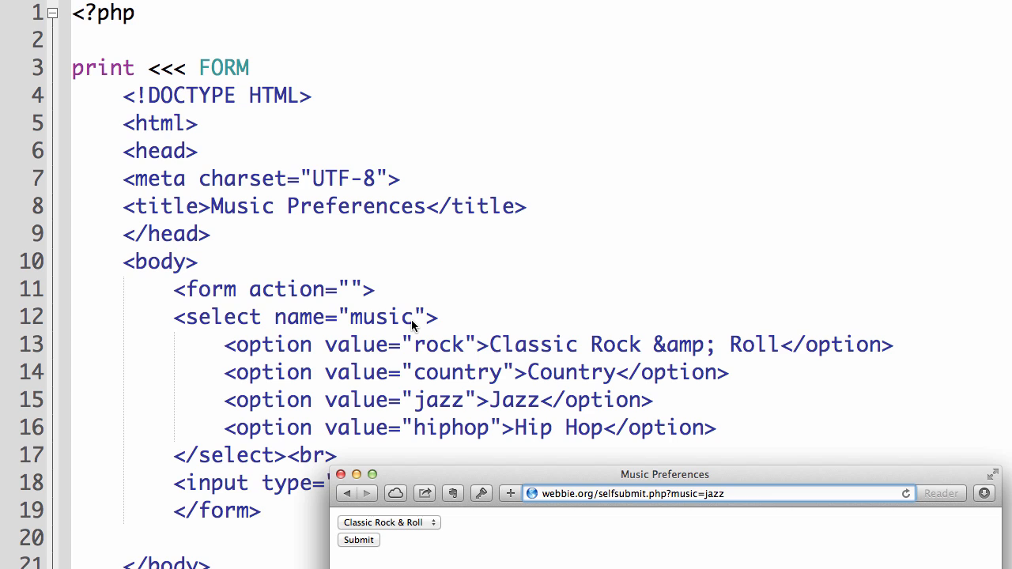
{"action": "mouse_move", "coordinate": [439, 371]}
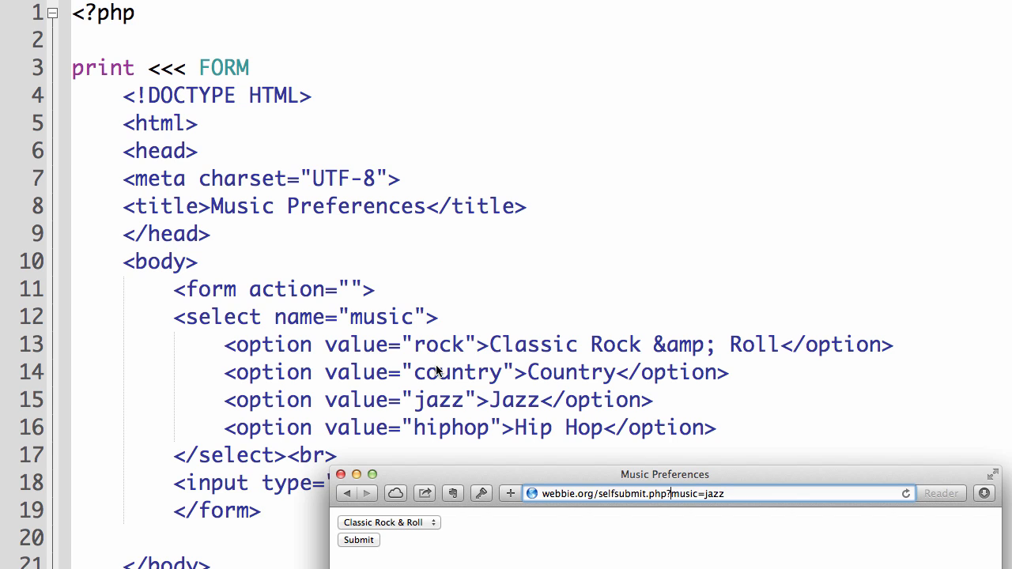
{"action": "mouse_move", "coordinate": [440, 437]}
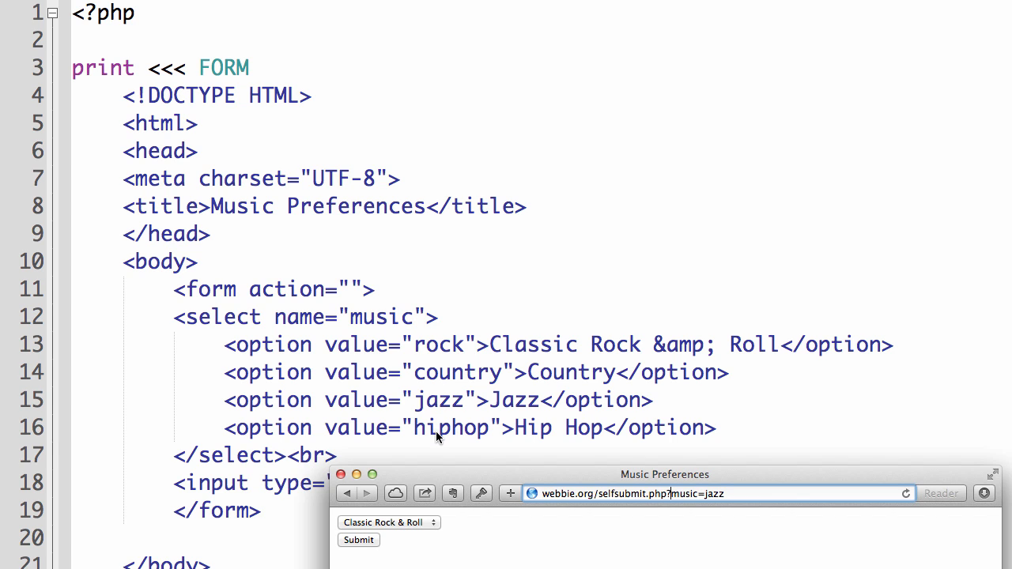
{"action": "mouse_move", "coordinate": [506, 449]}
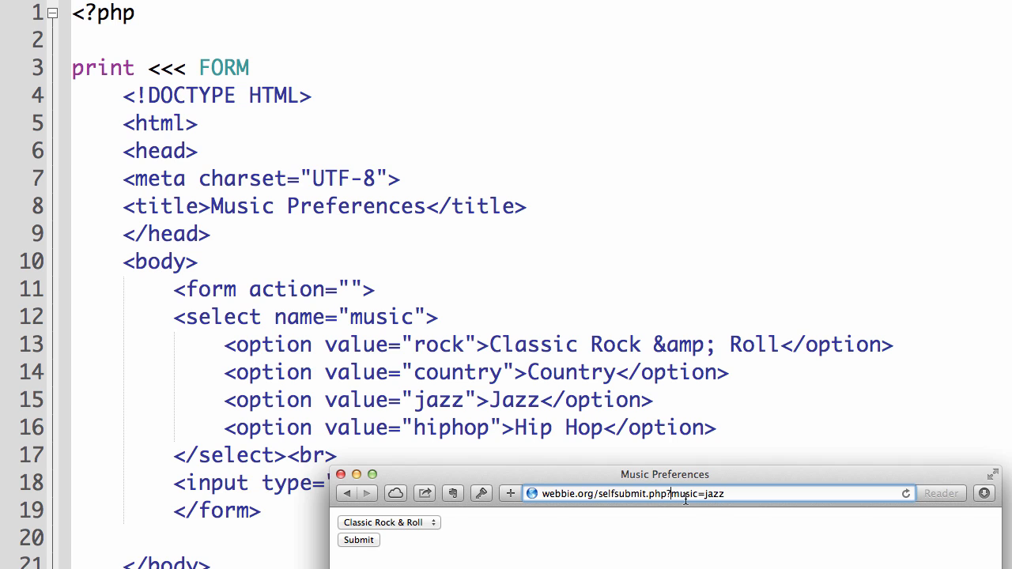
{"action": "mouse_move", "coordinate": [696, 496]}
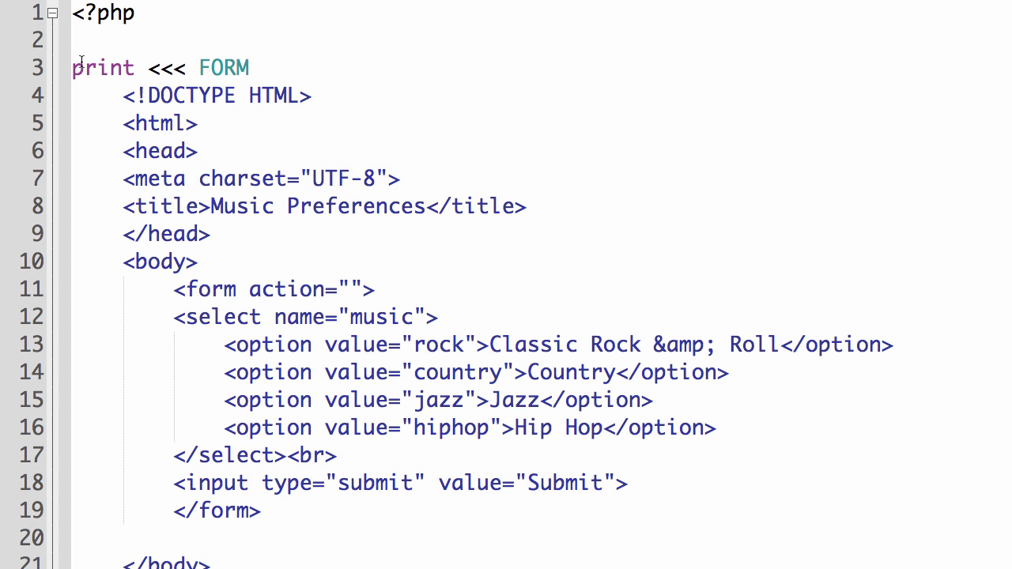
Insert an empty line just above the print statement that outputs the form
{"action": "left_click", "coordinate": [76, 66]}
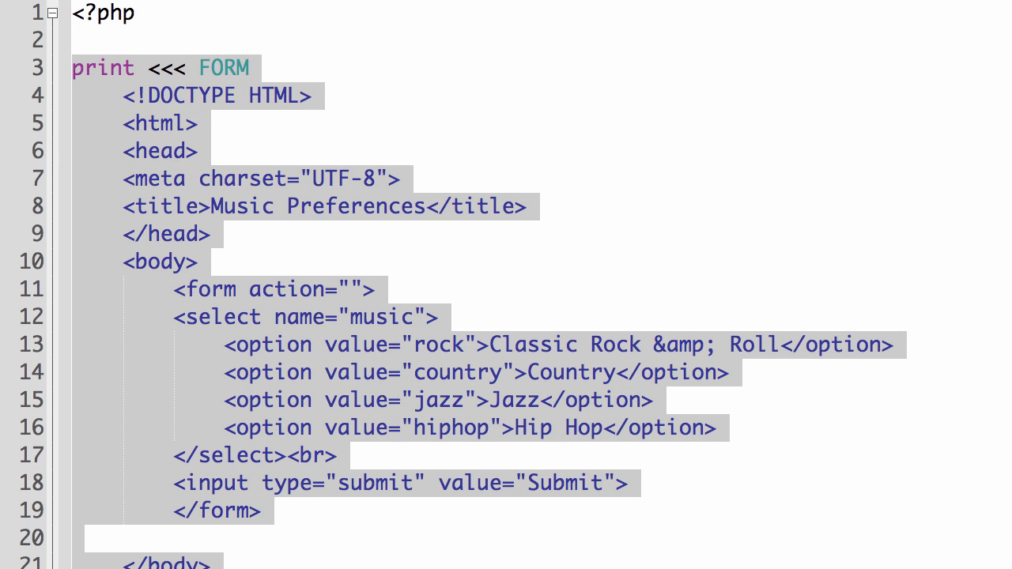
{"action": "left_click", "coordinate": [171, 205]}
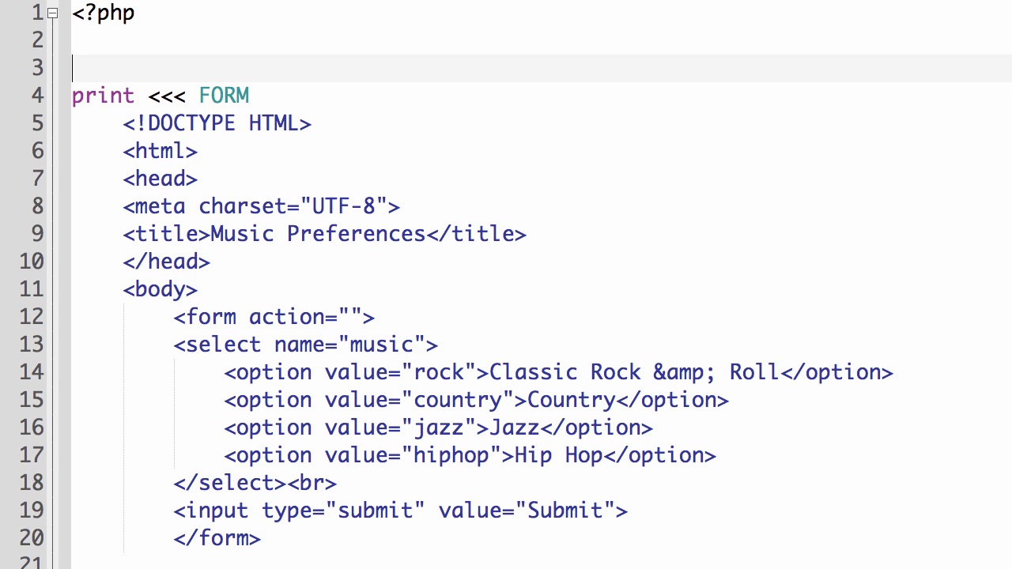
Add function showForm() { above the heredoc print statement
{"action": "type", "text": "function sh"}
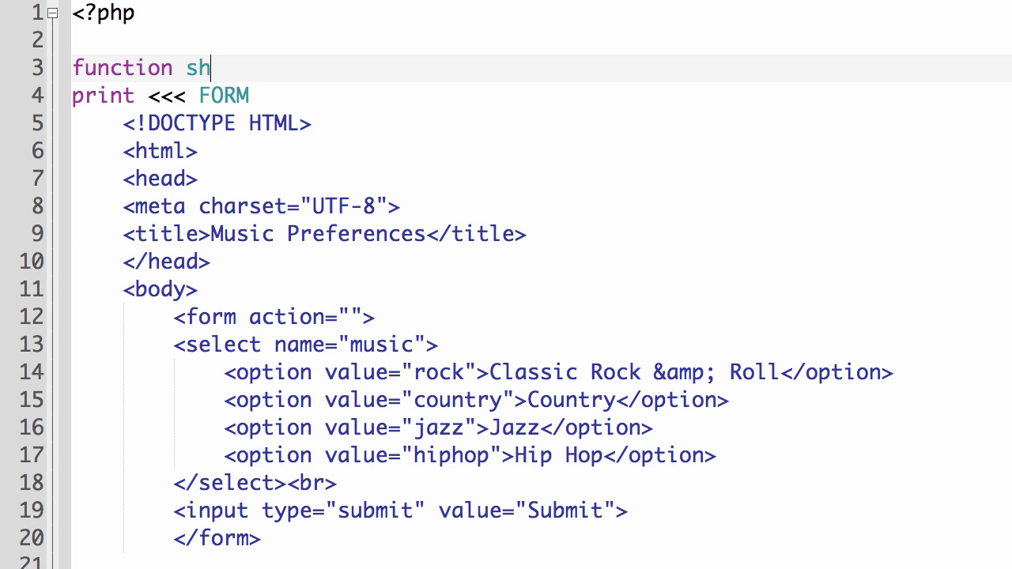
{"action": "type", "text": "owForm()"}
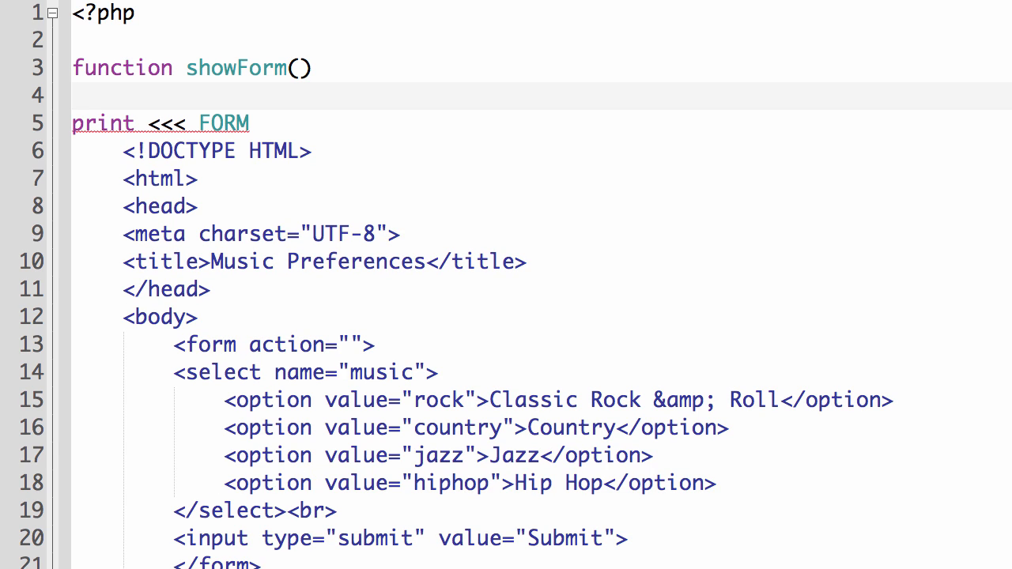
{"action": "type", "text": "{"}
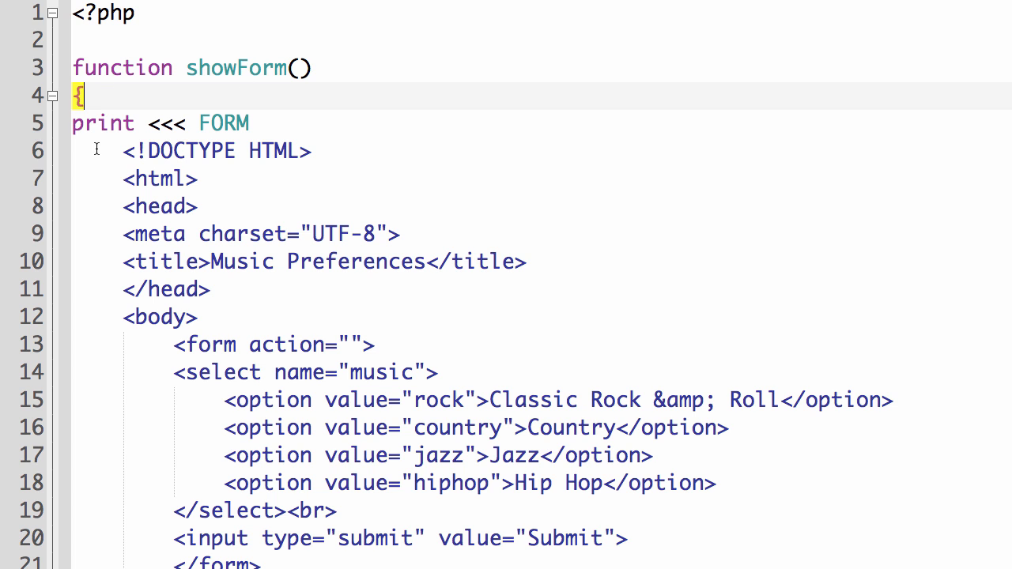
Close the function after FORM; with } //end showForm()
{"action": "scroll", "scroll_direction": "down", "scroll_amount": 3}
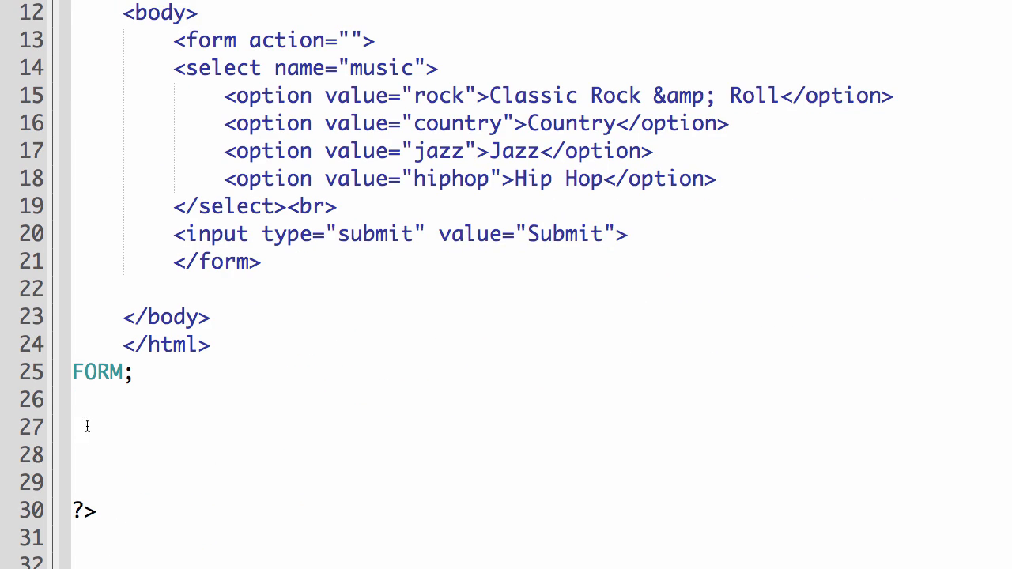
{"action": "mouse_move", "coordinate": [83, 398]}
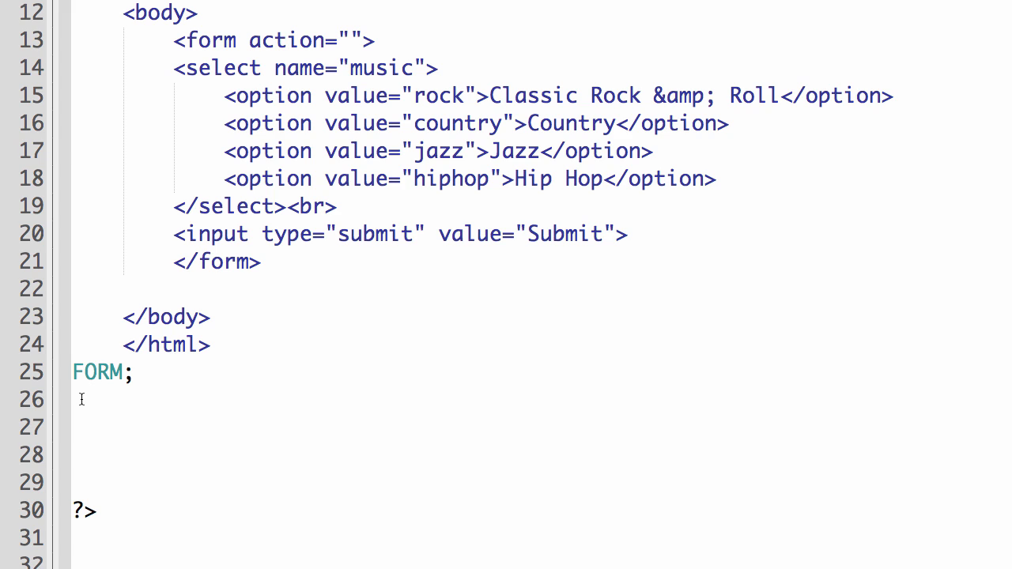
{"action": "type", "text": "}"}
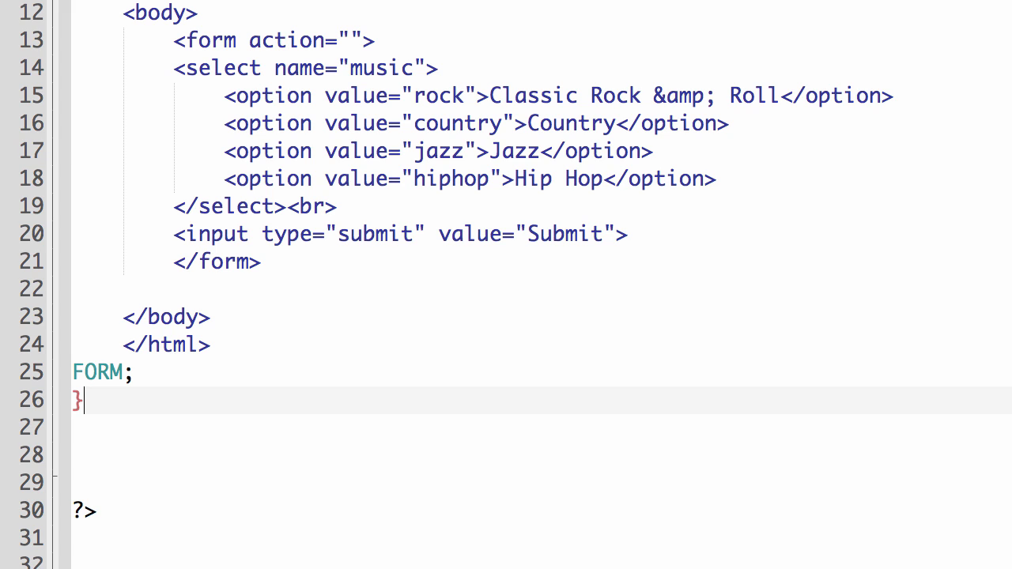
{"action": "type", "text": "//"}
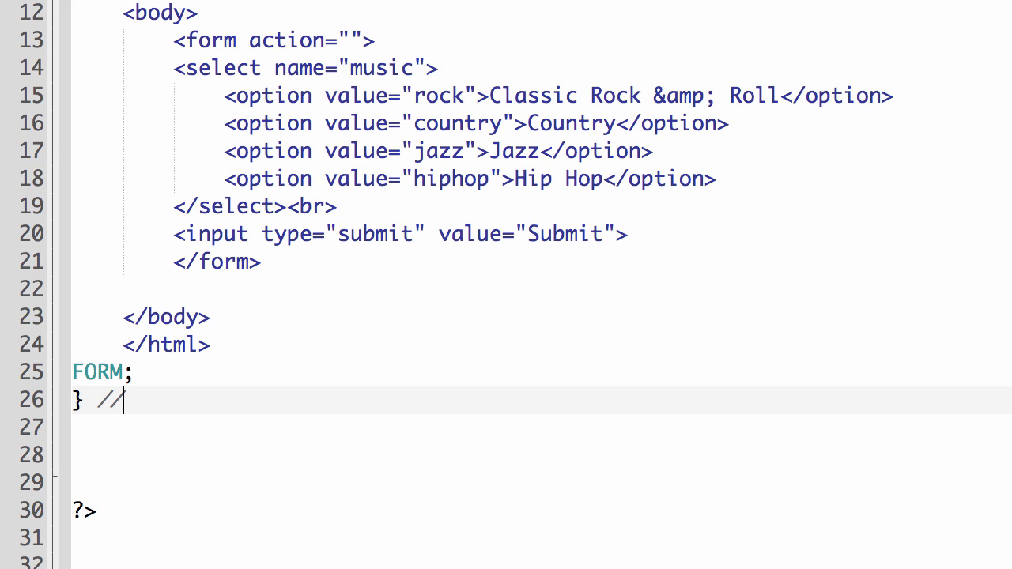
{"action": "type", "text": "end"}
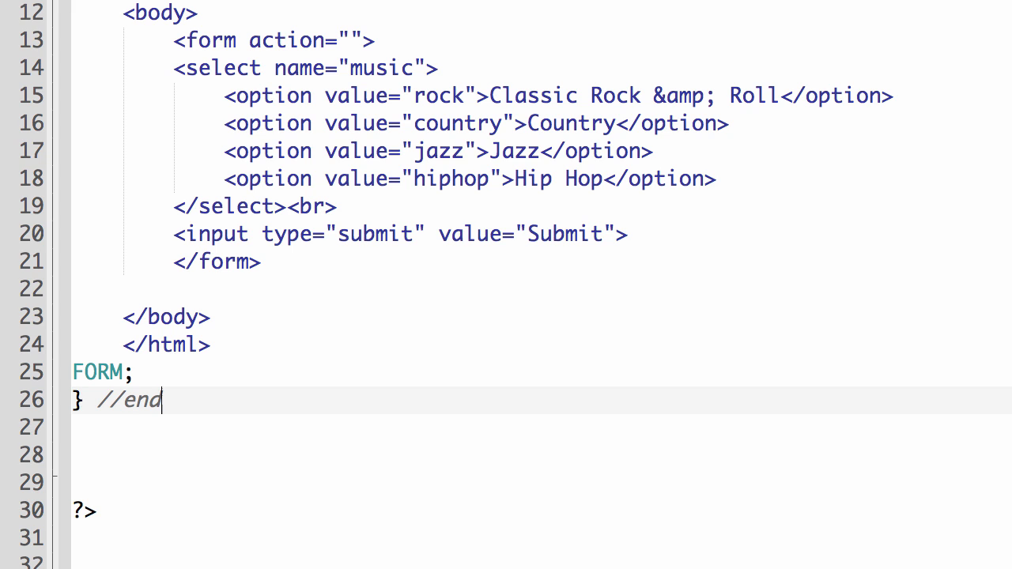
{"action": "type", "text": "showForm()"}
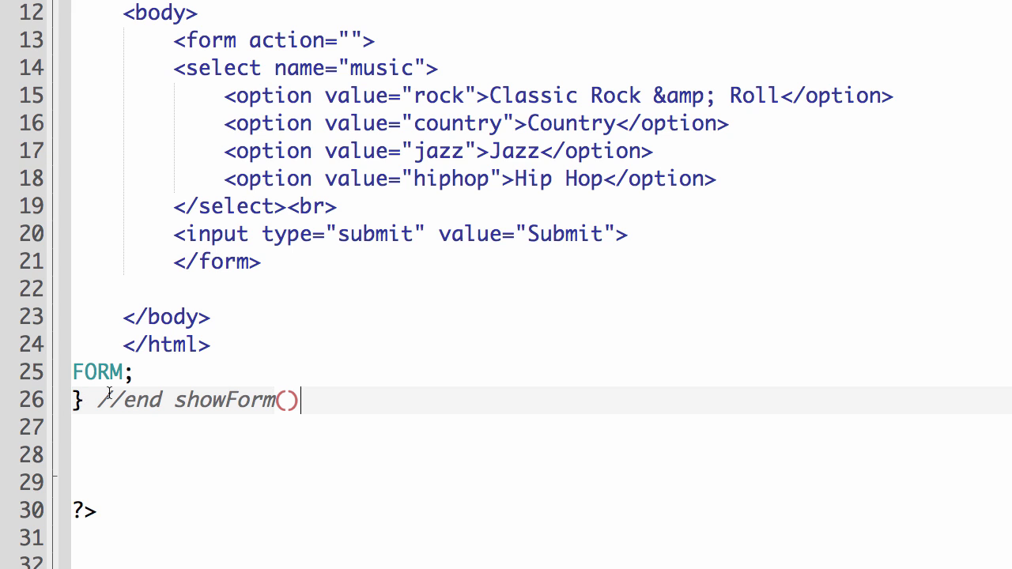
{"action": "scroll", "scroll_direction": "up", "scroll_amount": 3}
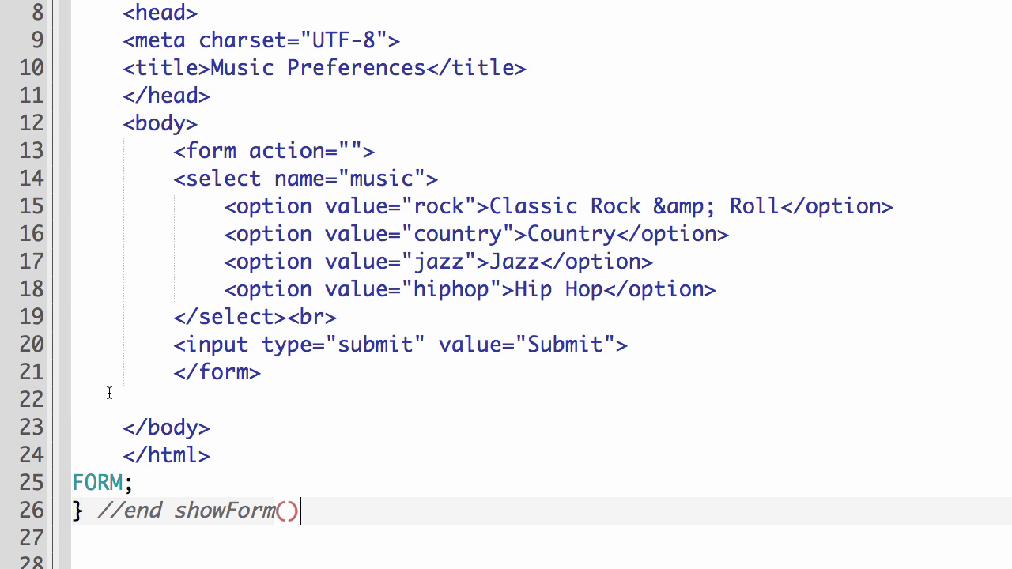
{"action": "scroll", "scroll_direction": "up", "scroll_amount": 3}
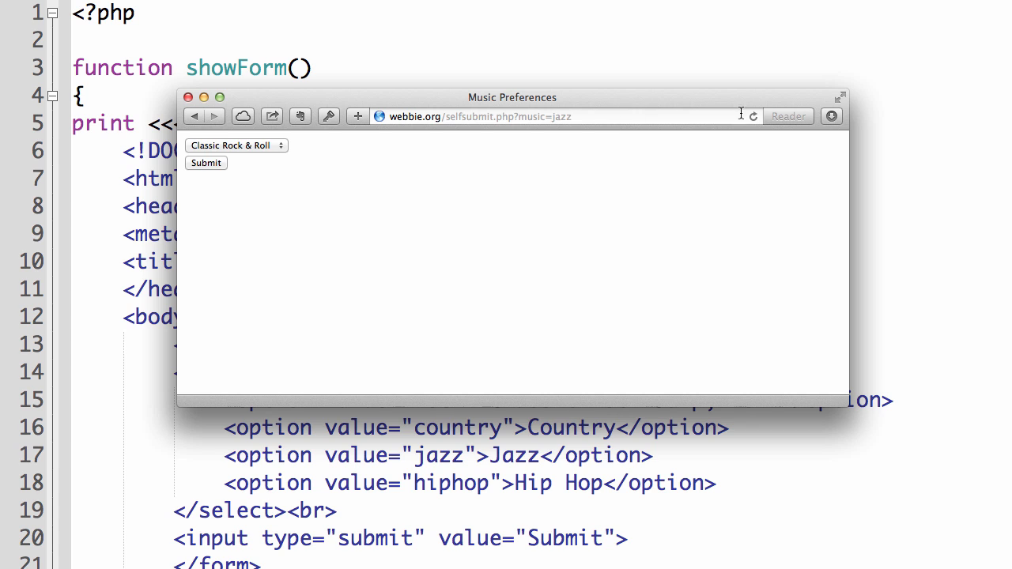
{"action": "mouse_move", "coordinate": [753, 117]}
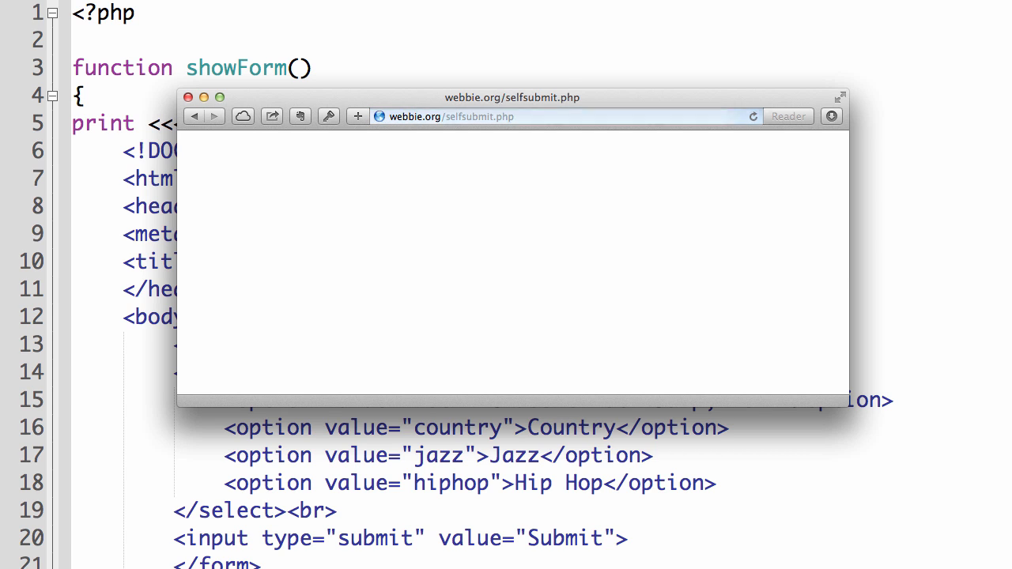
{"action": "mouse_move", "coordinate": [329, 326]}
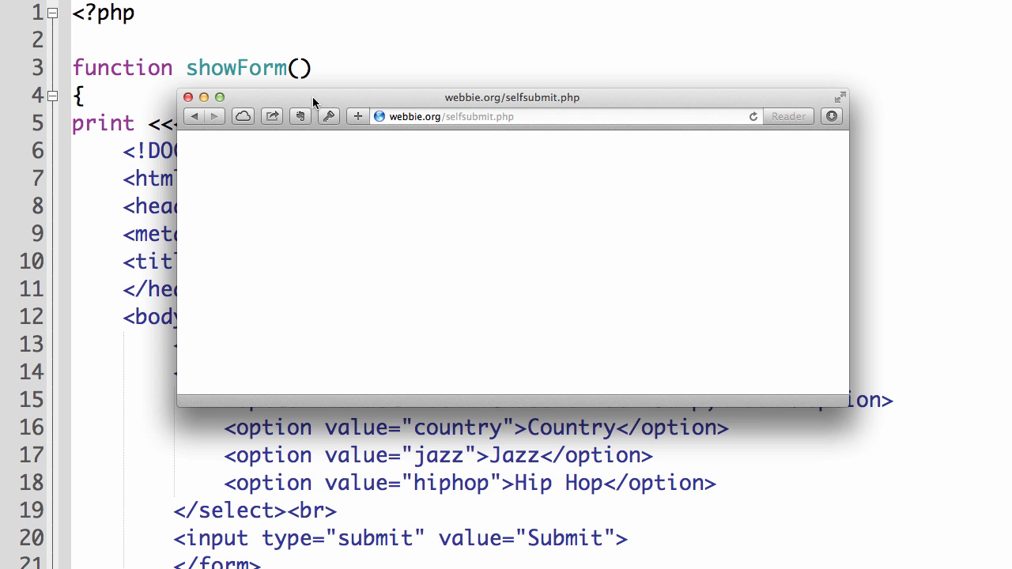
Move the Safari window aside after its reload shows a blank page
{"action": "left_click_drag", "start_coordinate": [513, 98], "coordinate": [957, 140]}
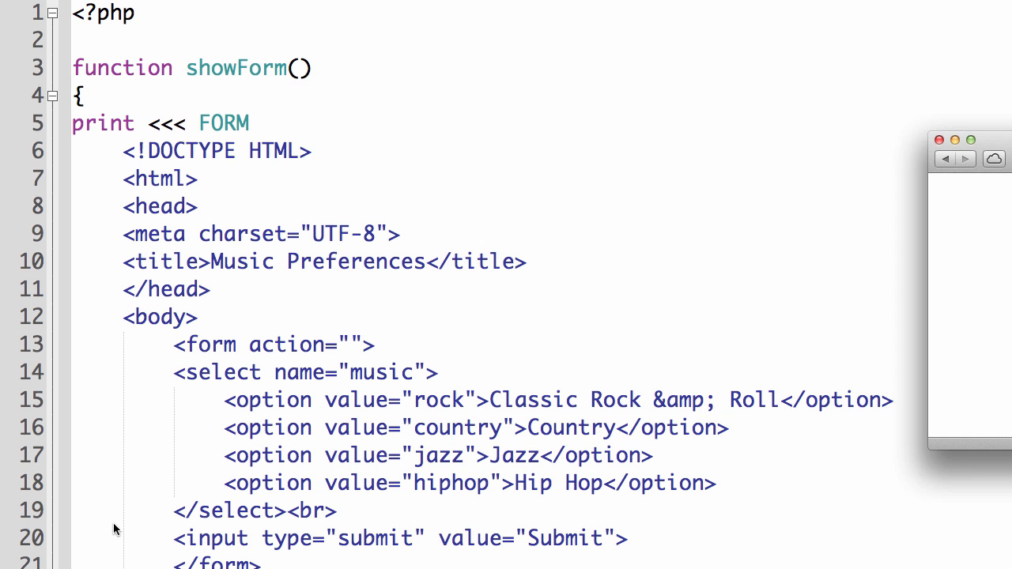
{"action": "mouse_move", "coordinate": [227, 76]}
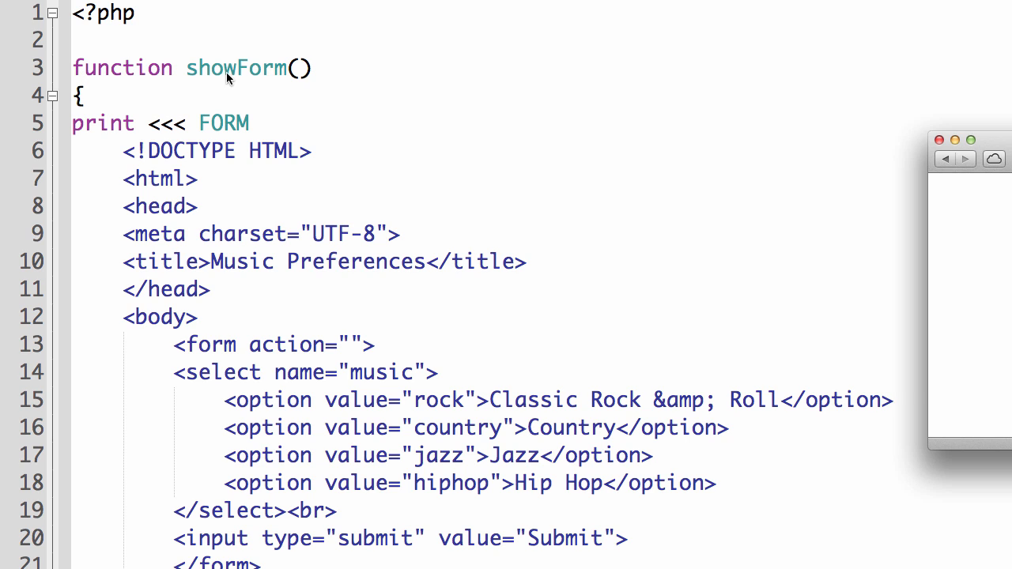
{"action": "mouse_move", "coordinate": [132, 82]}
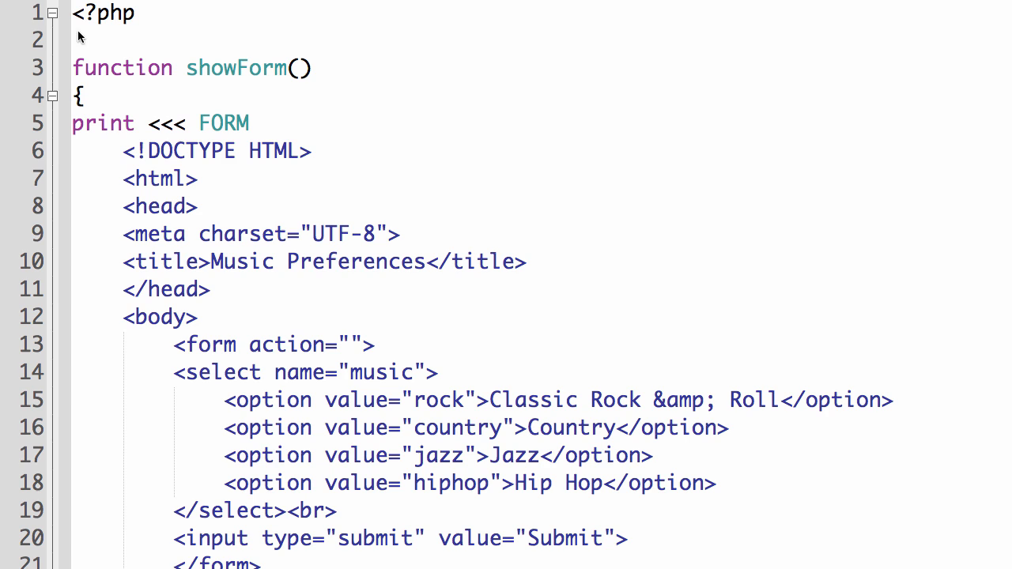
Add a showForm(); call just below the opening PHP tag
{"action": "left_click", "coordinate": [149, 41]}
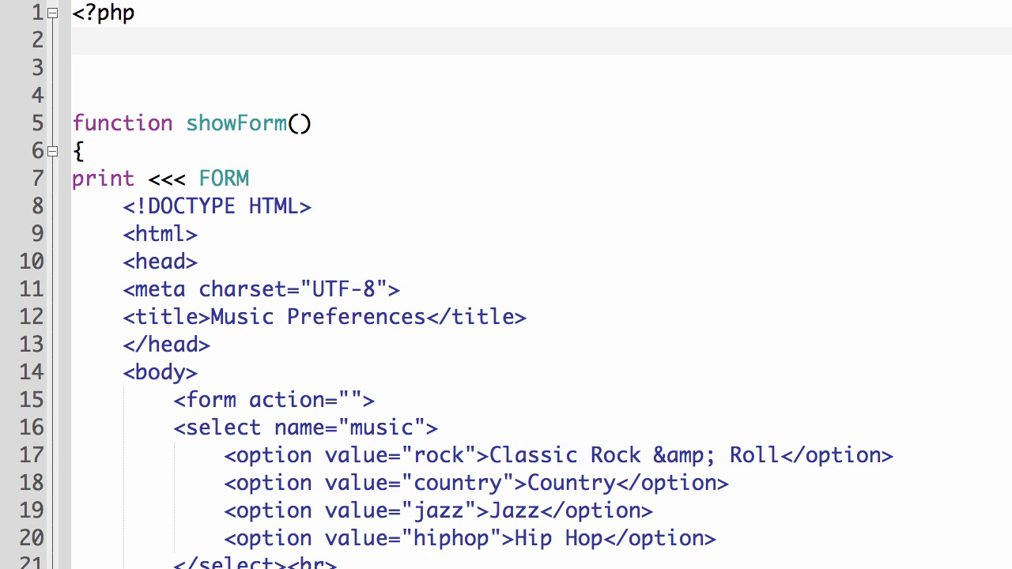
{"action": "type", "text": "showForm("}
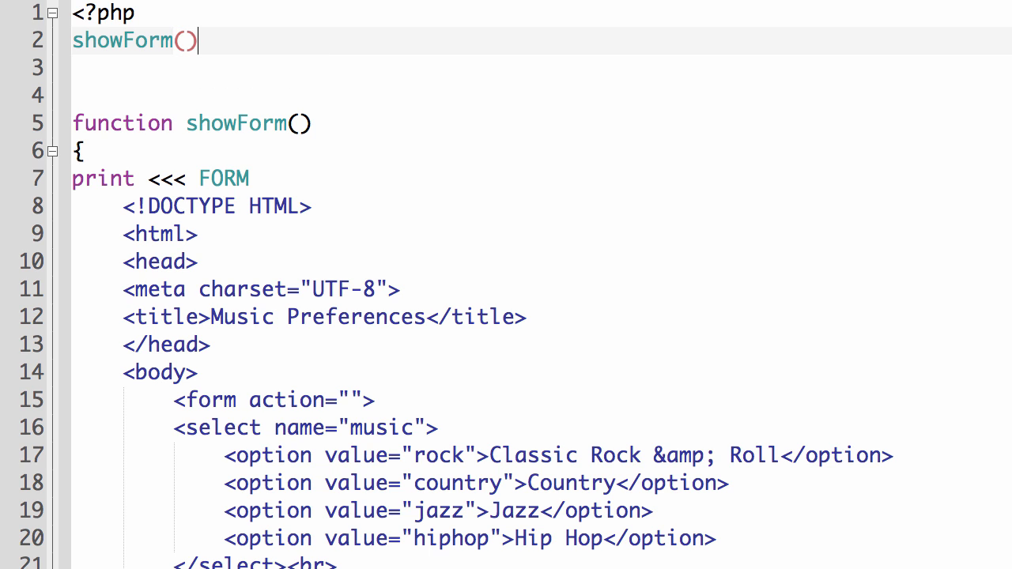
{"action": "type", "text": ";"}
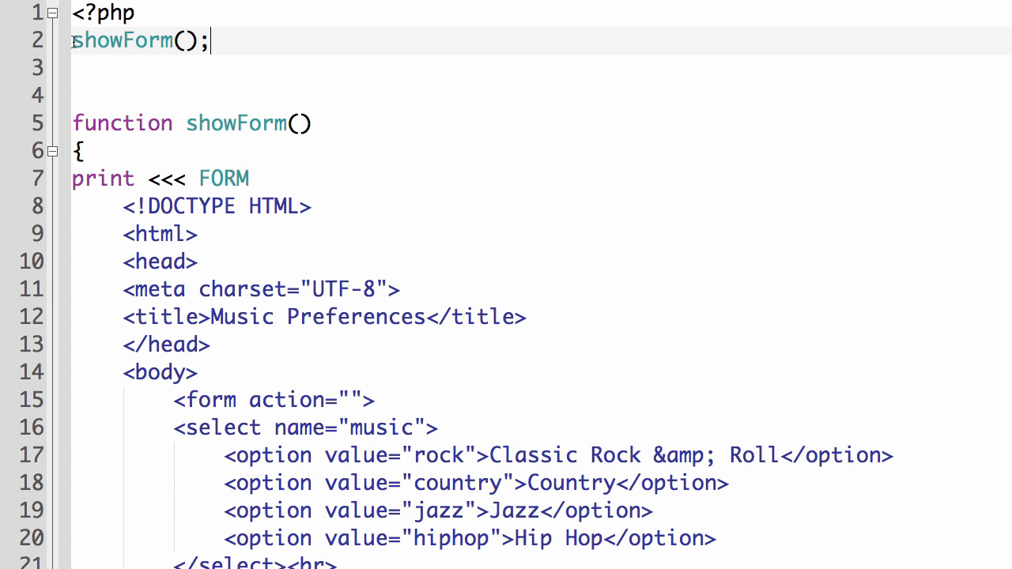
{"action": "double_click", "coordinate": [124, 41]}
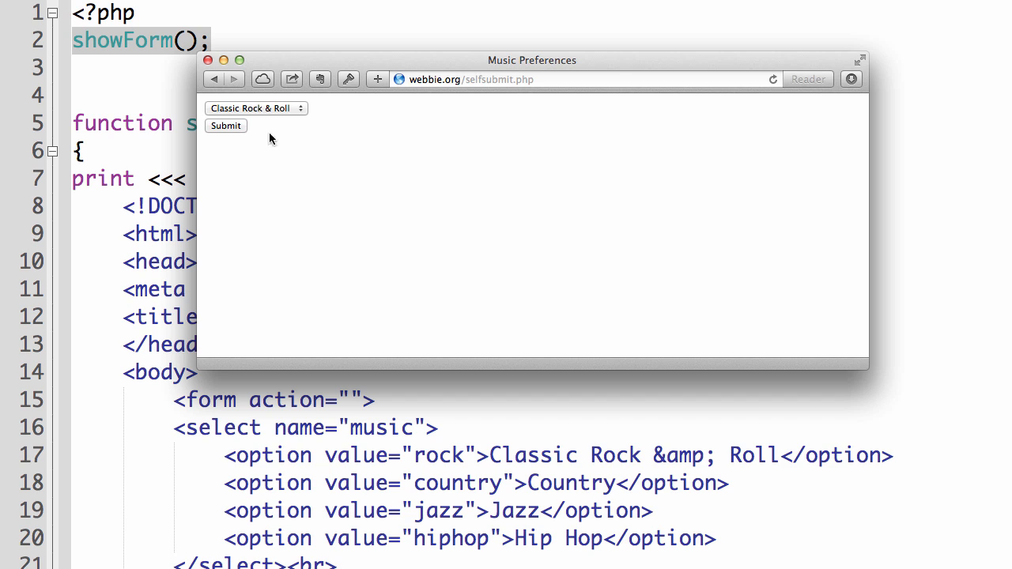
Move the Safari window out of view after confirming the form displays again
{"action": "left_click_drag", "start_coordinate": [531, 60], "coordinate": [936, 79]}
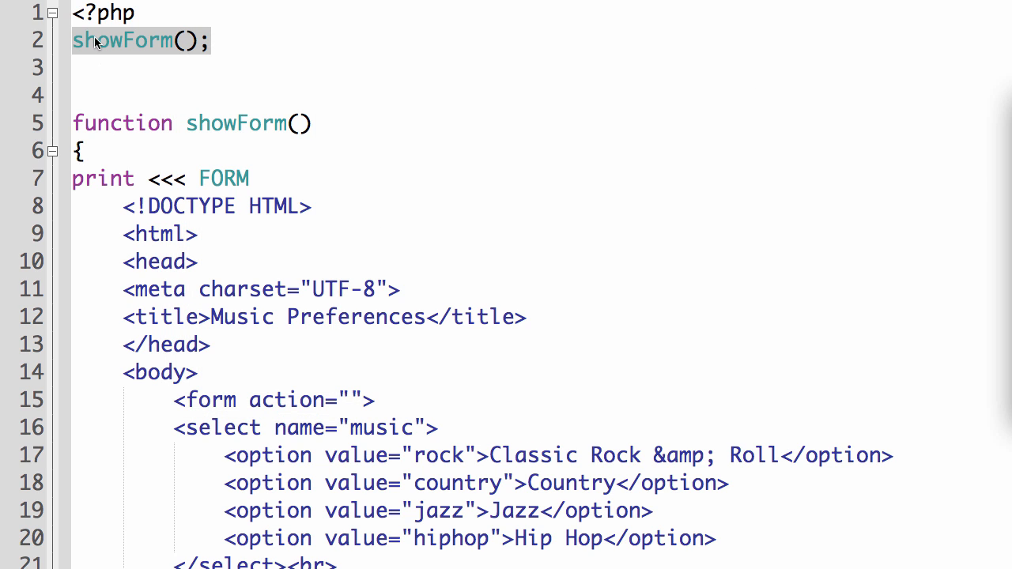
{"action": "mouse_move", "coordinate": [196, 356]}
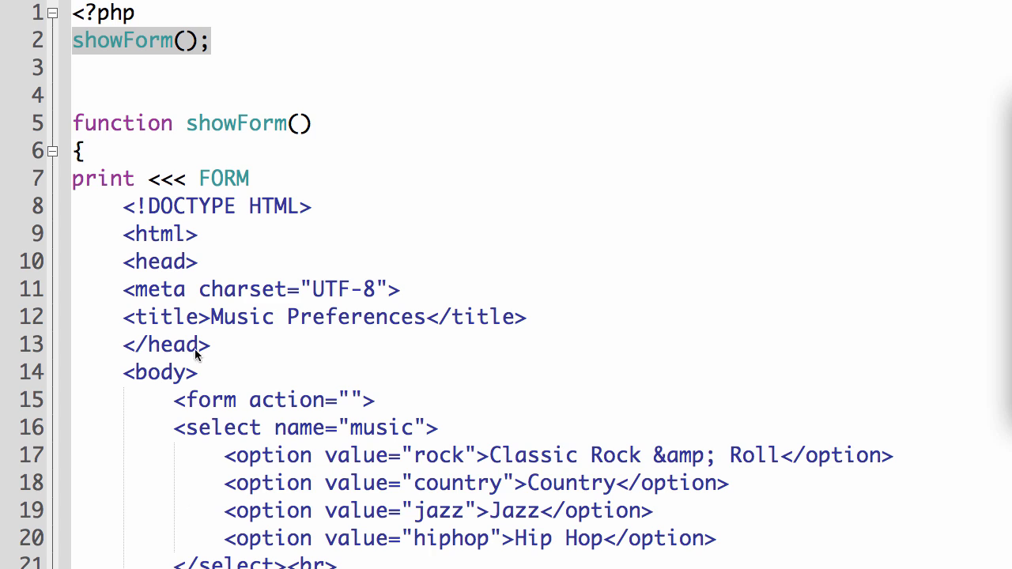
{"action": "mouse_move", "coordinate": [126, 209]}
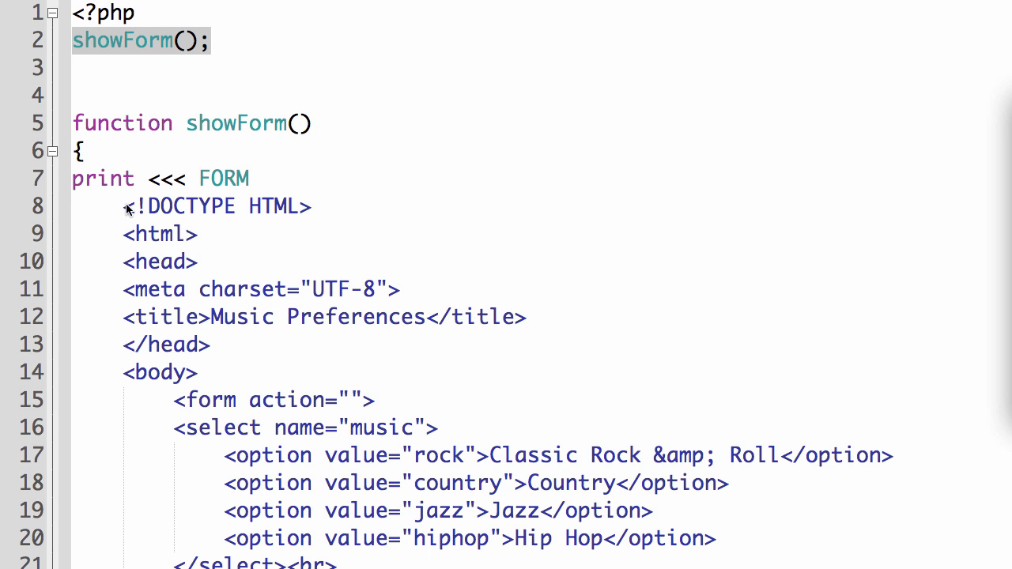
Insert a blank line between the opening PHP tag and the showForm(); call
{"action": "left_click", "coordinate": [76, 41]}
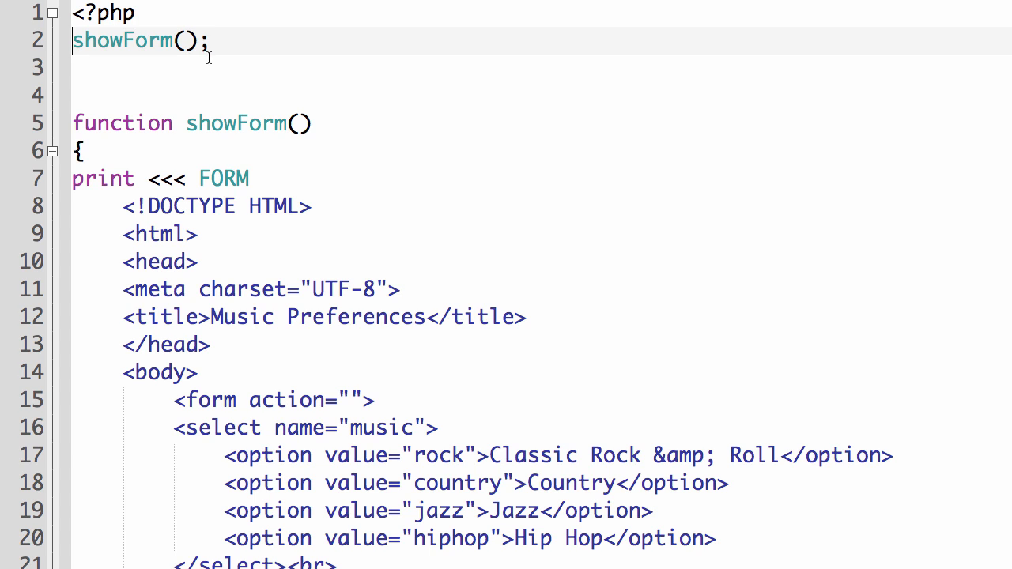
{"action": "mouse_move", "coordinate": [177, 98]}
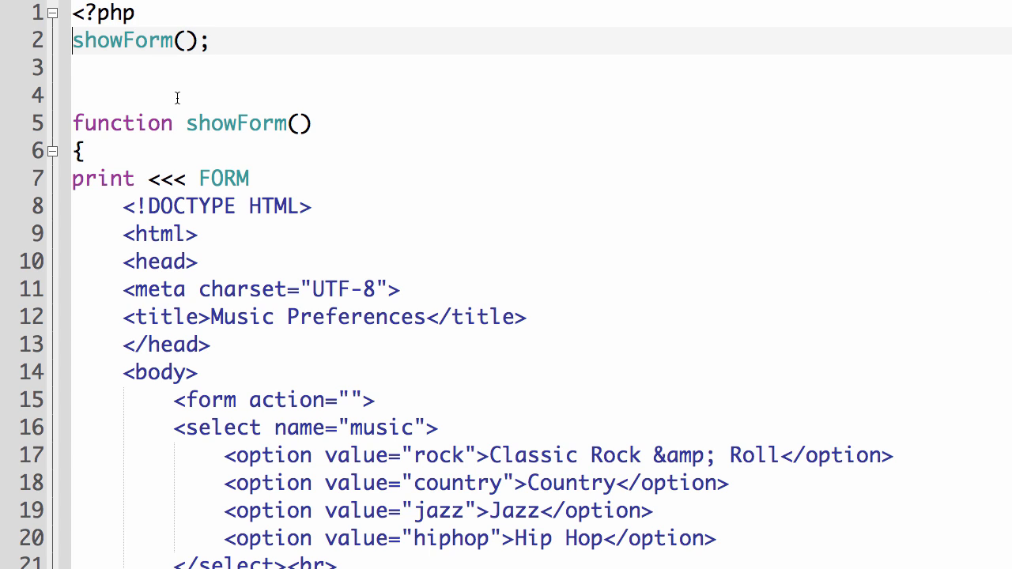
{"action": "mouse_move", "coordinate": [191, 110]}
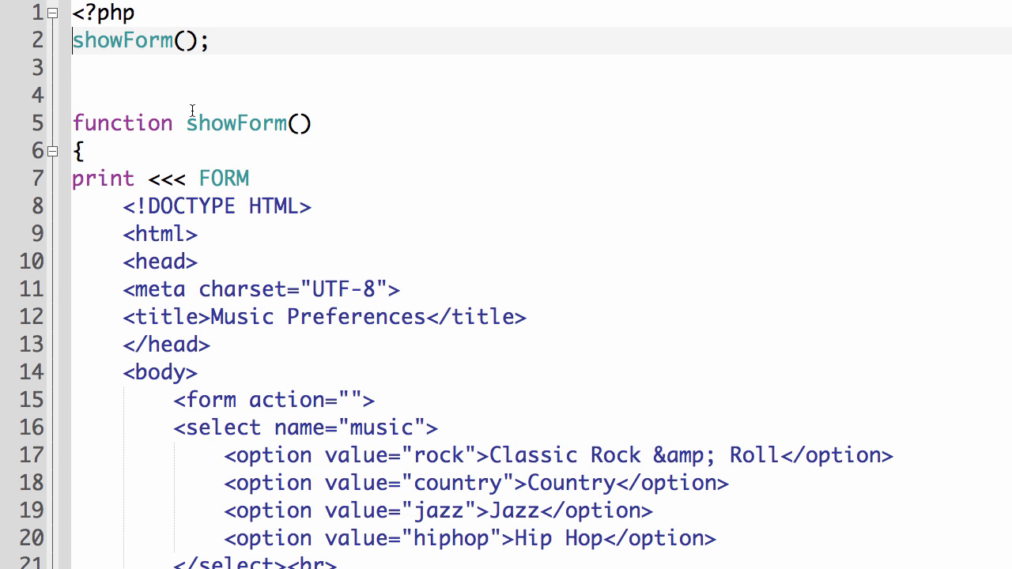
{"action": "mouse_move", "coordinate": [298, 122]}
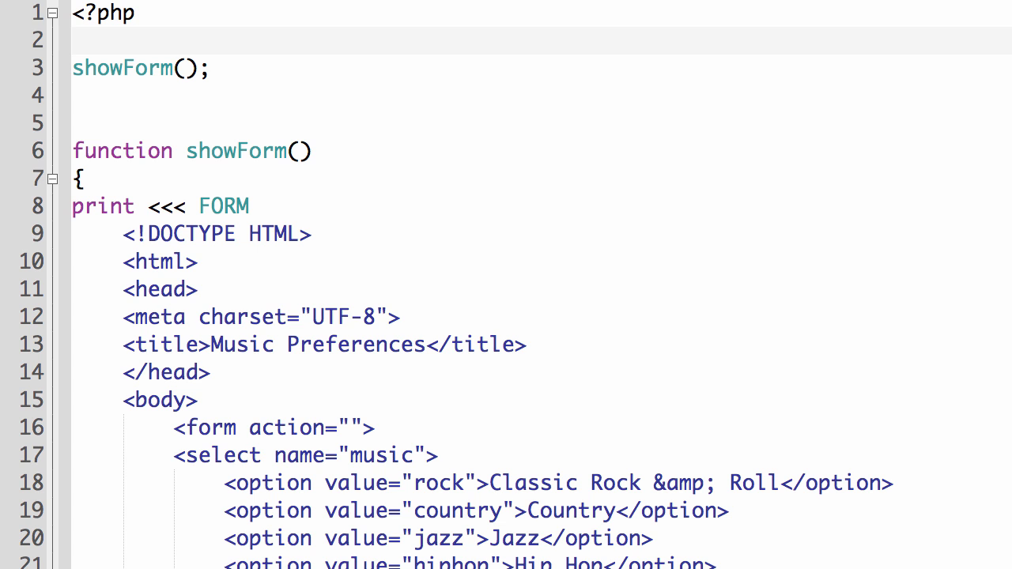
{"action": "scroll", "scroll_direction": "down", "scroll_amount": 3}
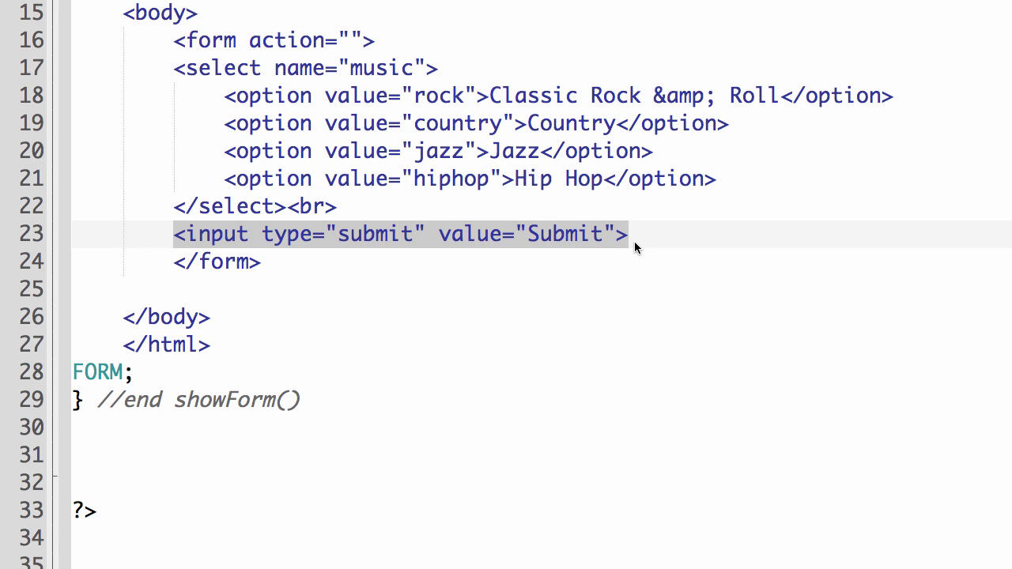
{"action": "mouse_move", "coordinate": [614, 245]}
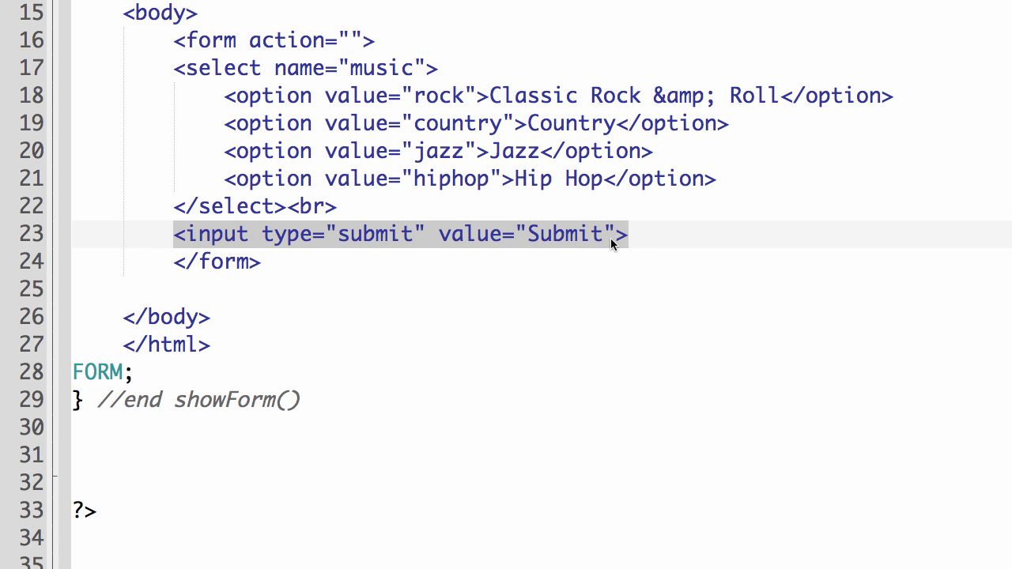
{"action": "scroll", "scroll_direction": "up", "scroll_amount": 3}
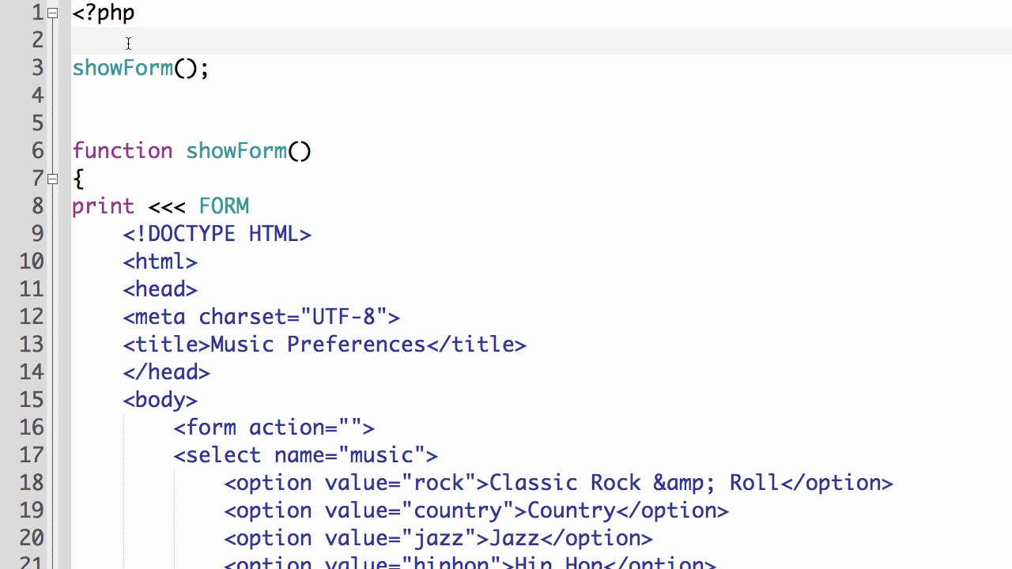
Add if($_POST['submit']) print "Form was submitted"; else, indenting showForm(); under else
{"action": "type", "text": "if($"}
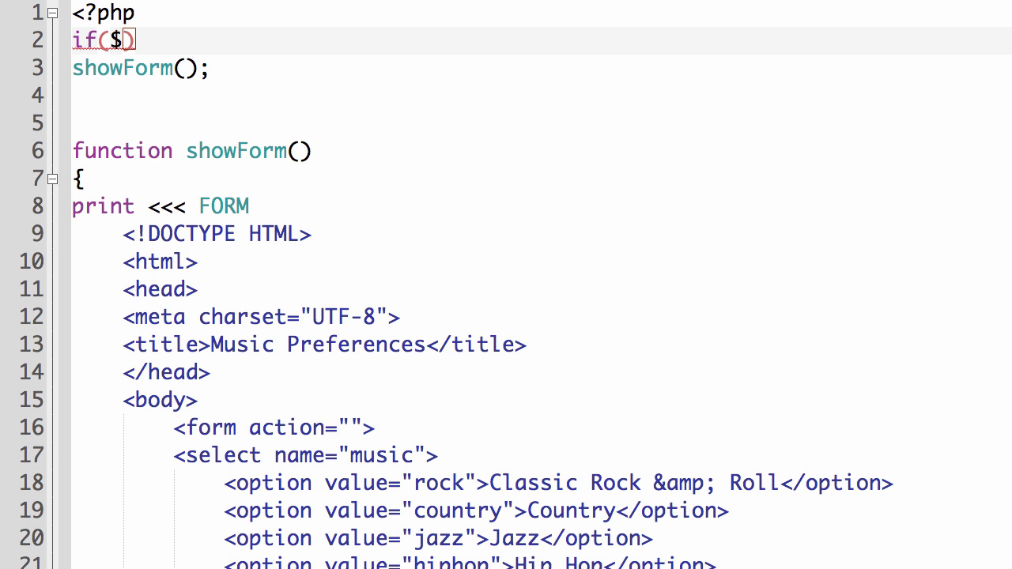
{"action": "type", "text": "_POST['submit"}
{"action": "left_click", "coordinate": [312, 427]}
{"action": "type", "text": " method=\"POST"}
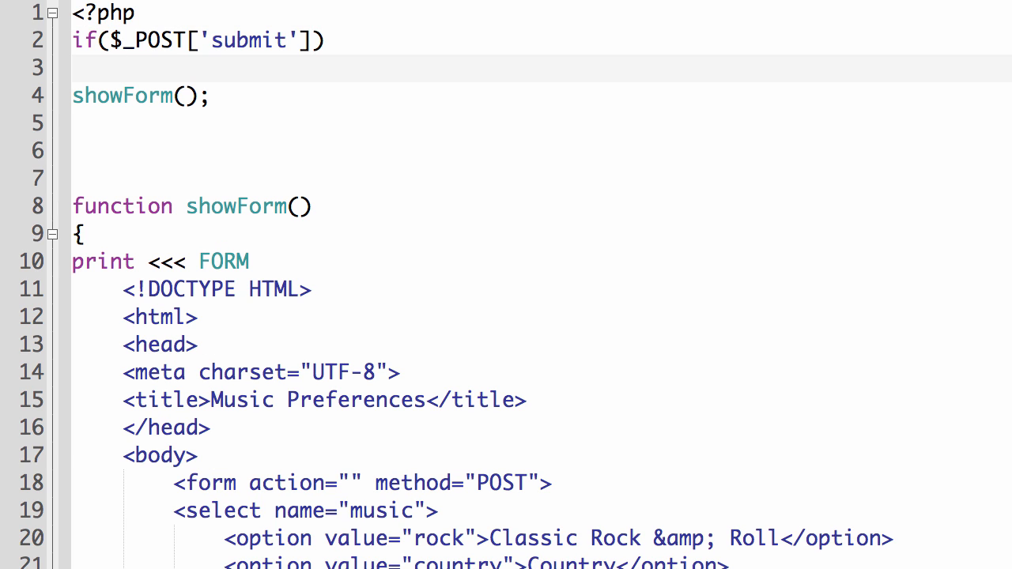
{"action": "type", "text": "print"}
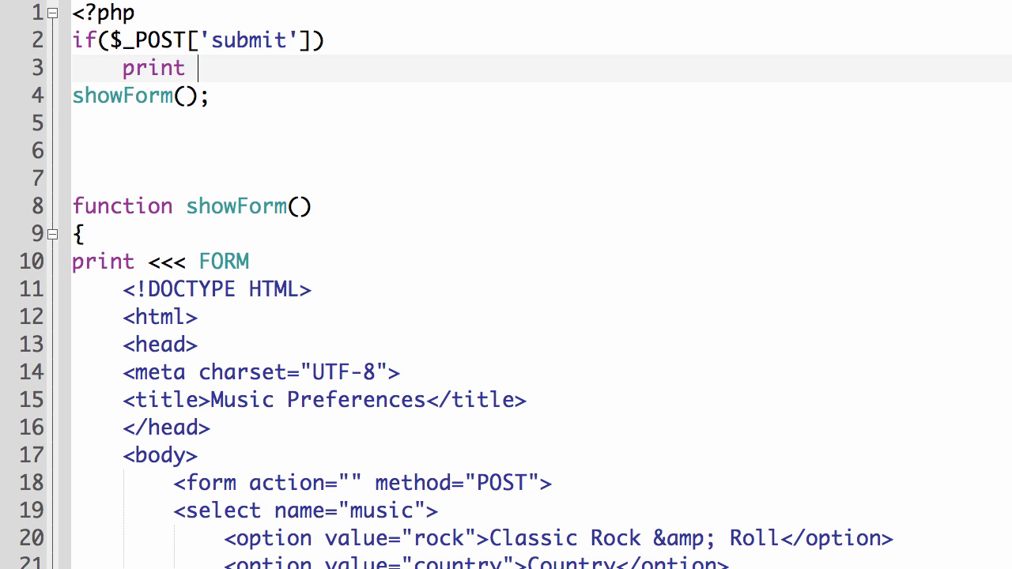
{"action": "type", "text": "\"Form was \""}
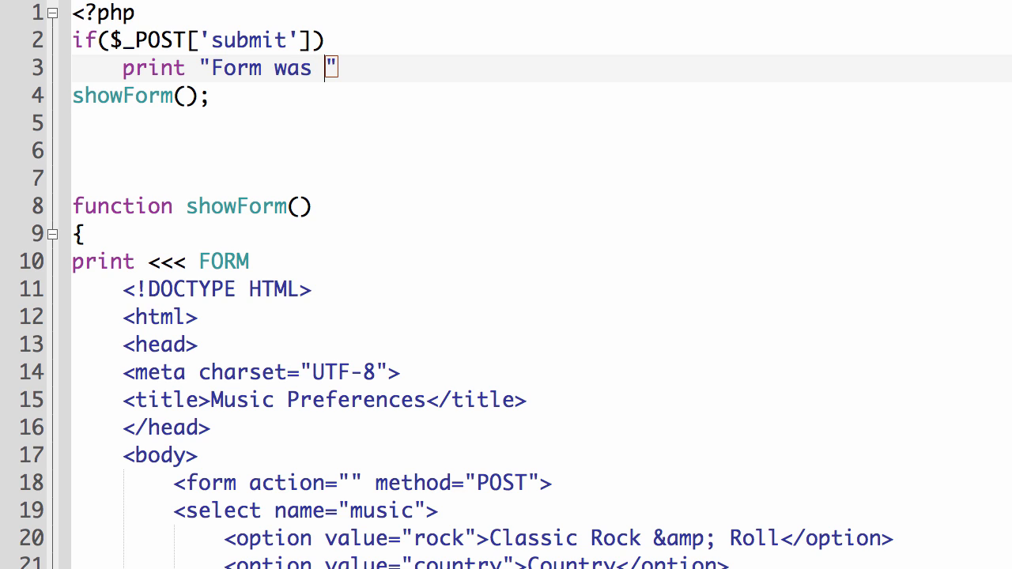
{"action": "type", "text": "submitted\";"}
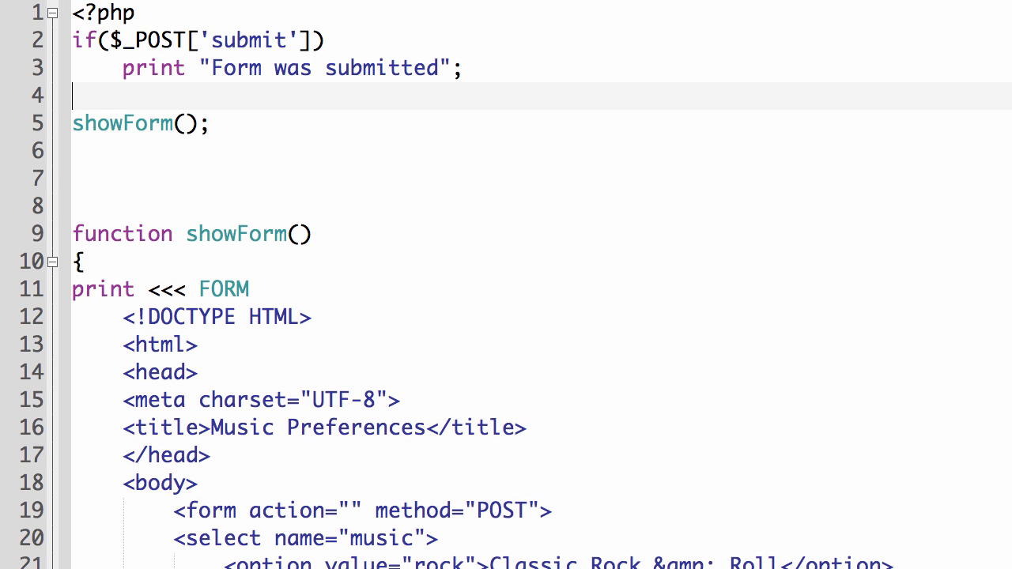
{"action": "type", "text": "else"}
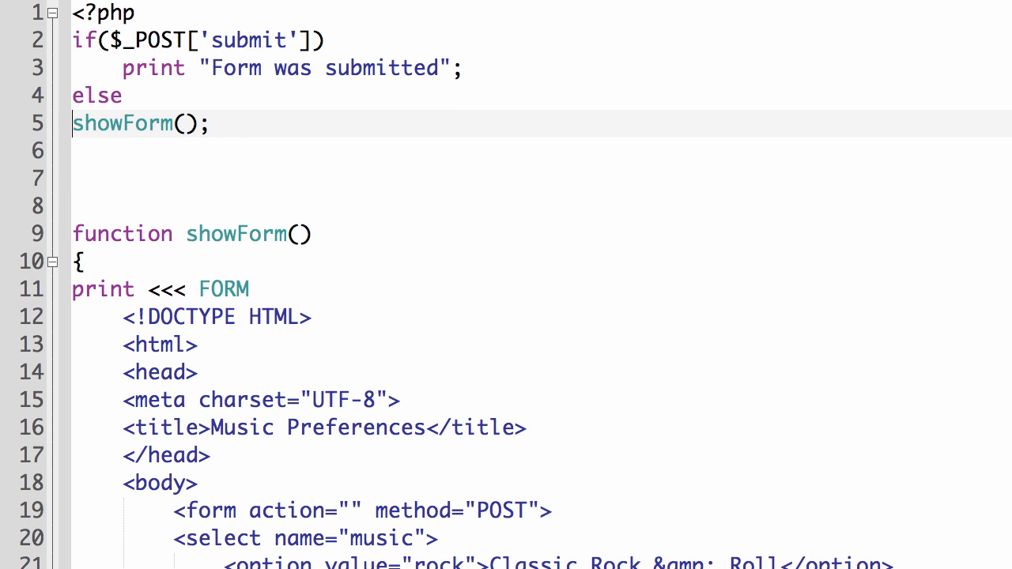
{"action": "key", "text": "Tab"}
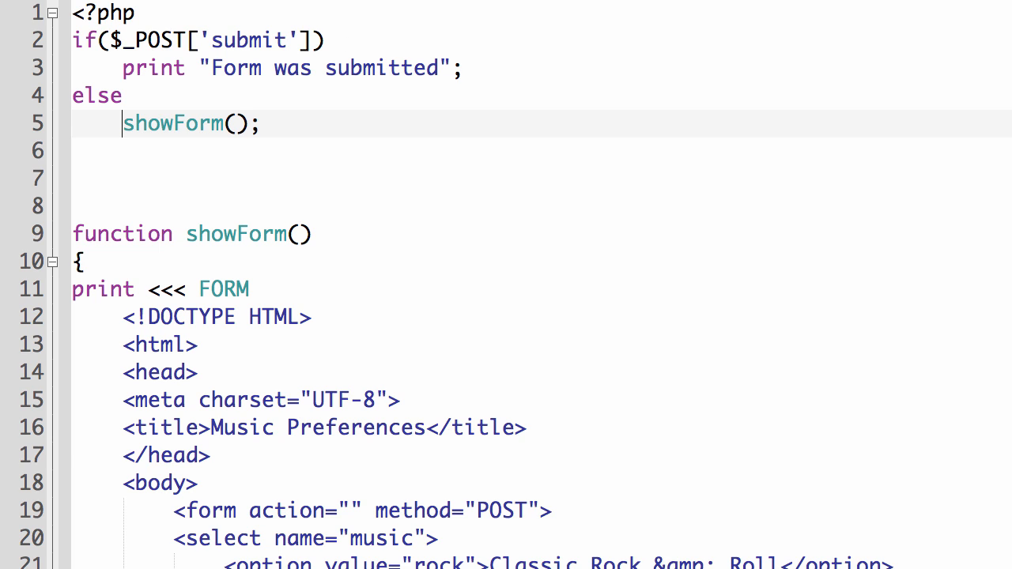
{"action": "mouse_move", "coordinate": [430, 82]}
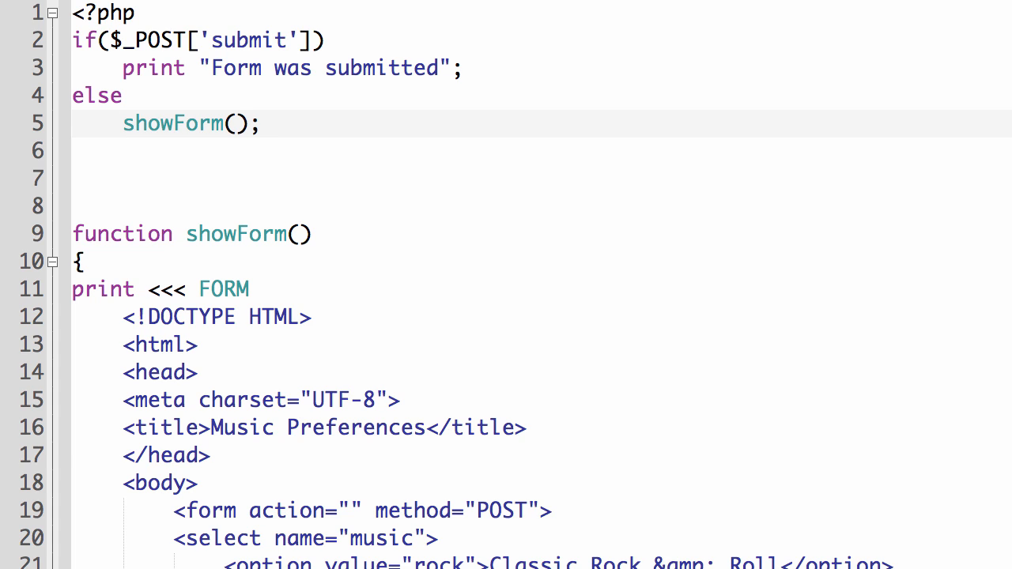
{"action": "mouse_move", "coordinate": [332, 166]}
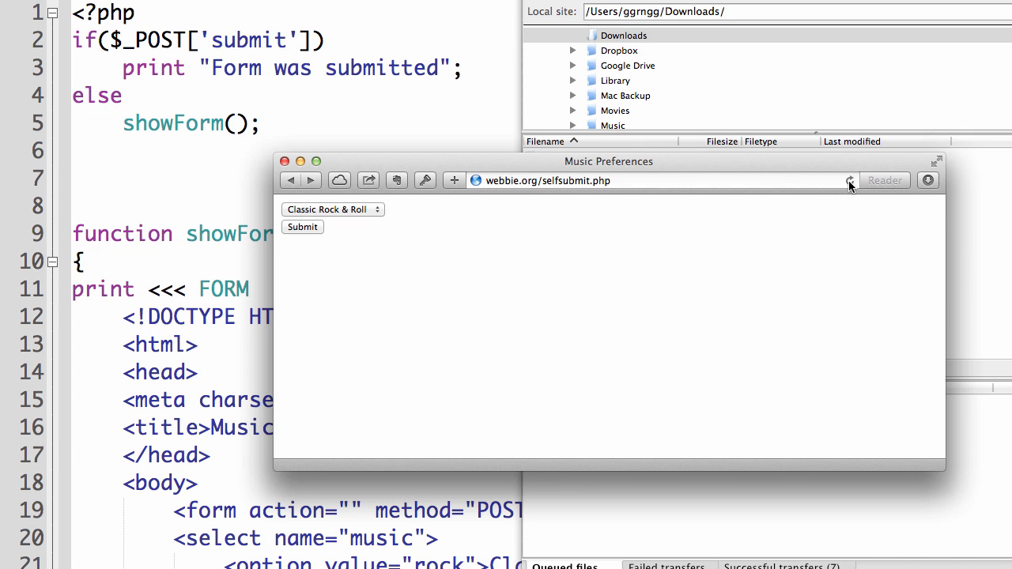
Reload selfsubmit.php, choose Jazz and submit, which just shows the form again
{"action": "left_click", "coordinate": [664, 180]}
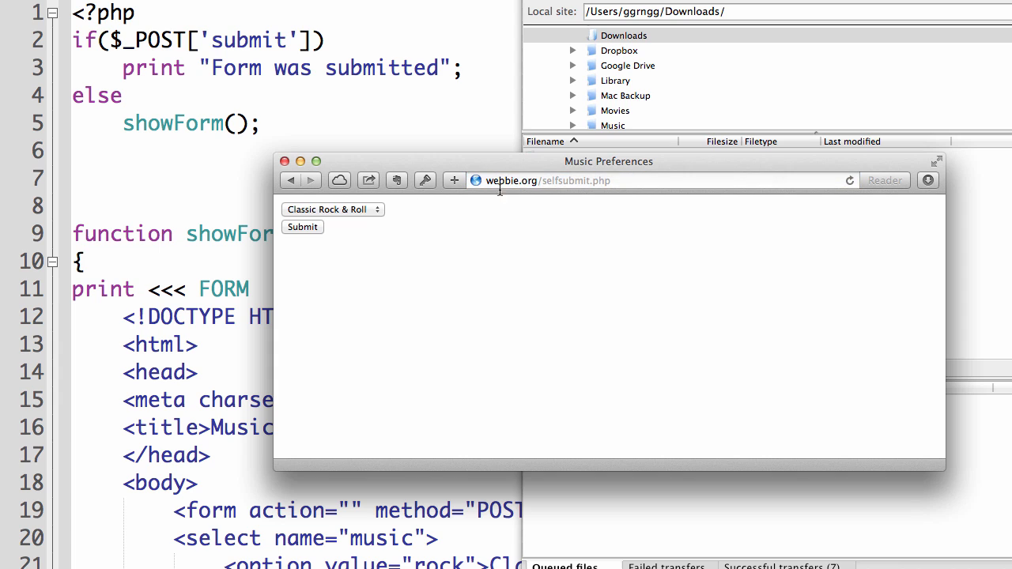
{"action": "mouse_move", "coordinate": [205, 105]}
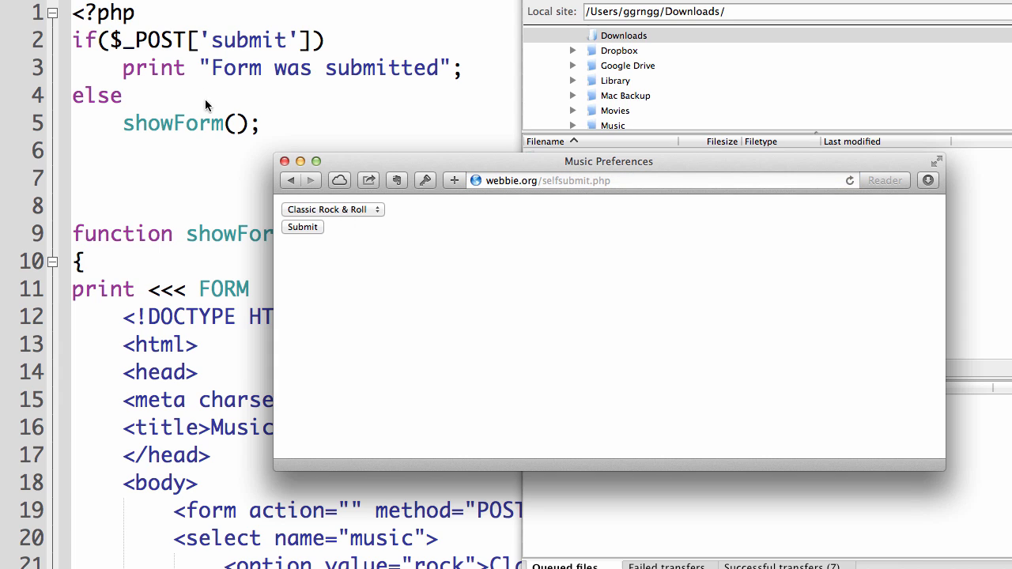
{"action": "mouse_move", "coordinate": [212, 94]}
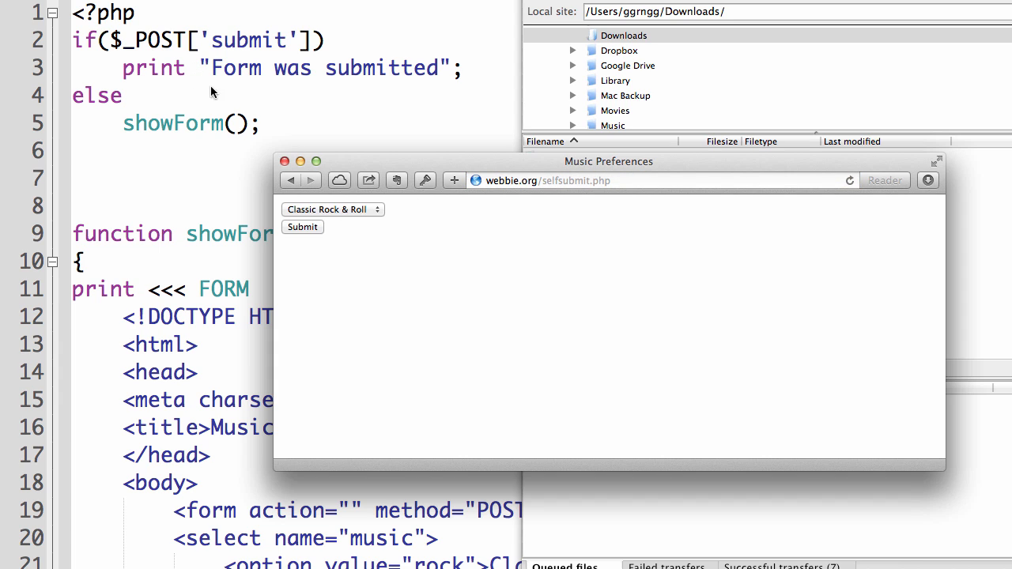
{"action": "left_click", "coordinate": [330, 209]}
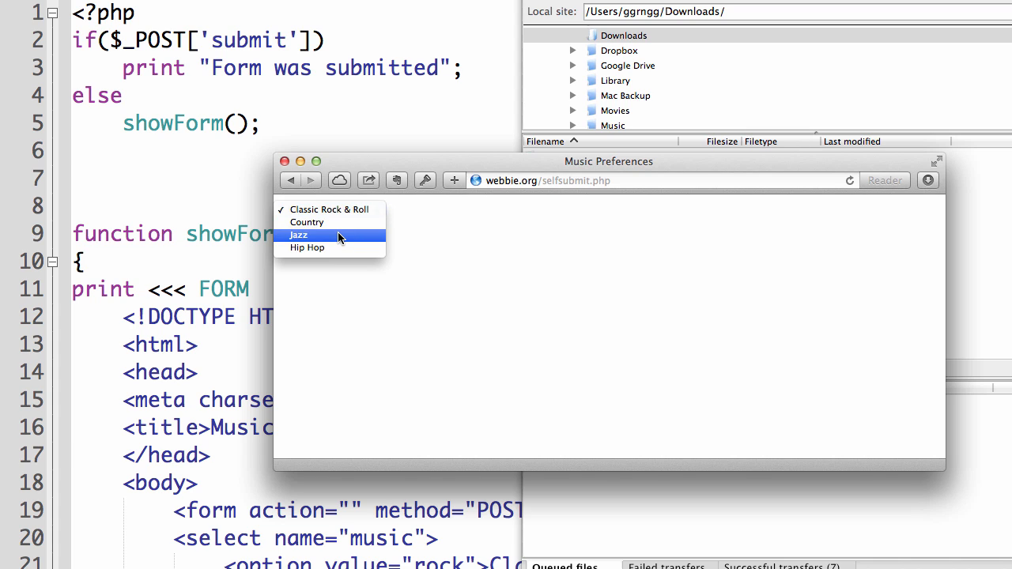
{"action": "left_click", "coordinate": [298, 234]}
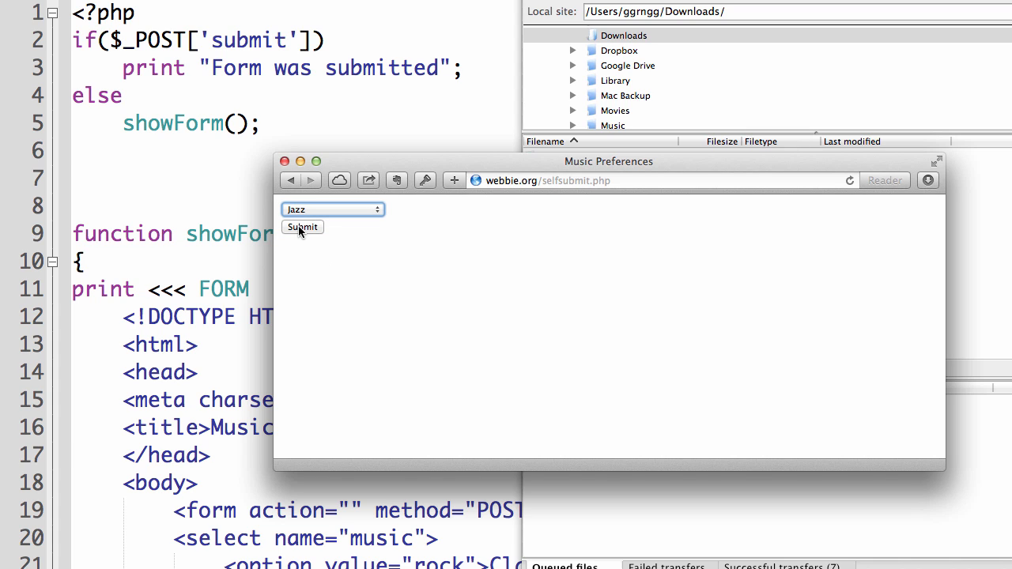
{"action": "left_click", "coordinate": [332, 208]}
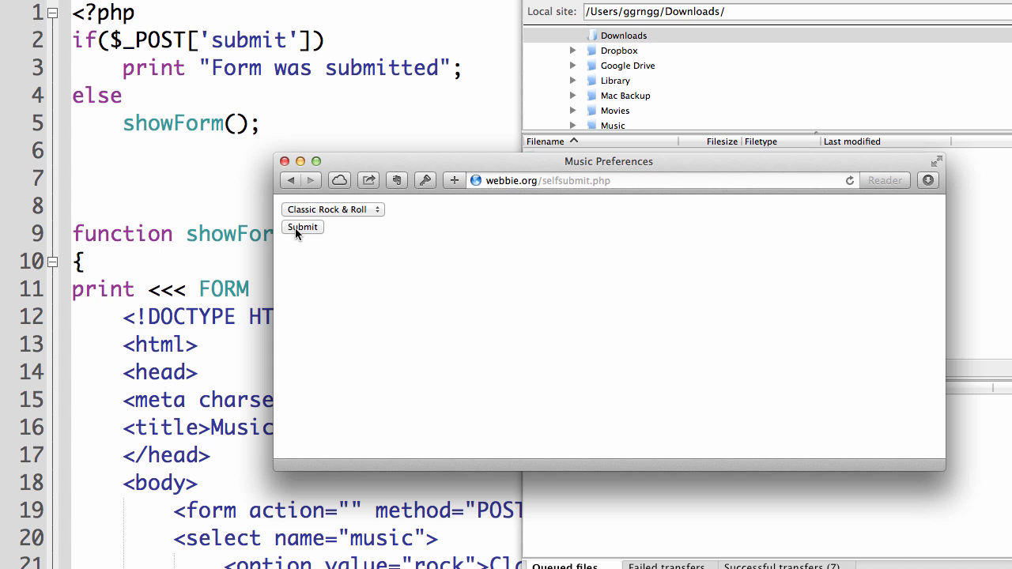
{"action": "mouse_move", "coordinate": [330, 182]}
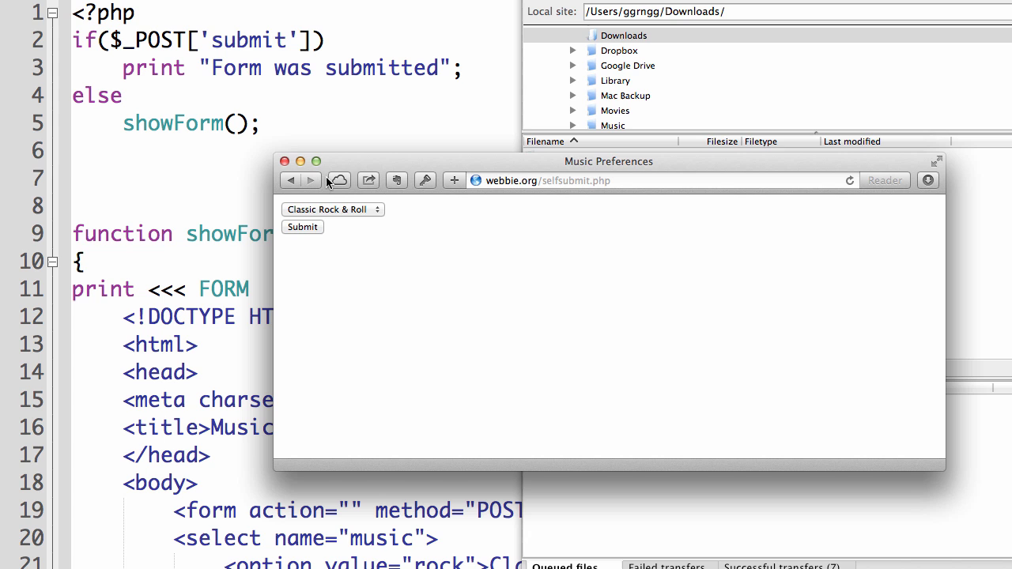
{"action": "mouse_move", "coordinate": [350, 163]}
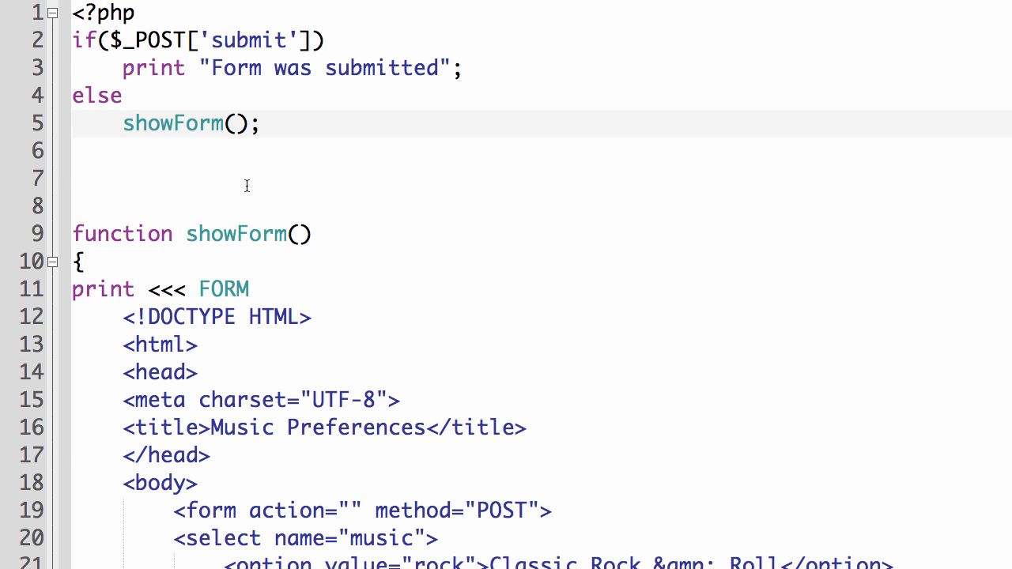
{"action": "mouse_move", "coordinate": [247, 186]}
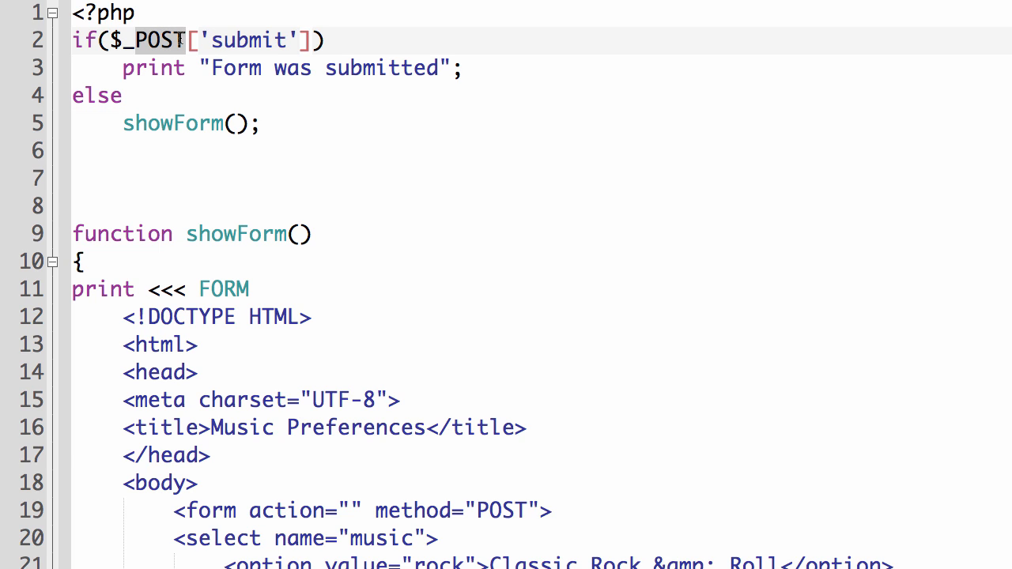
Change the condition to $_GET['submit'] and the form method to GET
{"action": "type", "text": "_GET"}
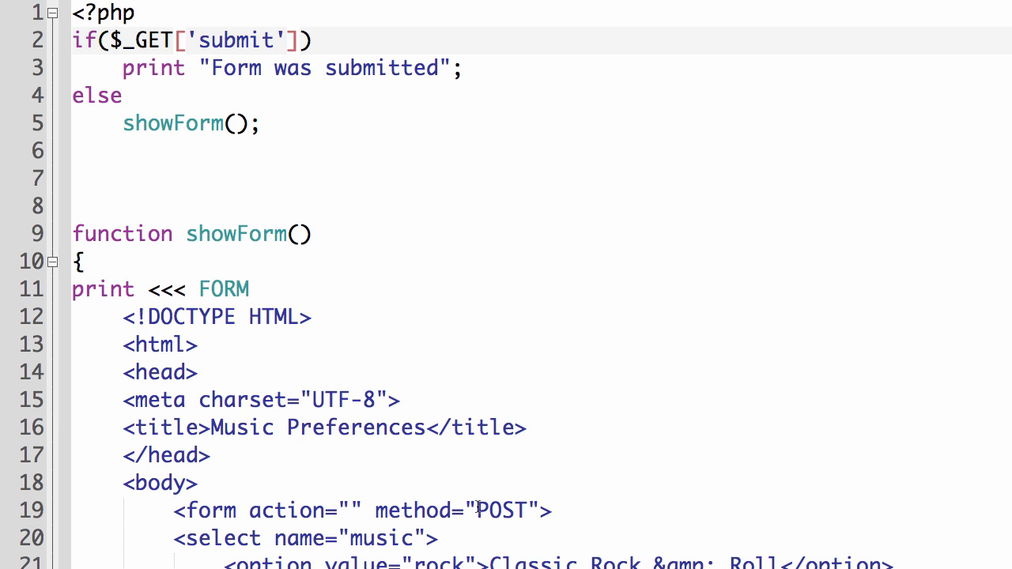
{"action": "type", "text": "G"}
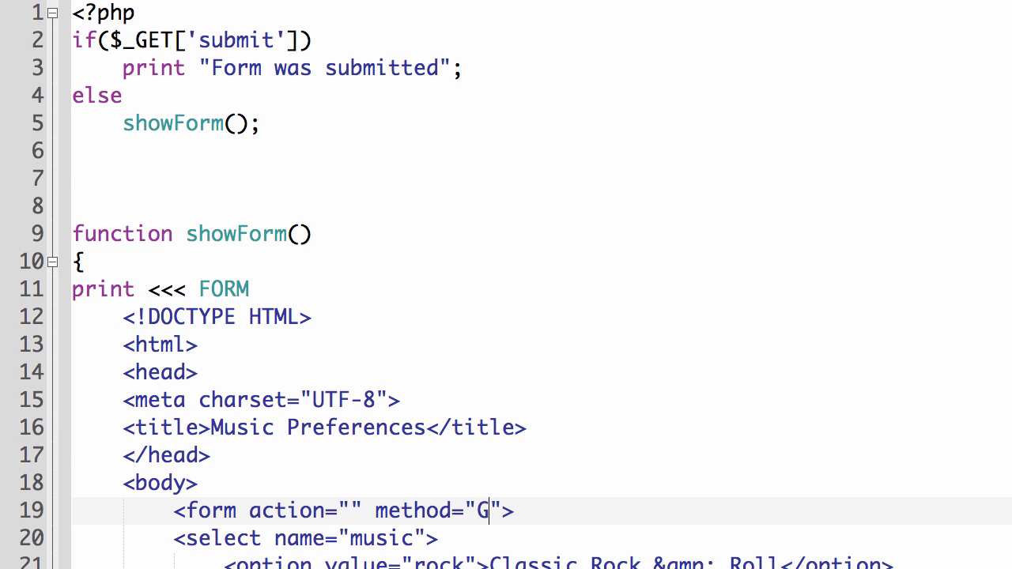
{"action": "type", "text": "ET"}
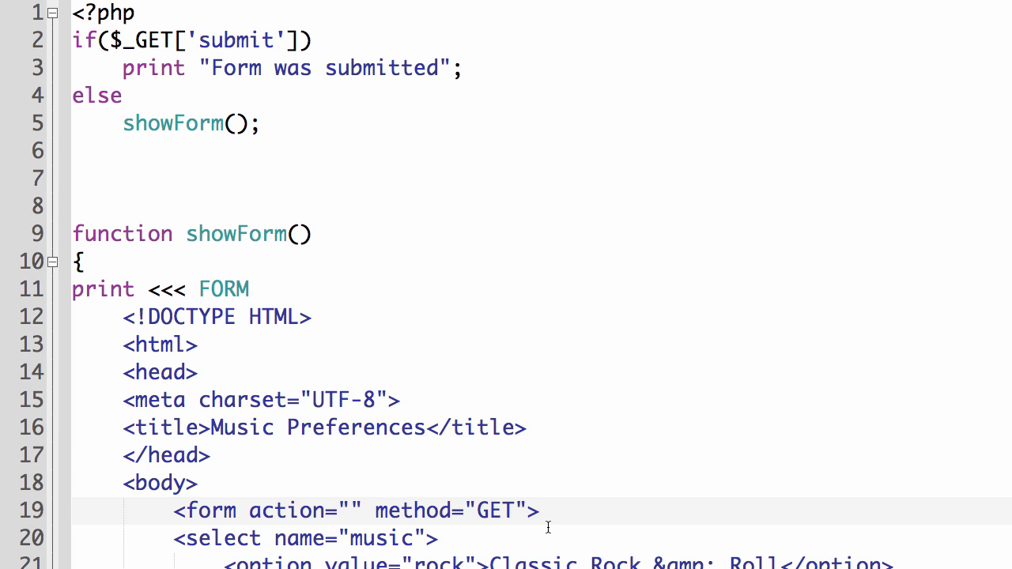
{"action": "double_click", "coordinate": [234, 41]}
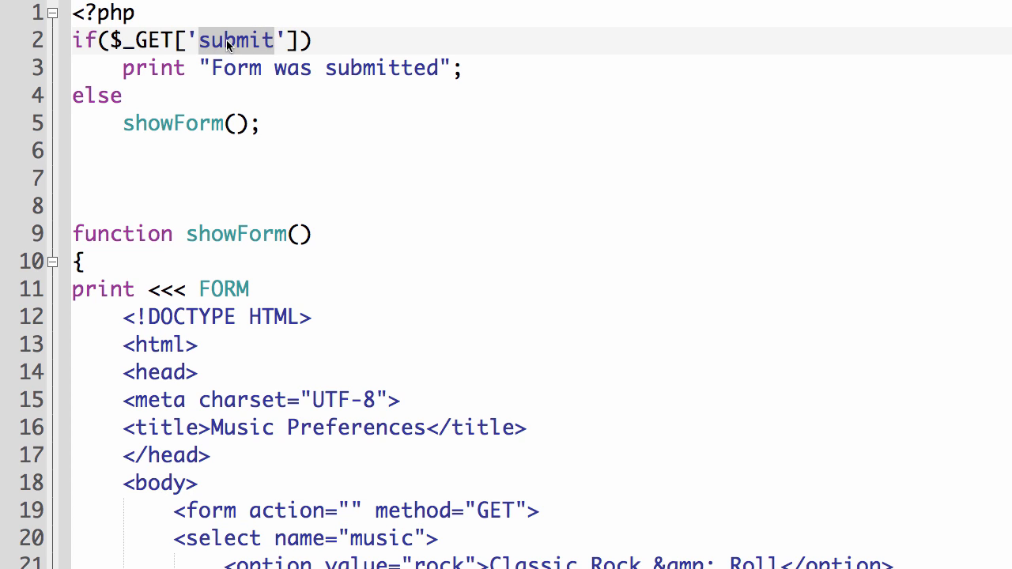
{"action": "mouse_move", "coordinate": [261, 46]}
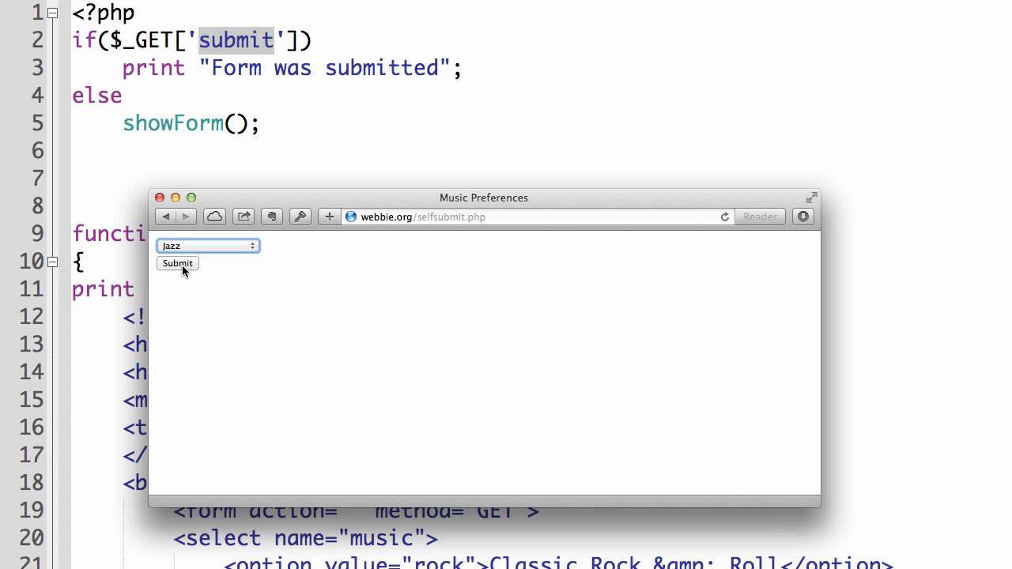
Submit the form with Jazz and highlight selfsubmit.php?music=jazz in the address bar
{"action": "left_click", "coordinate": [177, 262]}
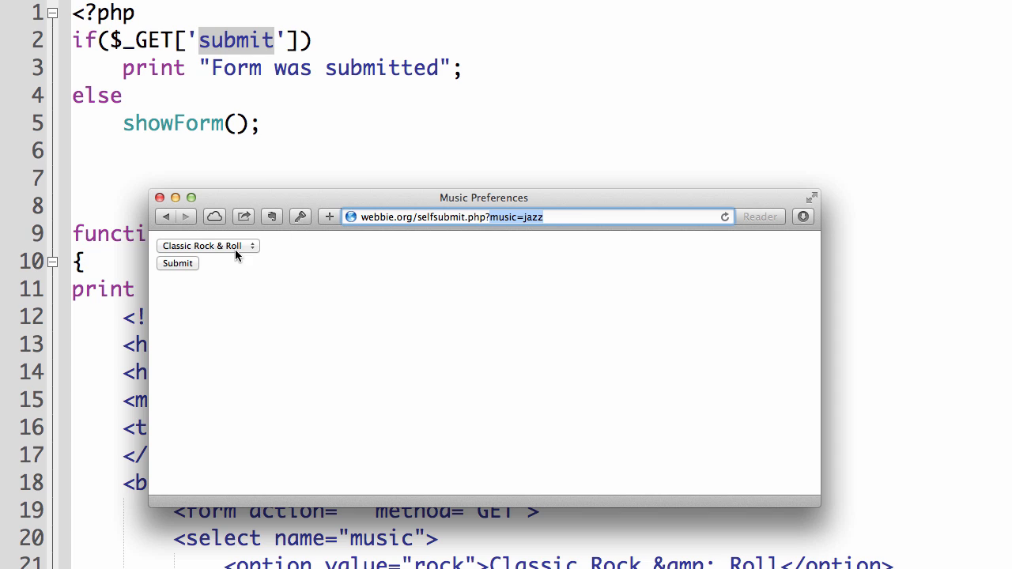
{"action": "mouse_move", "coordinate": [218, 250]}
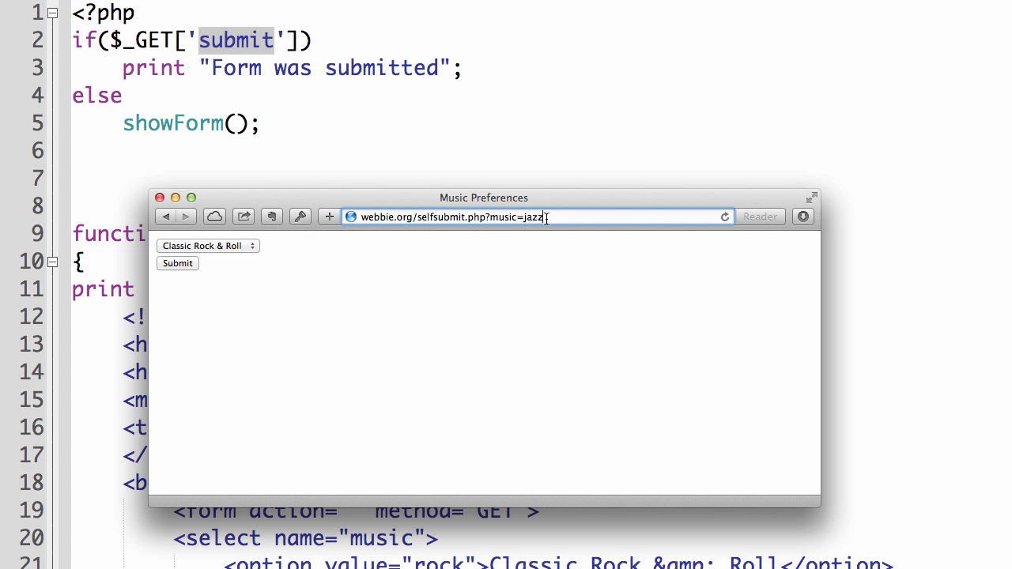
{"action": "mouse_move", "coordinate": [254, 204]}
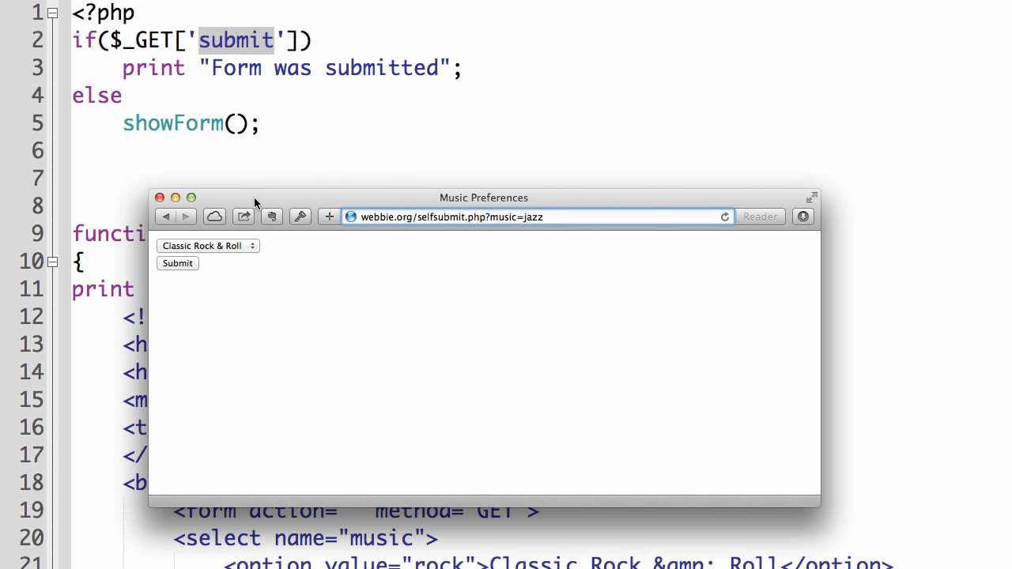
{"action": "mouse_move", "coordinate": [395, 73]}
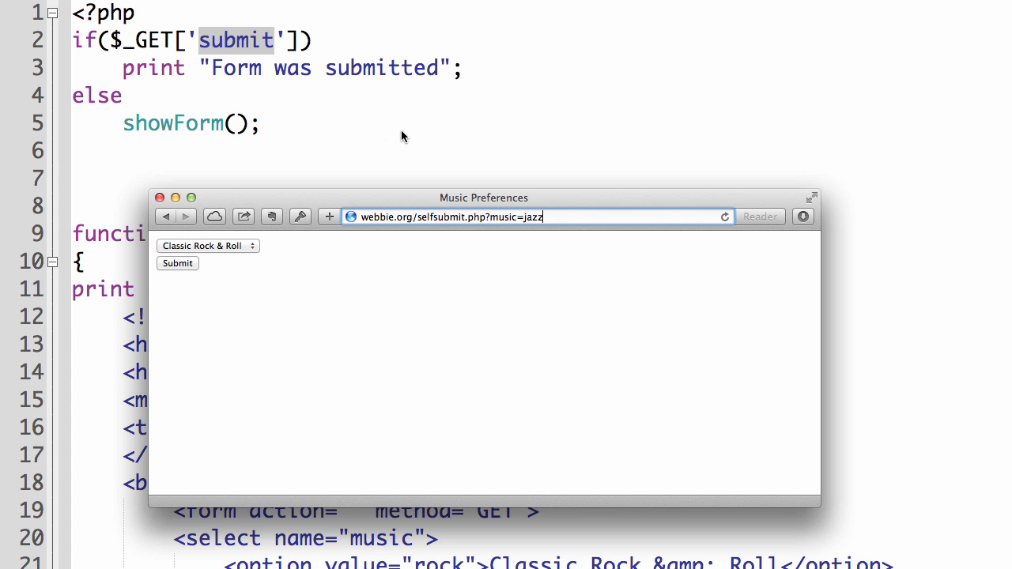
{"action": "left_click_drag", "start_coordinate": [484, 198], "coordinate": [931, 231]}
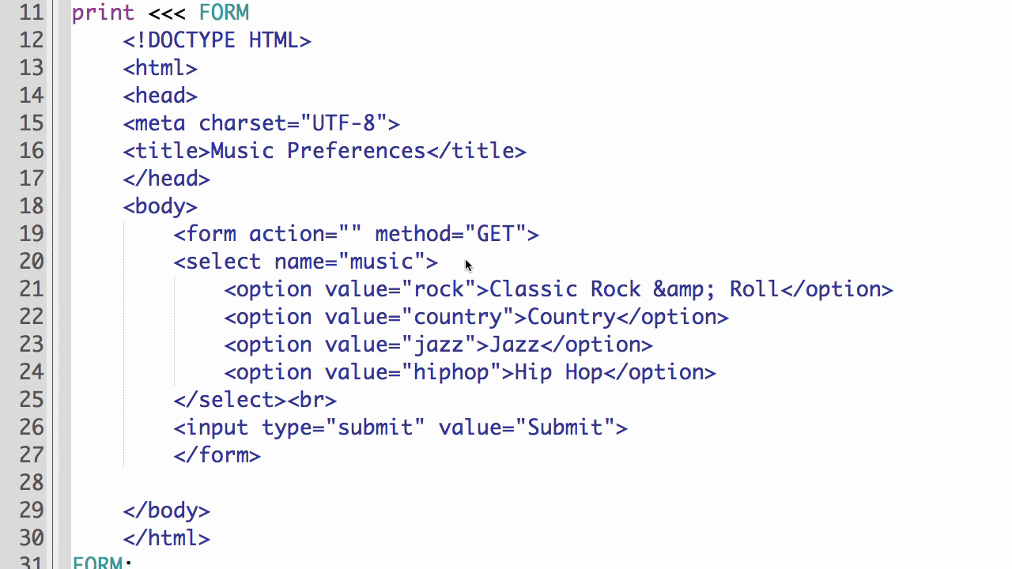
{"action": "mouse_move", "coordinate": [419, 438]}
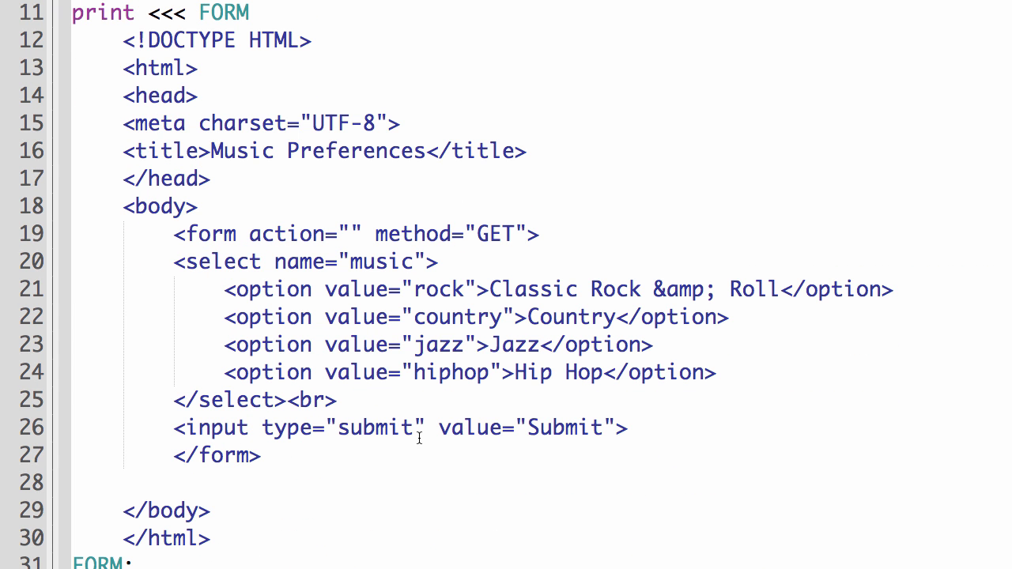
{"action": "mouse_move", "coordinate": [383, 367]}
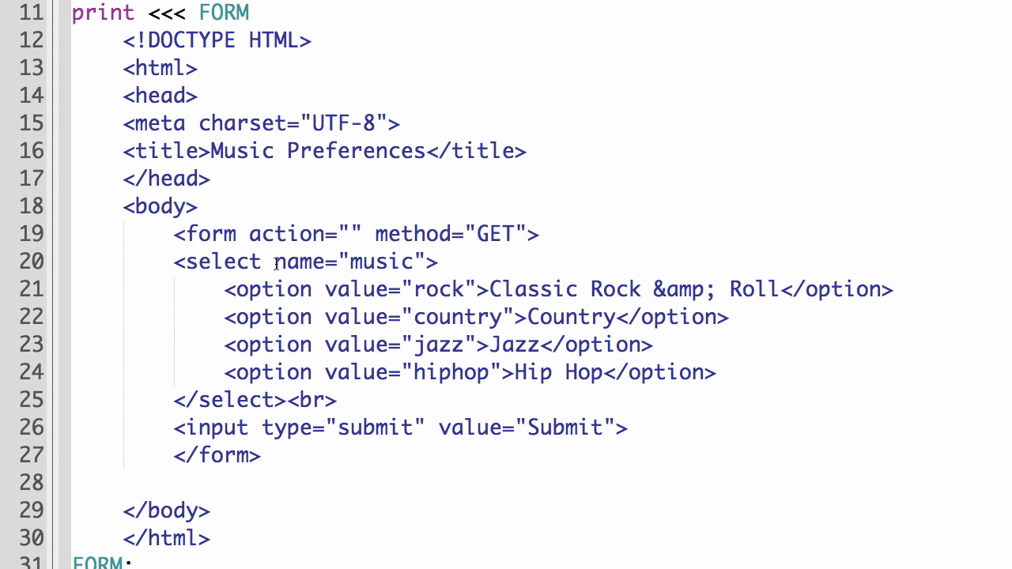
Select the select tag's name="music" attribute as reference for naming the submit input
{"action": "double_click", "coordinate": [348, 262]}
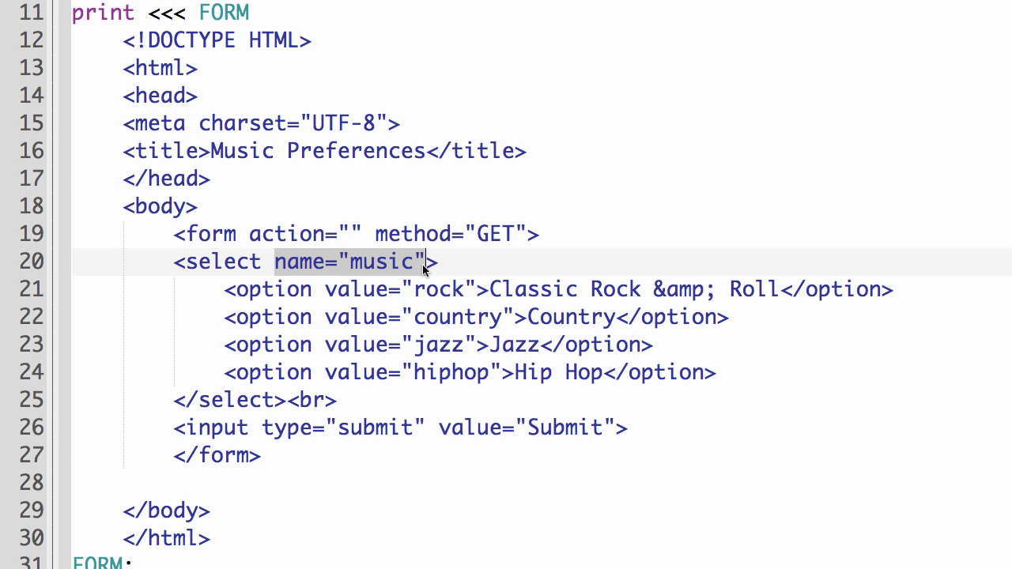
{"action": "mouse_move", "coordinate": [357, 269]}
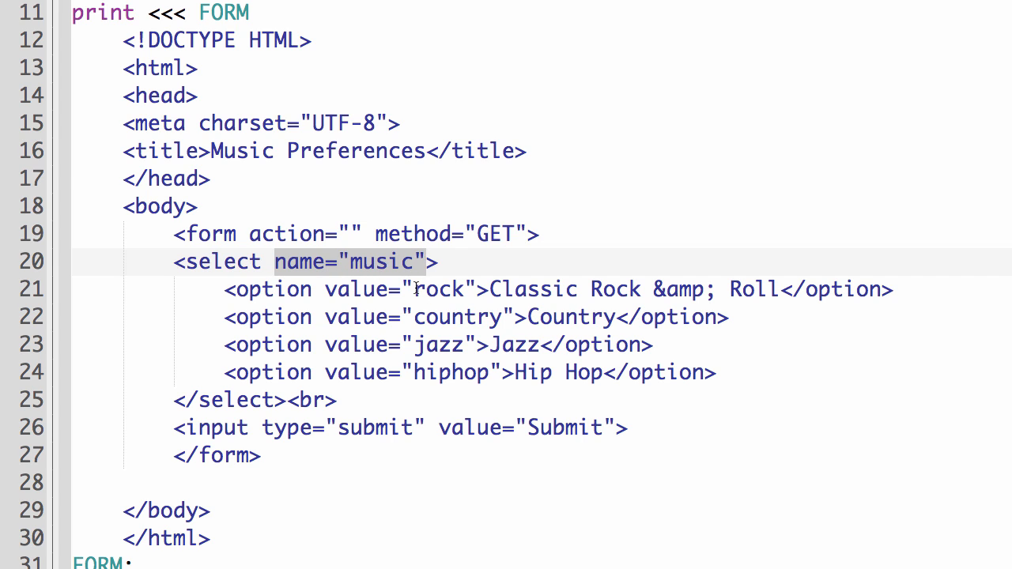
{"action": "mouse_move", "coordinate": [443, 384]}
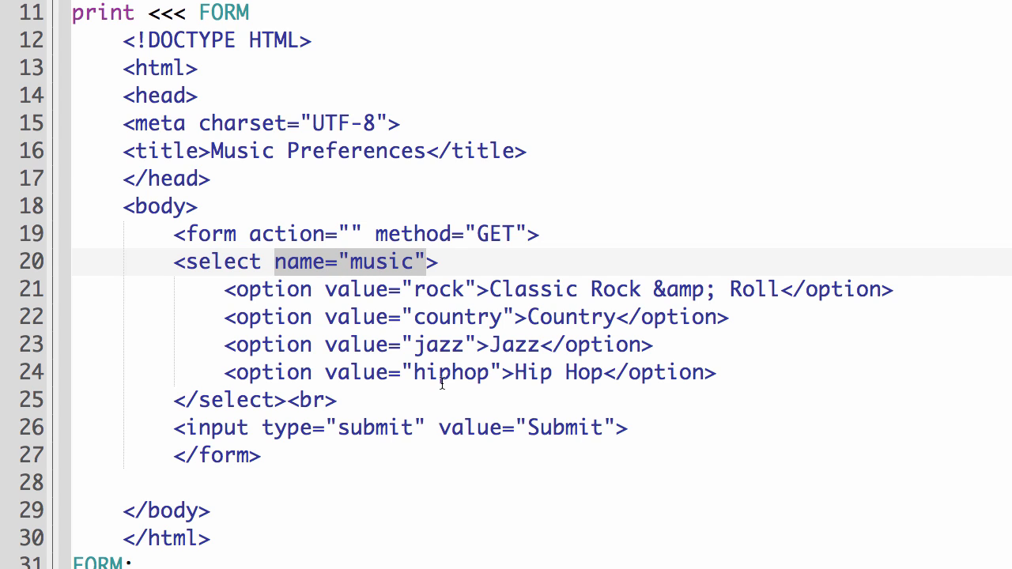
{"action": "mouse_move", "coordinate": [436, 427]}
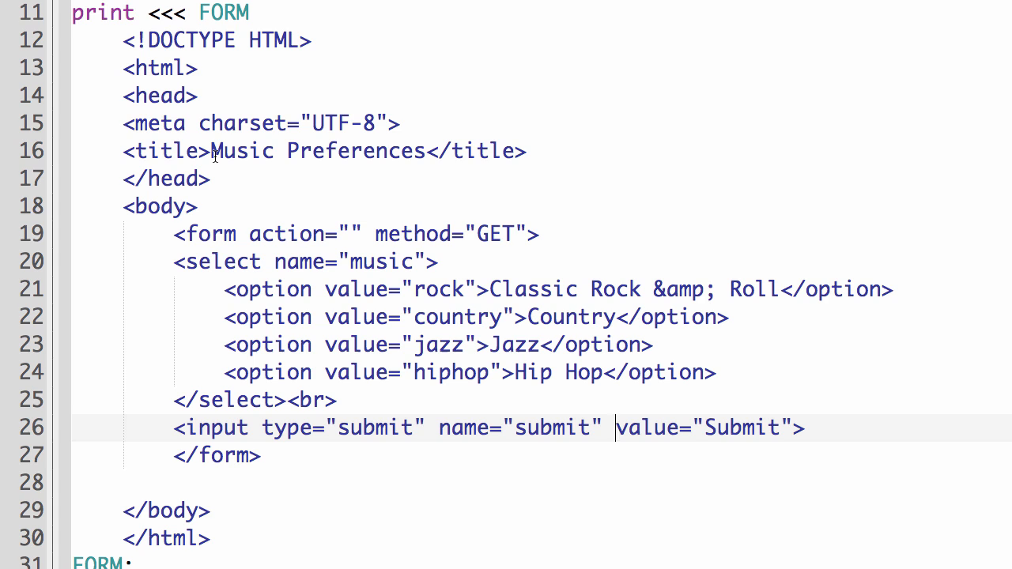
{"action": "mouse_move", "coordinate": [744, 193]}
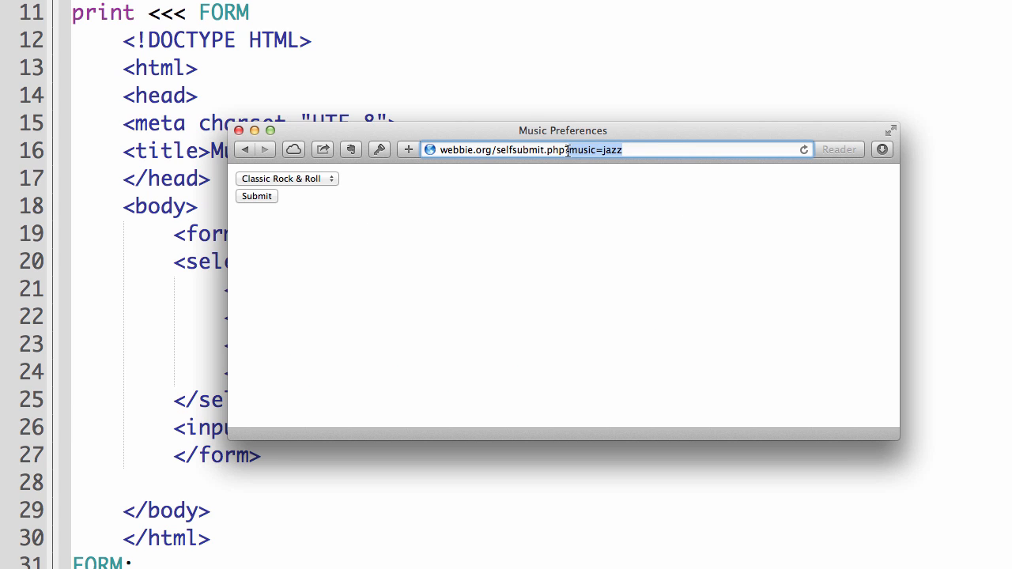
Submit the form with Country so the page reports Form was submitted
{"action": "left_click", "coordinate": [286, 177]}
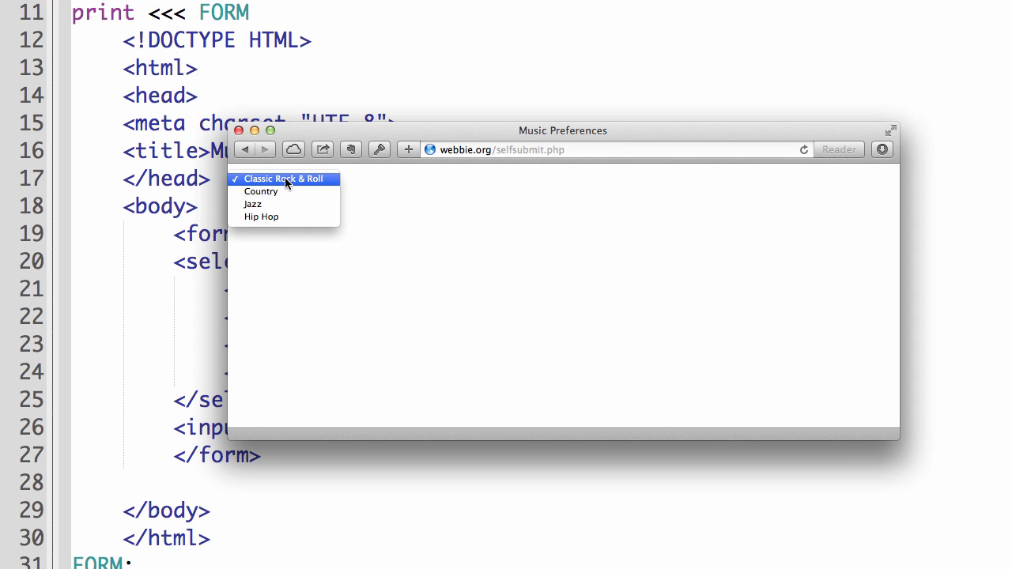
{"action": "left_click", "coordinate": [261, 190]}
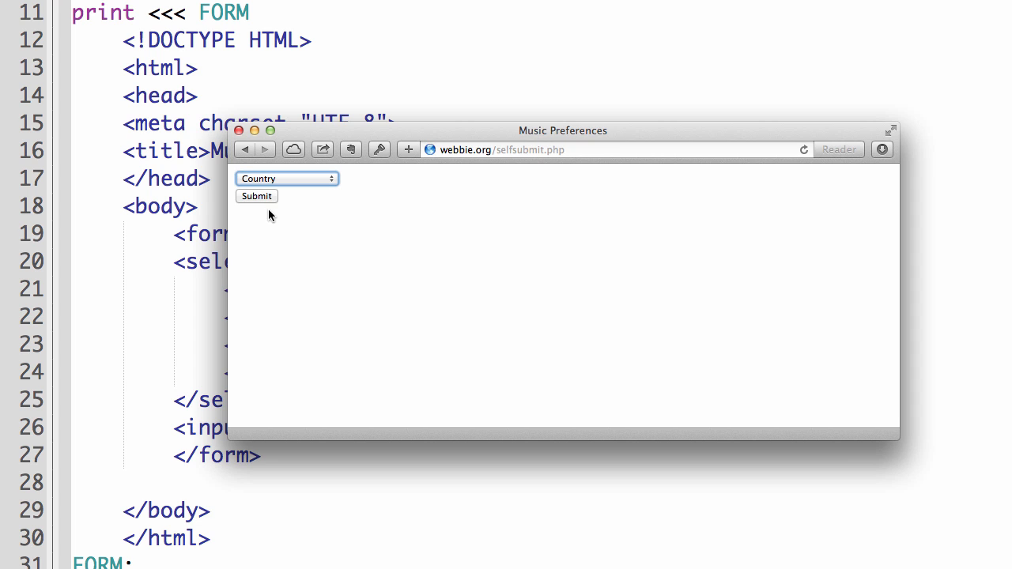
{"action": "left_click", "coordinate": [256, 196]}
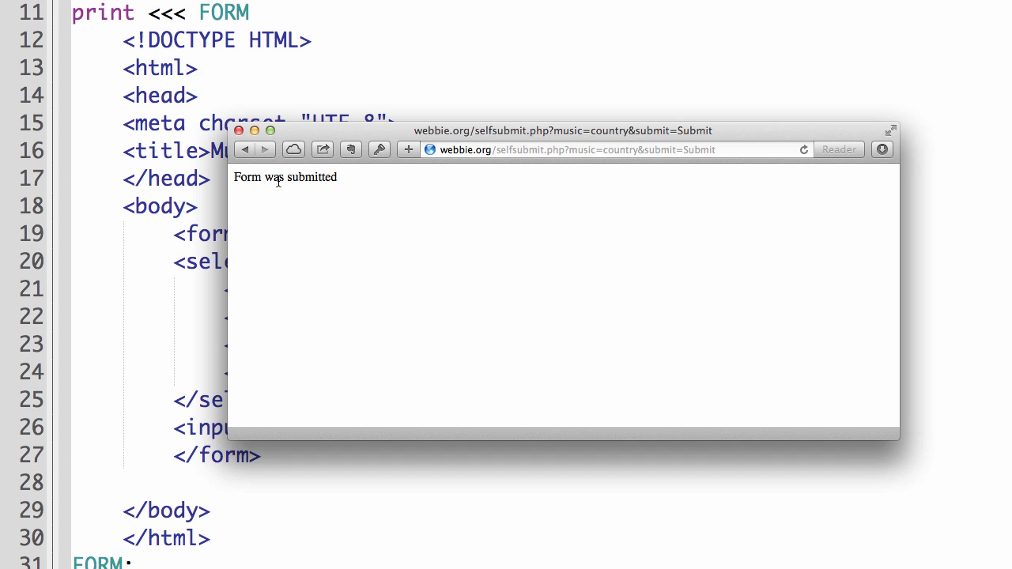
{"action": "mouse_move", "coordinate": [533, 150]}
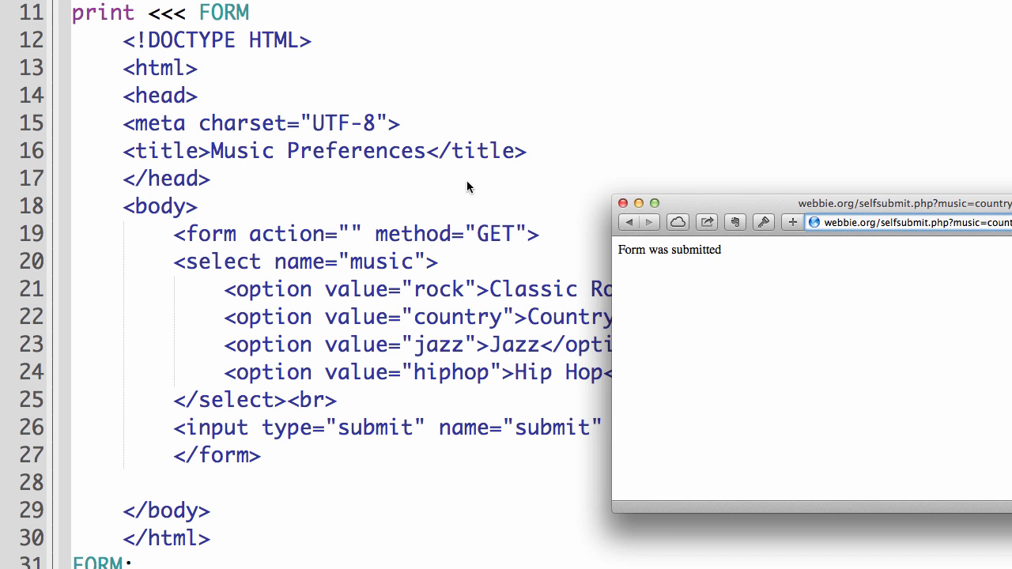
{"action": "scroll", "scroll_direction": "up", "scroll_amount": 3}
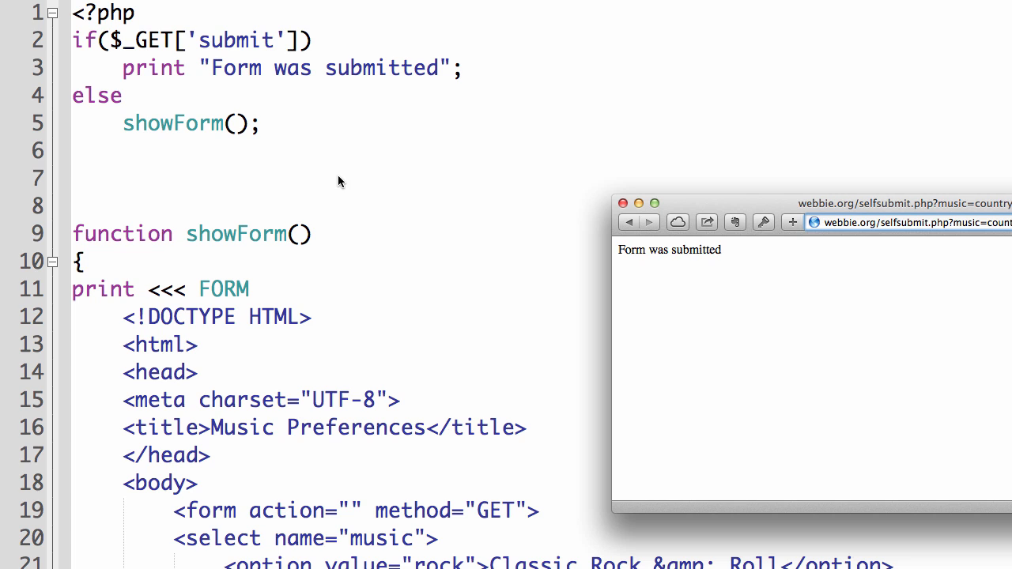
{"action": "mouse_move", "coordinate": [234, 44]}
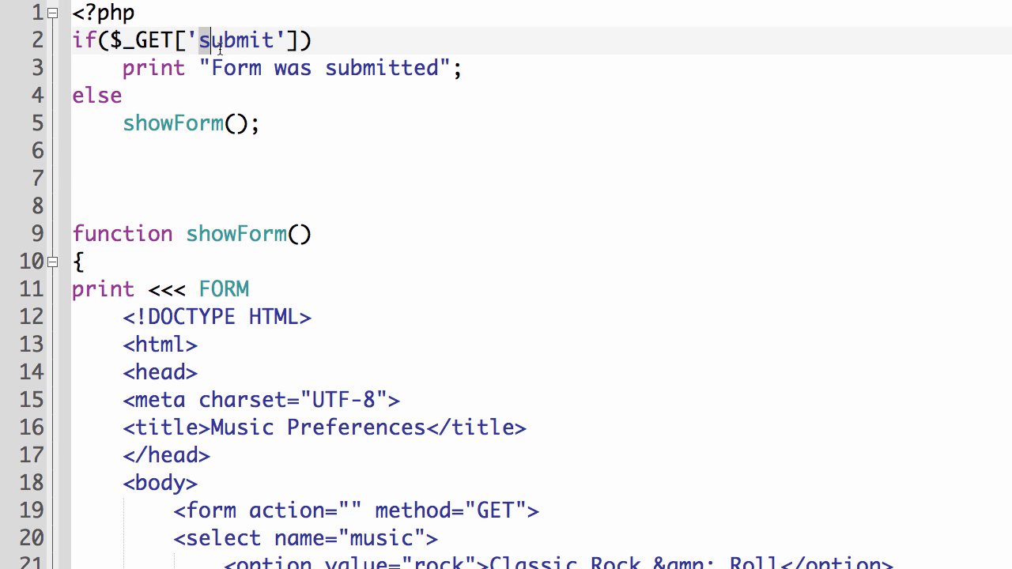
{"action": "scroll", "scroll_direction": "down", "scroll_amount": 3}
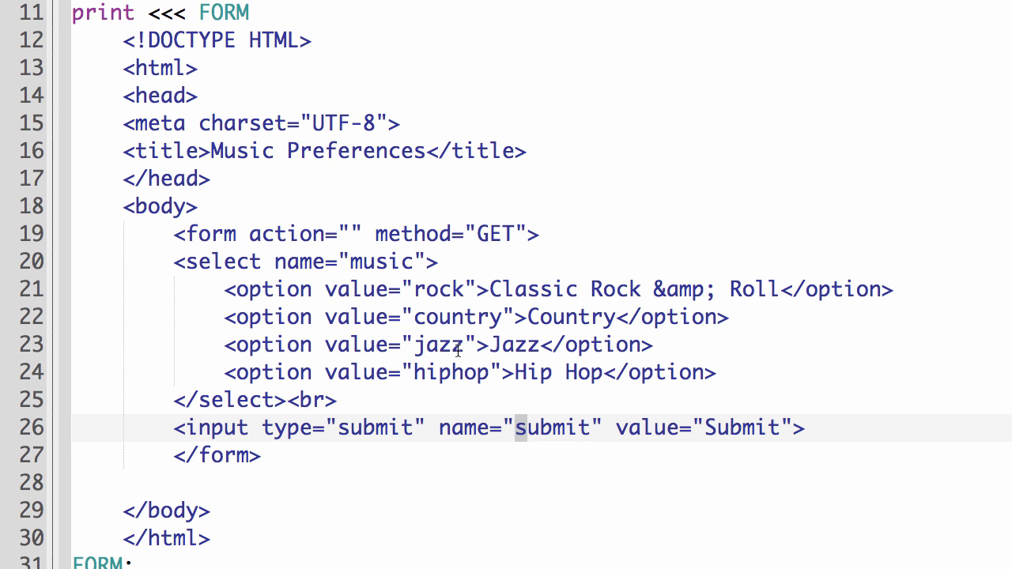
{"action": "scroll", "scroll_direction": "up", "scroll_amount": 3}
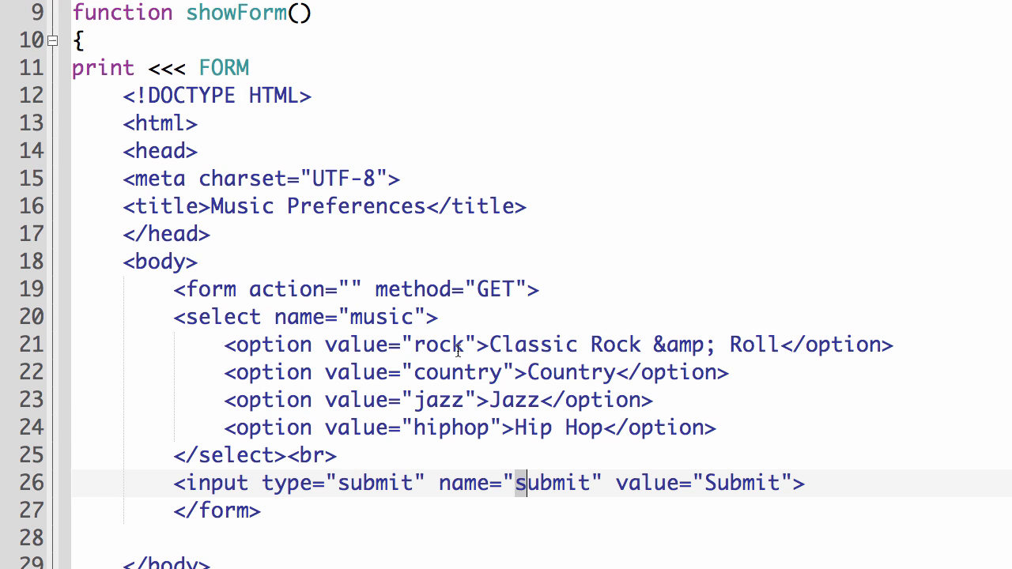
{"action": "scroll", "scroll_direction": "up", "scroll_amount": 3}
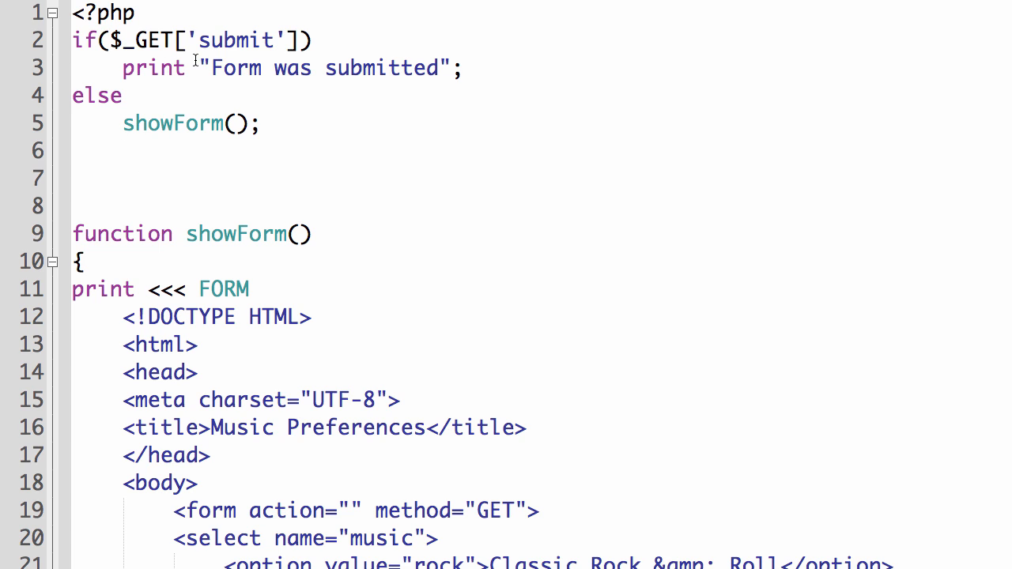
{"action": "mouse_move", "coordinate": [250, 206]}
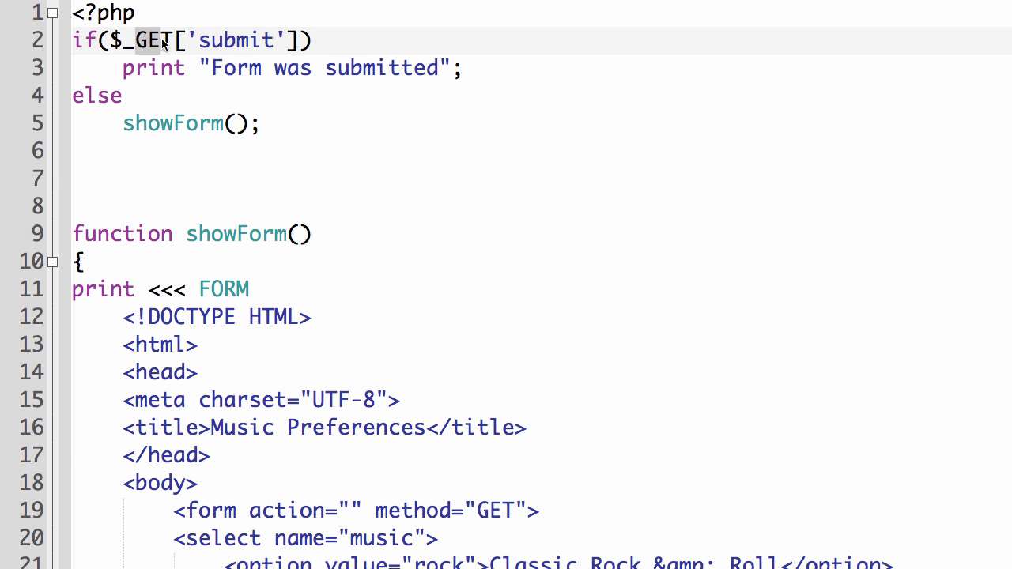
{"action": "type", "text": "POST"}
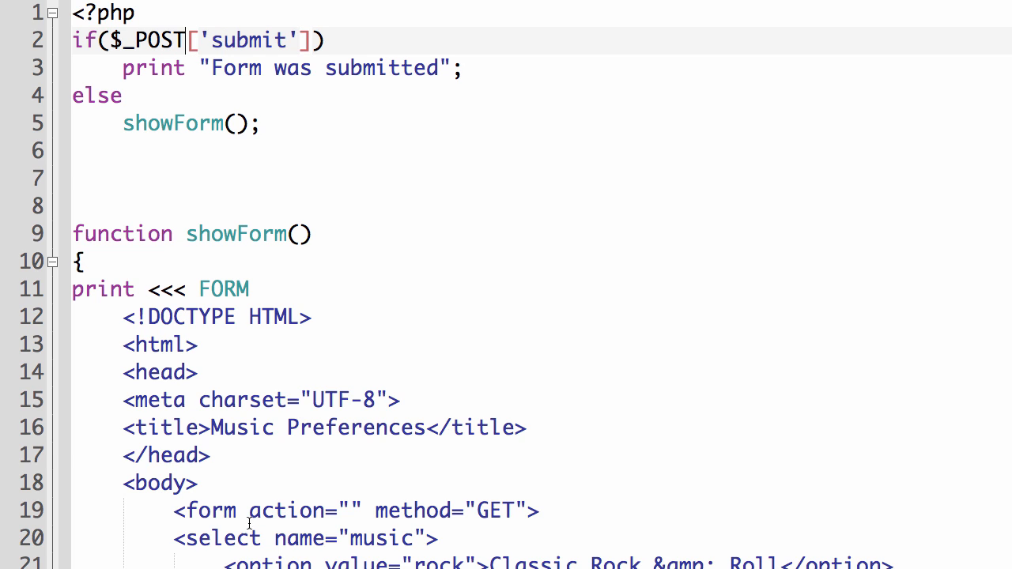
{"action": "double_click", "coordinate": [493, 509]}
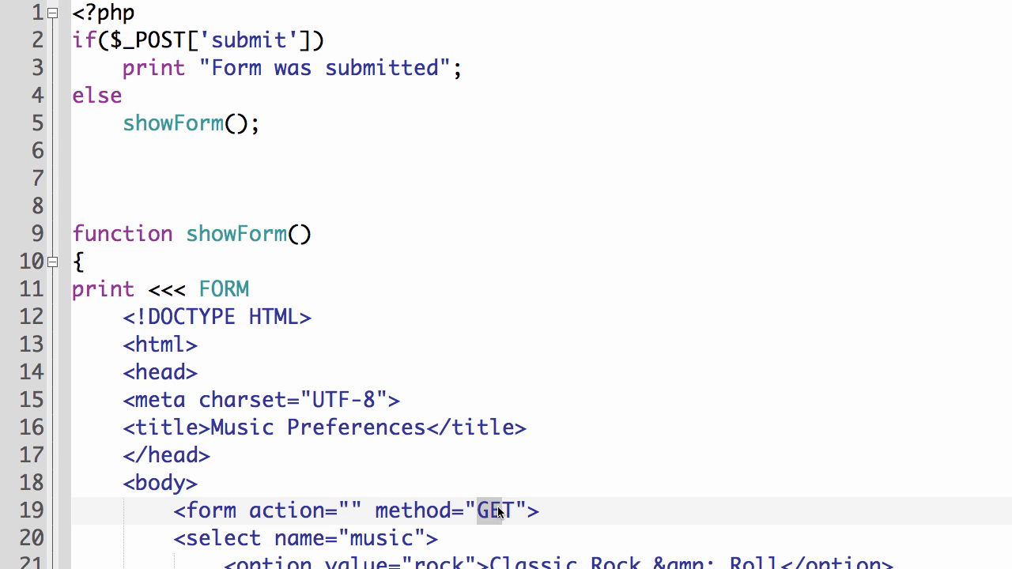
{"action": "type", "text": "POS"}
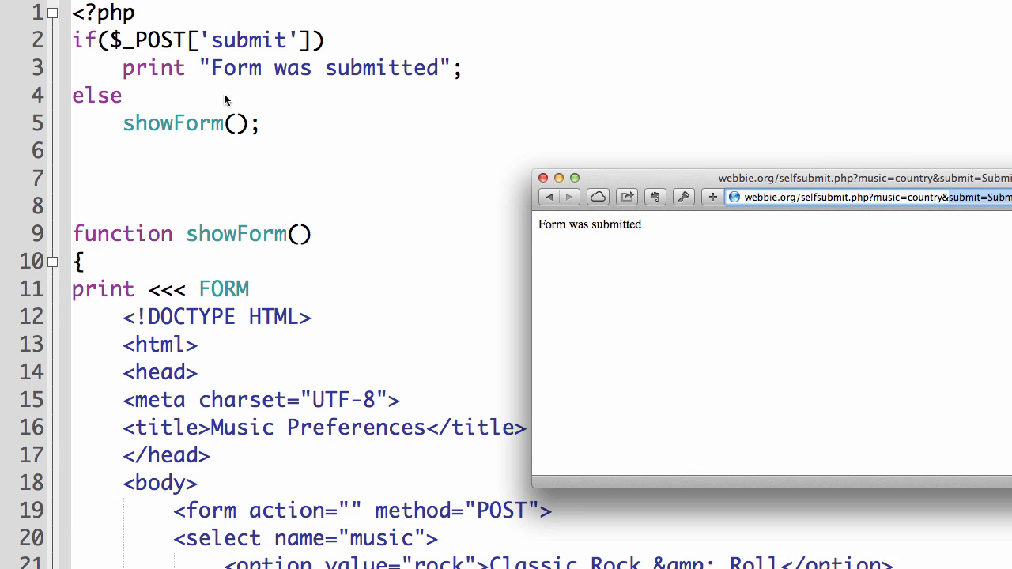
{"action": "mouse_move", "coordinate": [214, 70]}
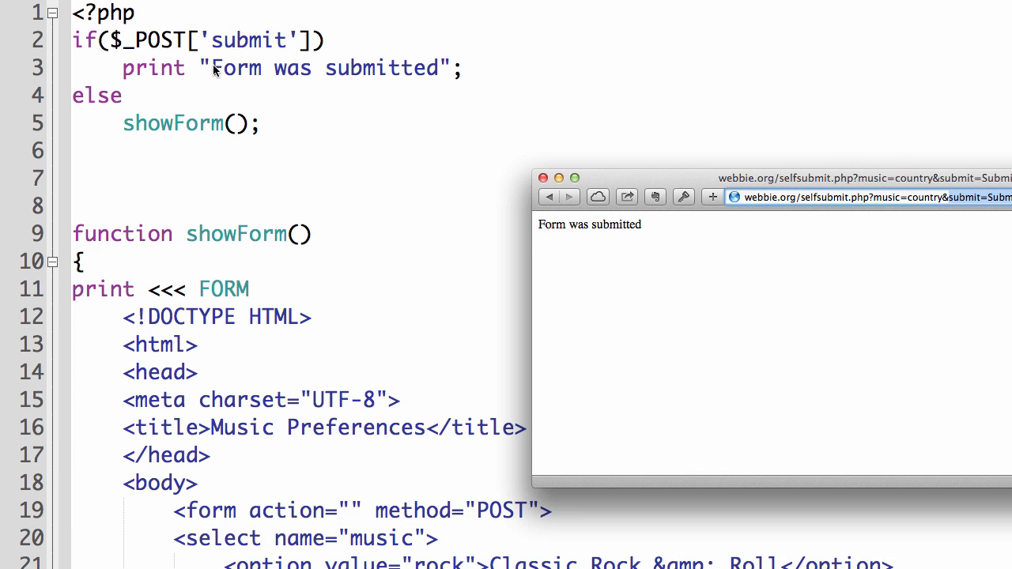
{"action": "mouse_move", "coordinate": [344, 70]}
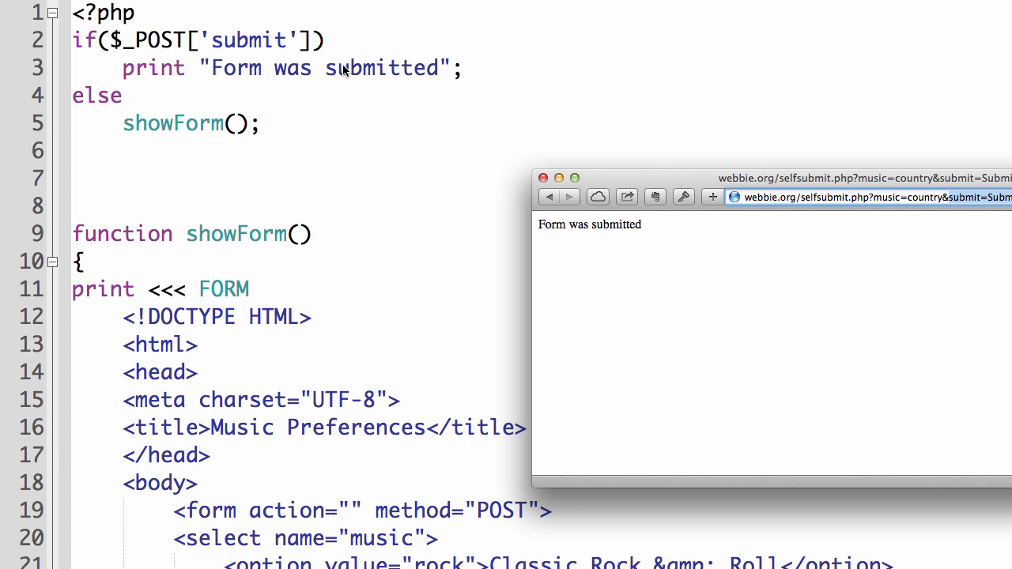
{"action": "mouse_move", "coordinate": [168, 149]}
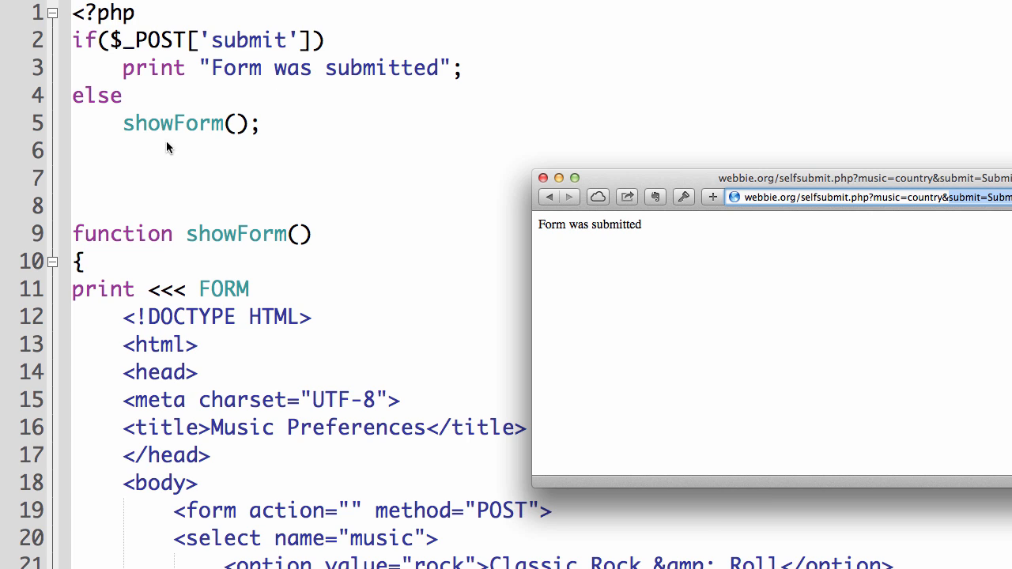
{"action": "mouse_move", "coordinate": [672, 266]}
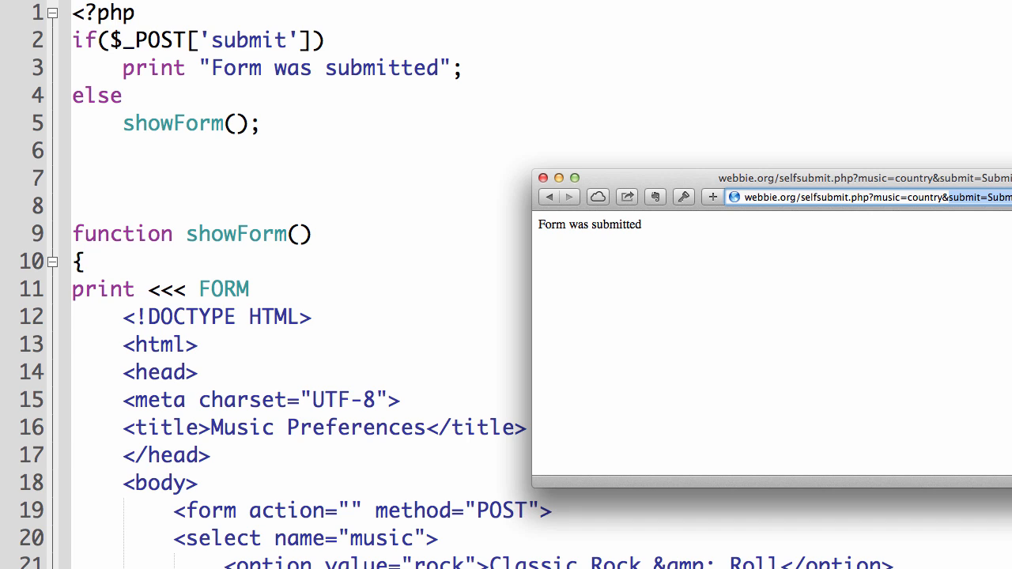
{"action": "mouse_move", "coordinate": [215, 190]}
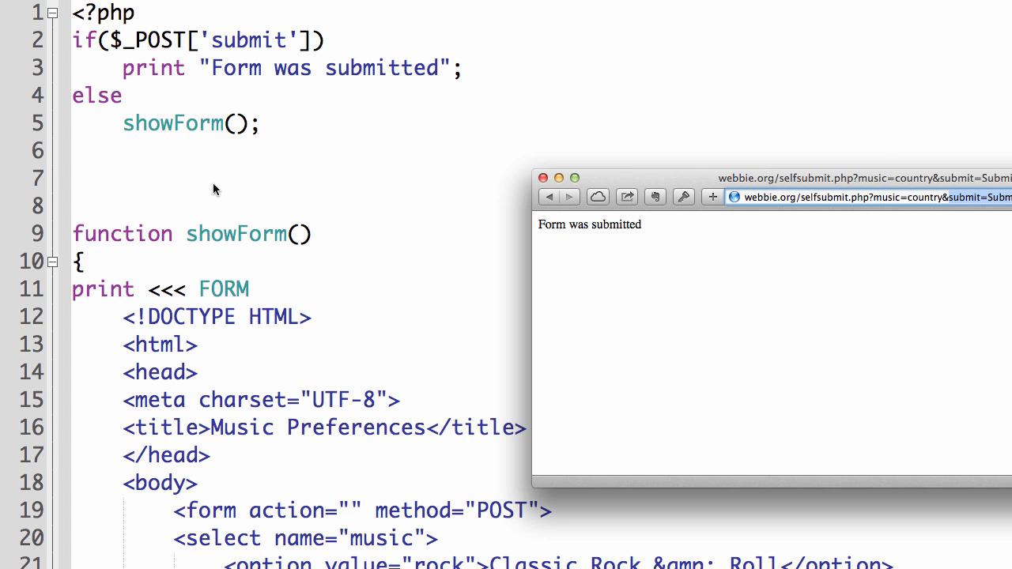
{"action": "mouse_move", "coordinate": [134, 150]}
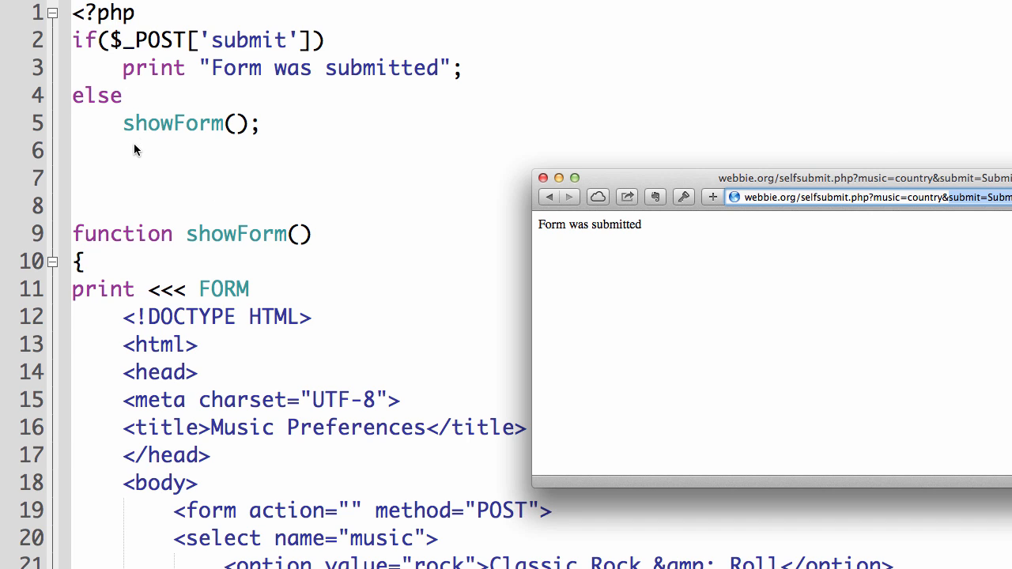
{"action": "mouse_move", "coordinate": [73, 236]}
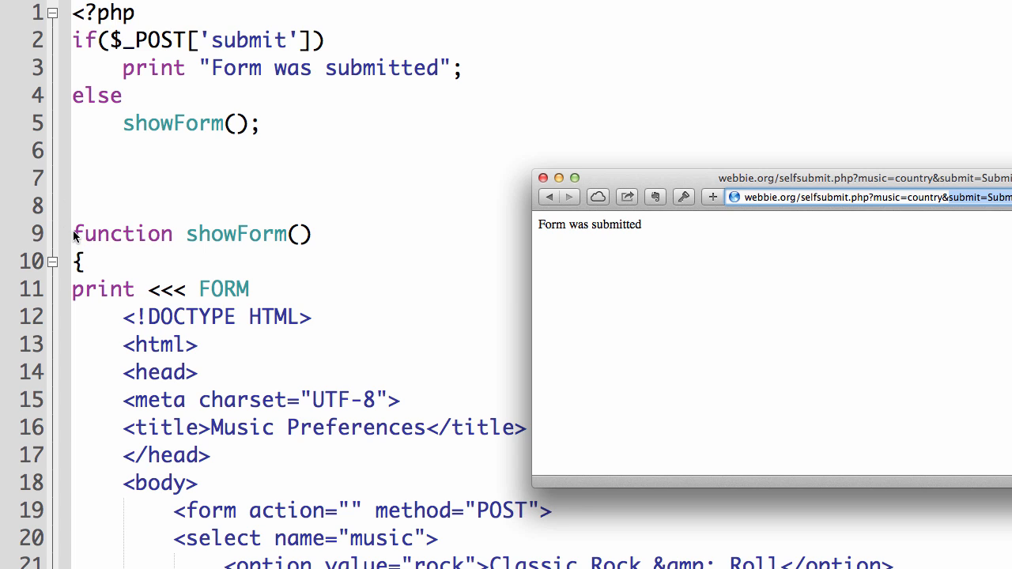
{"action": "mouse_move", "coordinate": [165, 73]}
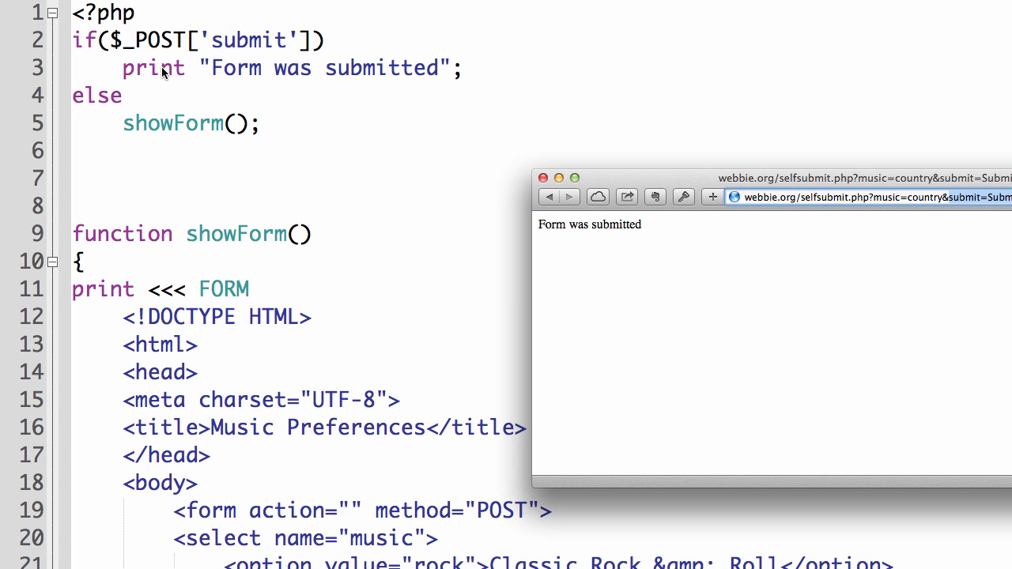
{"action": "mouse_move", "coordinate": [231, 54]}
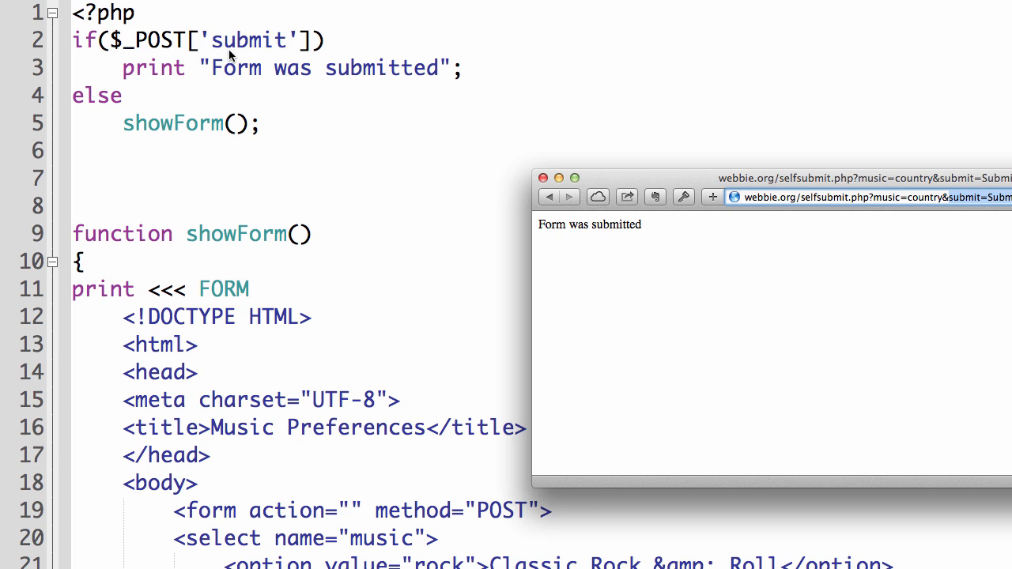
{"action": "mouse_move", "coordinate": [434, 177]}
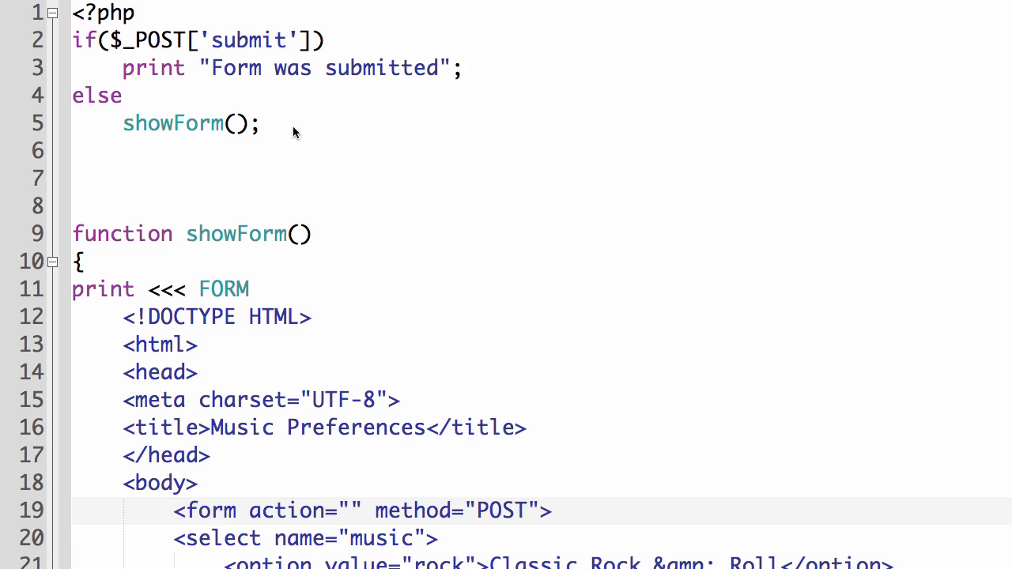
{"action": "scroll", "scroll_direction": "down", "scroll_amount": 3}
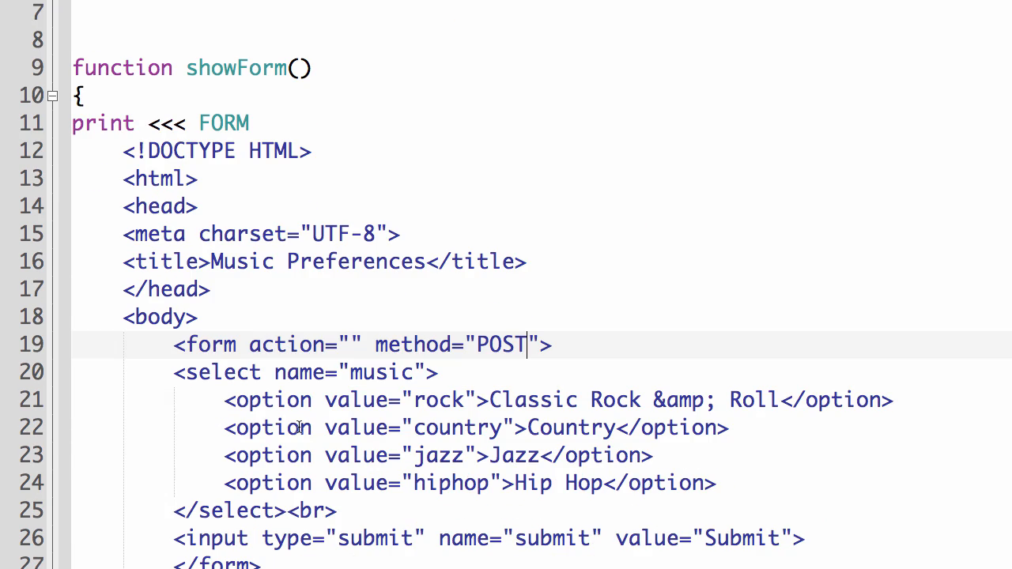
{"action": "mouse_move", "coordinate": [409, 401]}
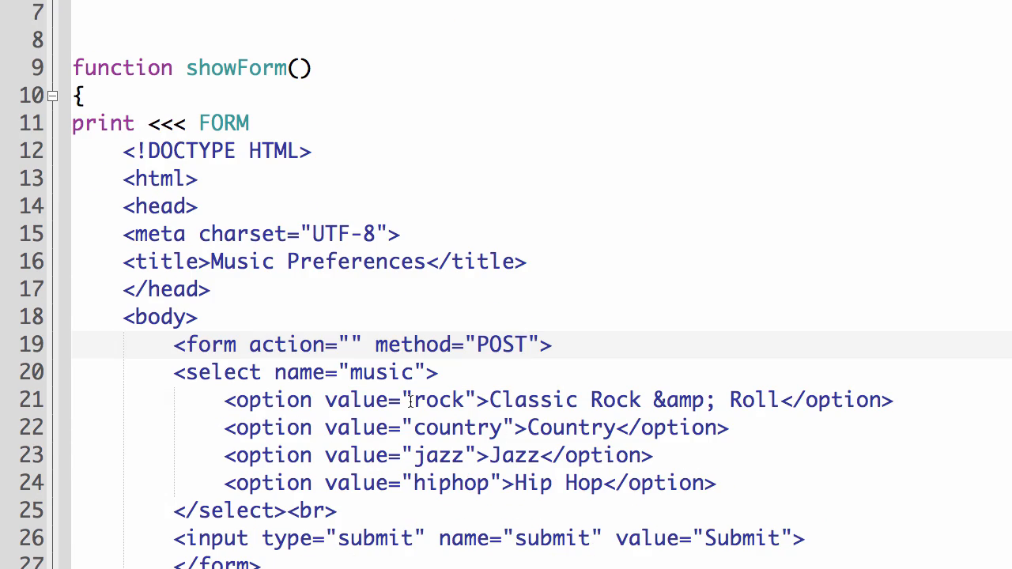
{"action": "double_click", "coordinate": [440, 398]}
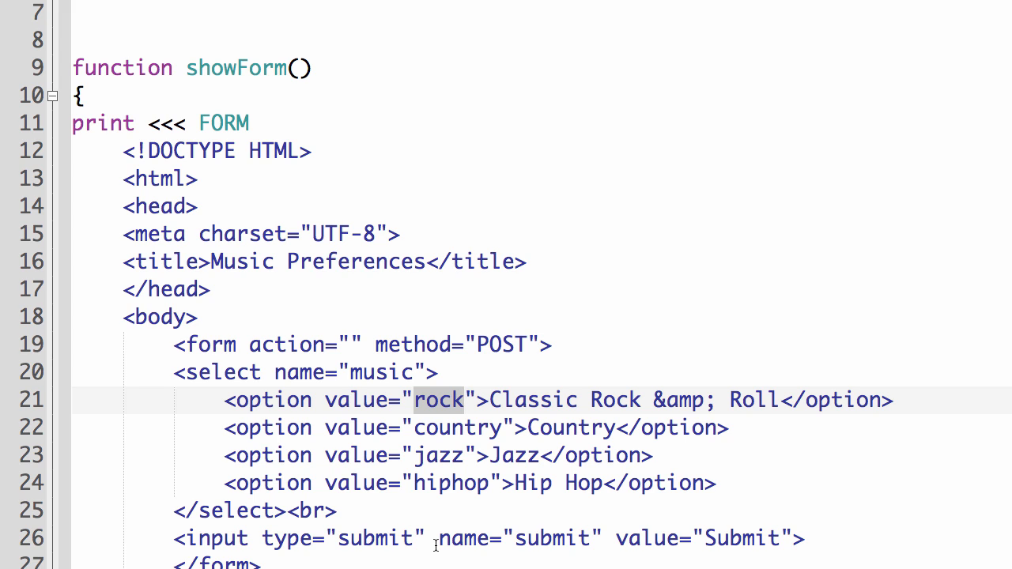
{"action": "double_click", "coordinate": [450, 484]}
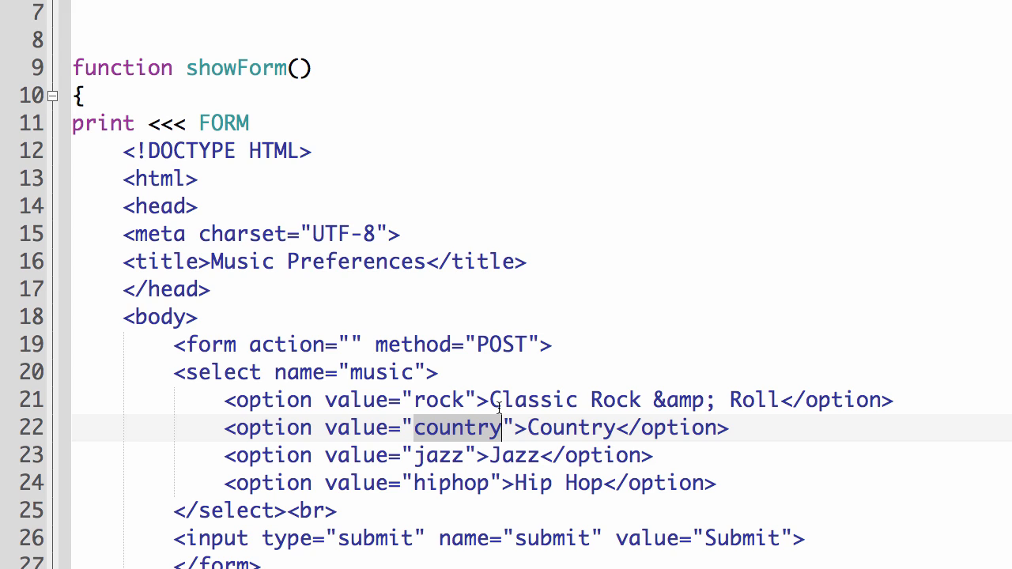
{"action": "mouse_move", "coordinate": [190, 66]}
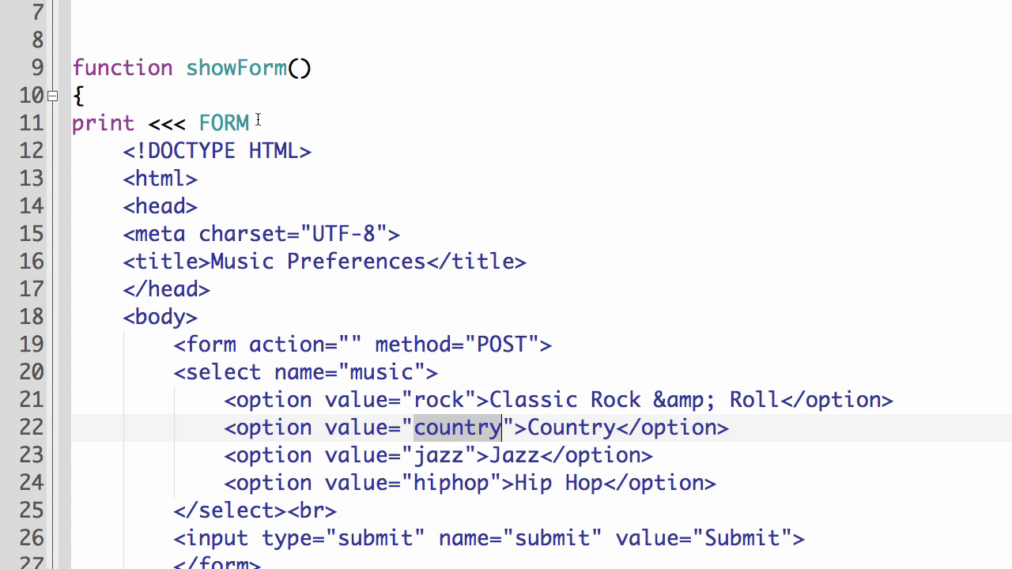
{"action": "mouse_move", "coordinate": [229, 370]}
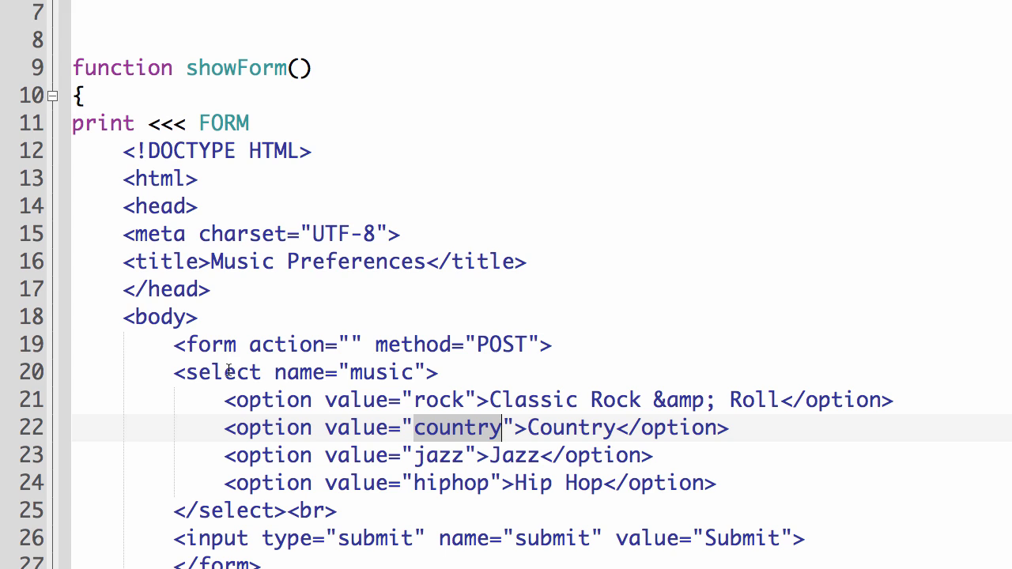
{"action": "mouse_move", "coordinate": [212, 315]}
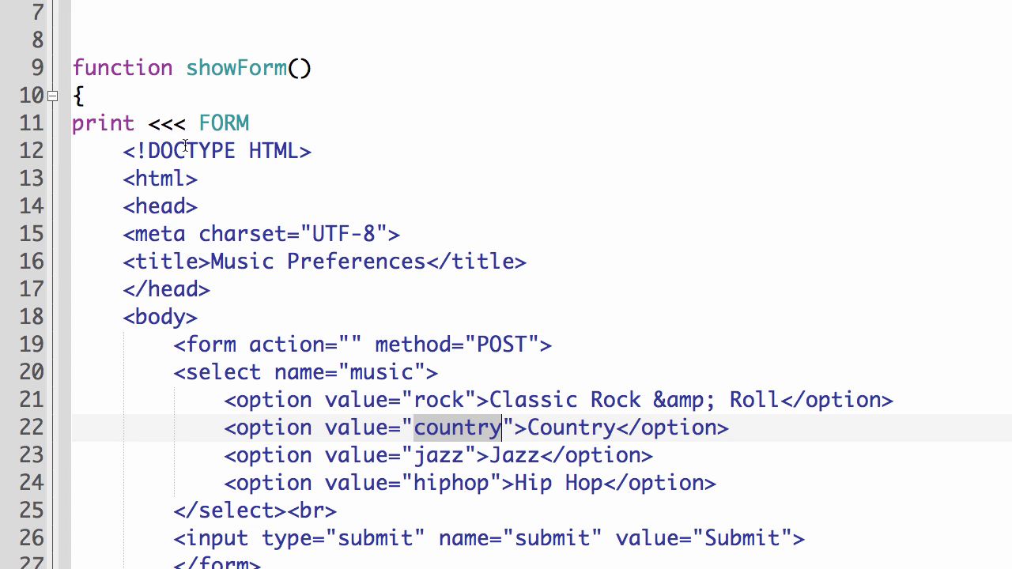
{"action": "mouse_move", "coordinate": [218, 200]}
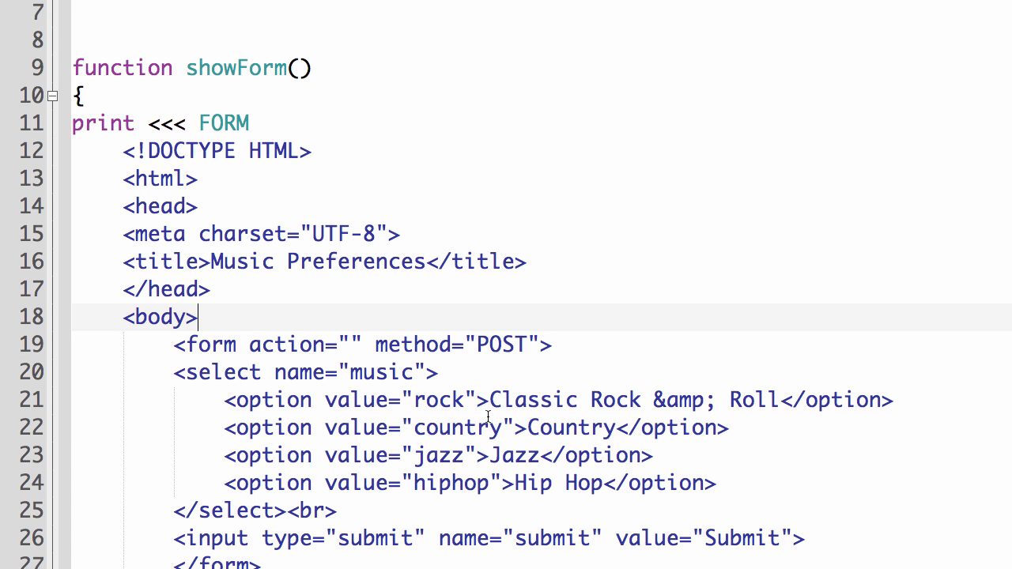
{"action": "double_click", "coordinate": [438, 399]}
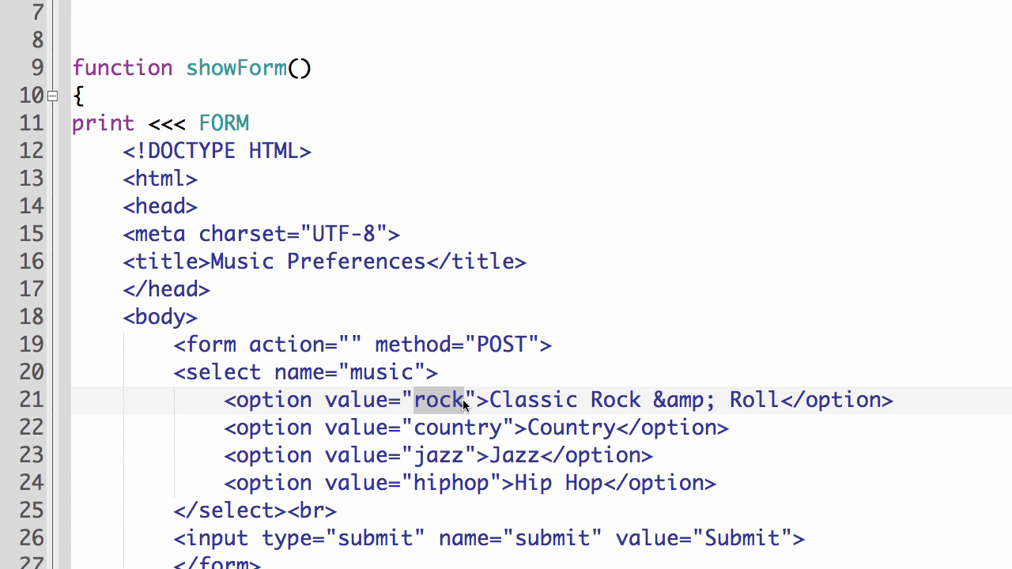
{"action": "mouse_move", "coordinate": [499, 400]}
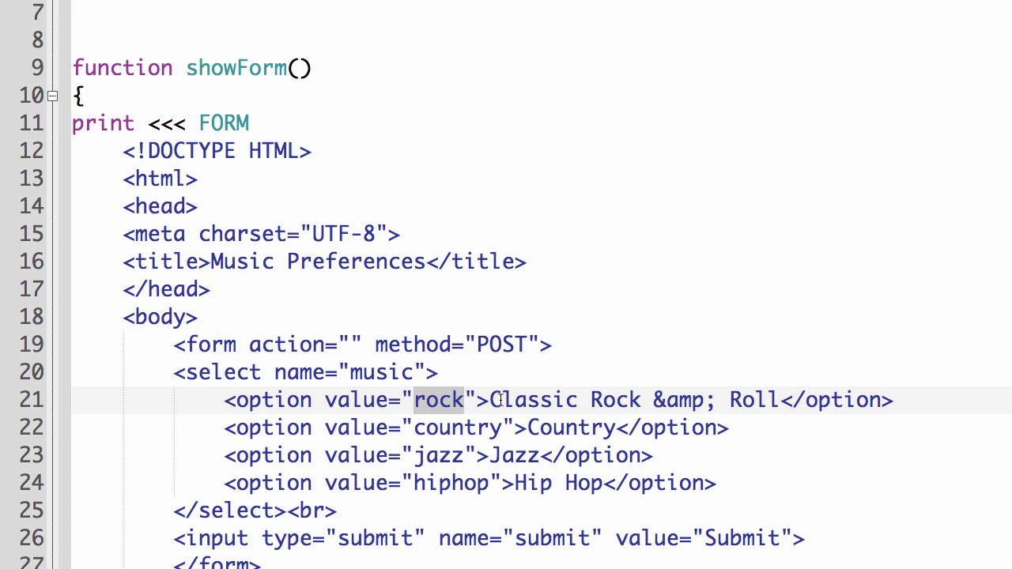
{"action": "mouse_move", "coordinate": [762, 401]}
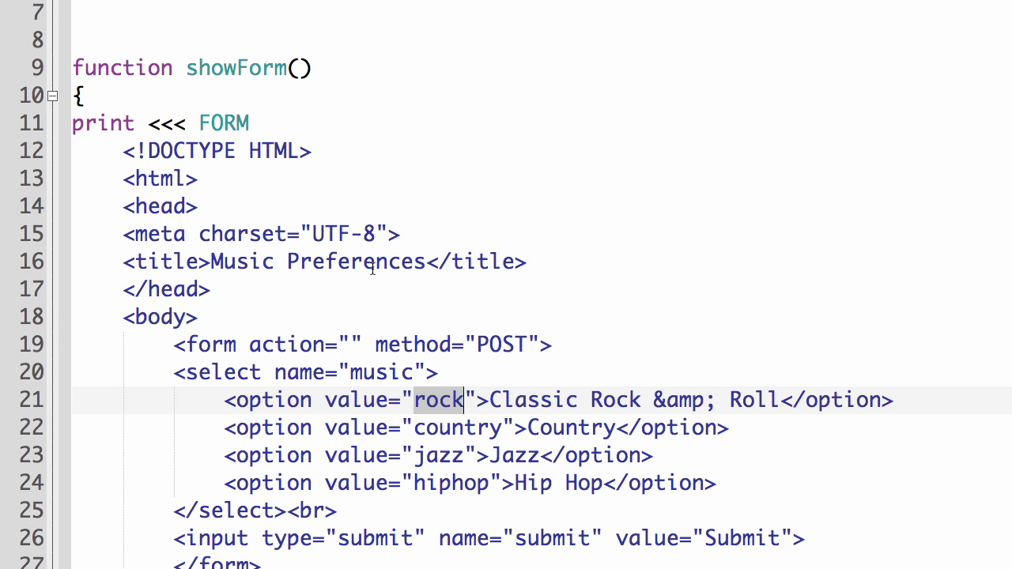
{"action": "scroll", "scroll_direction": "up", "scroll_amount": 3}
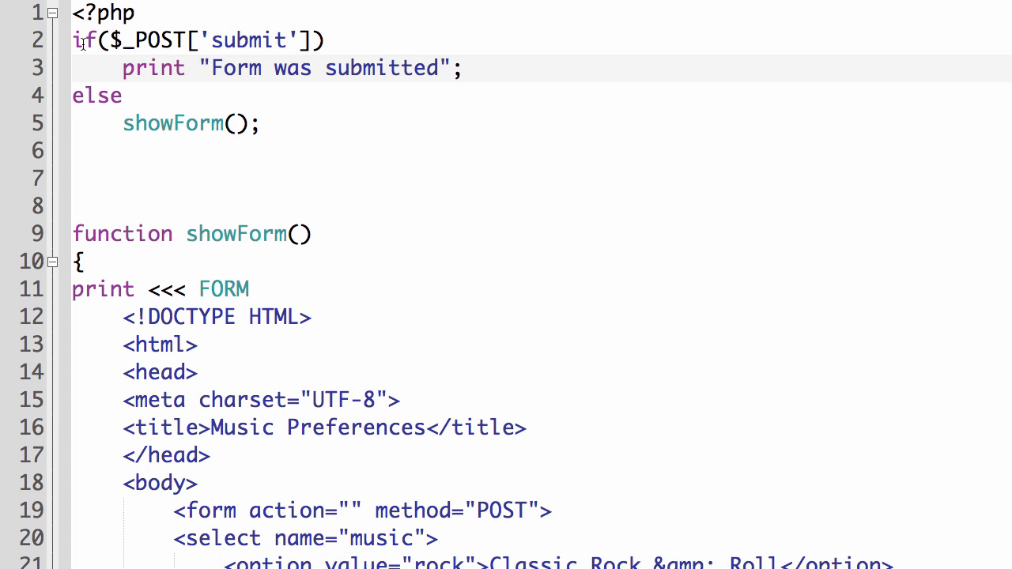
{"action": "mouse_move", "coordinate": [107, 49]}
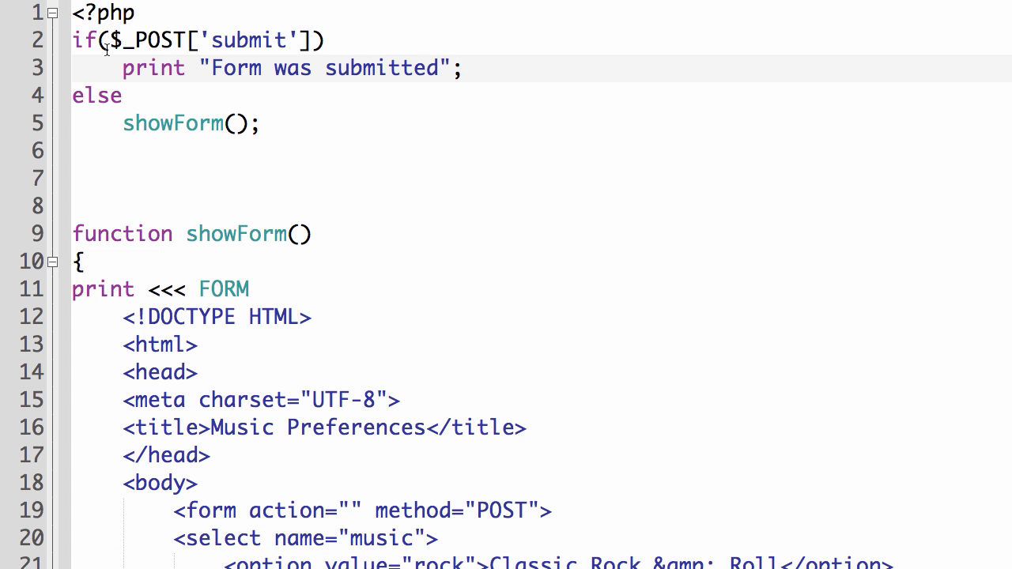
{"action": "mouse_move", "coordinate": [272, 41]}
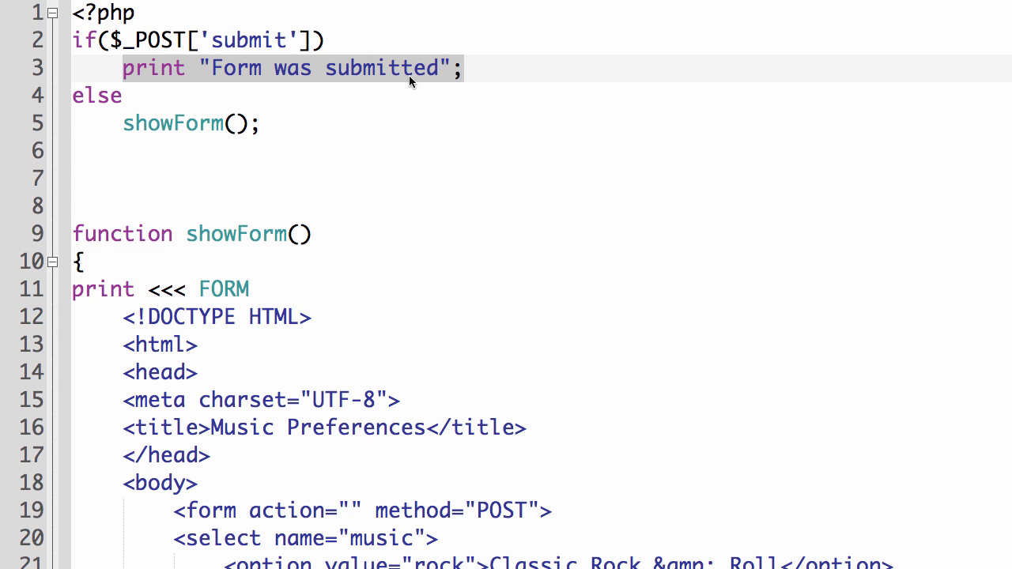
Comment out print "Form was submitted" with // and brace the if body around an empty line
{"action": "type", "text": "//"}
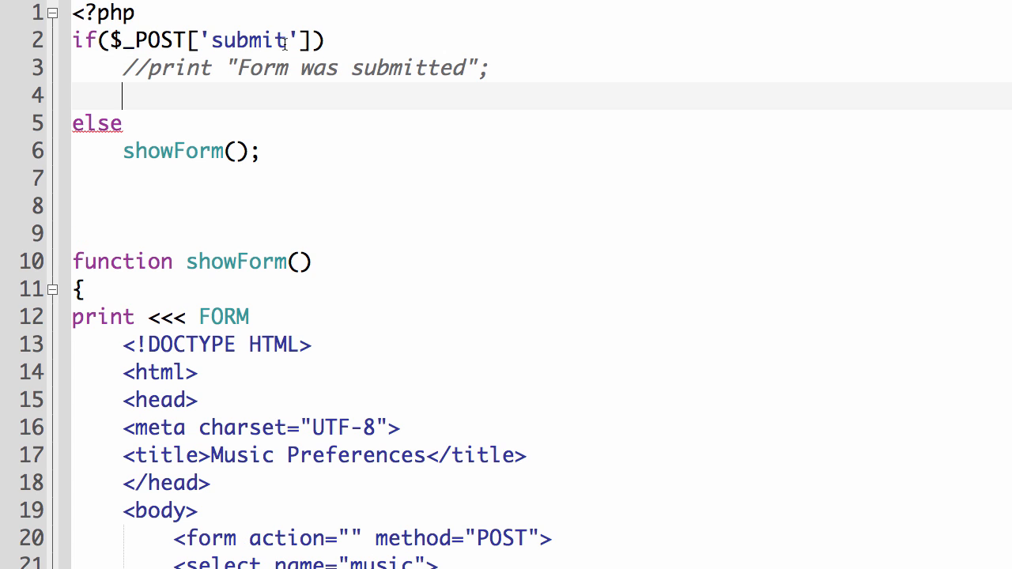
{"action": "left_click", "coordinate": [324, 39]}
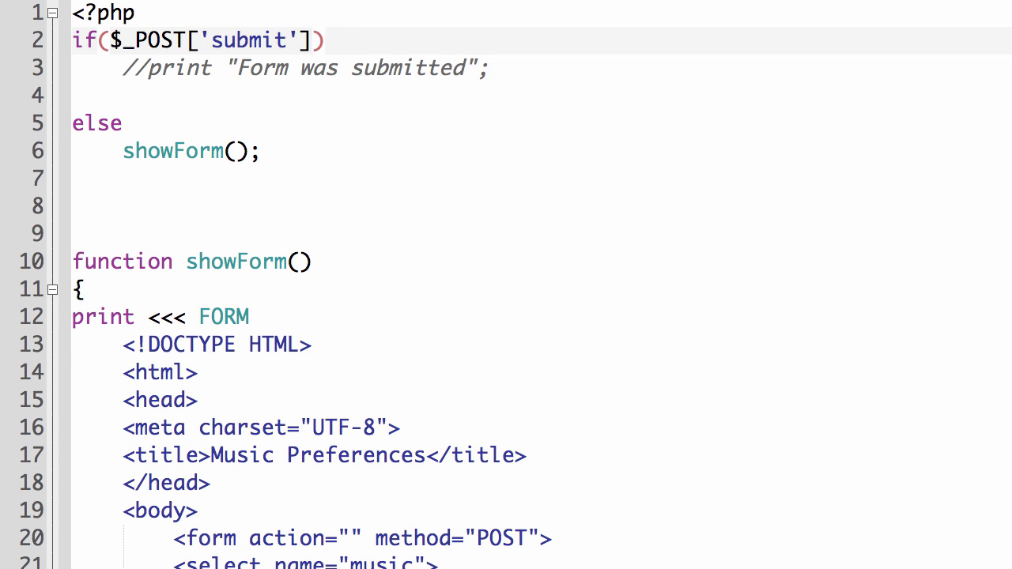
{"action": "key", "text": "Return"}
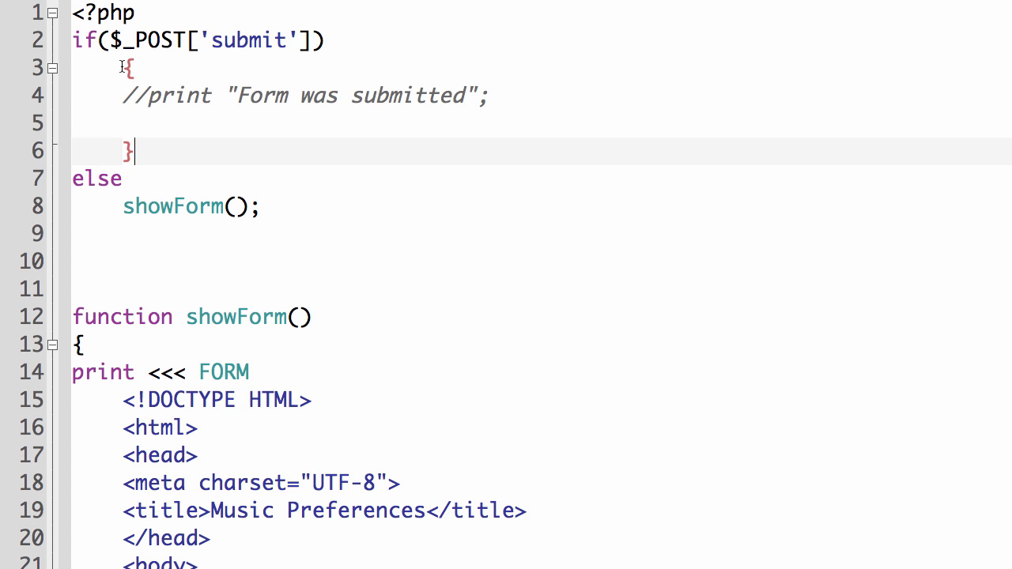
{"action": "left_click", "coordinate": [126, 67]}
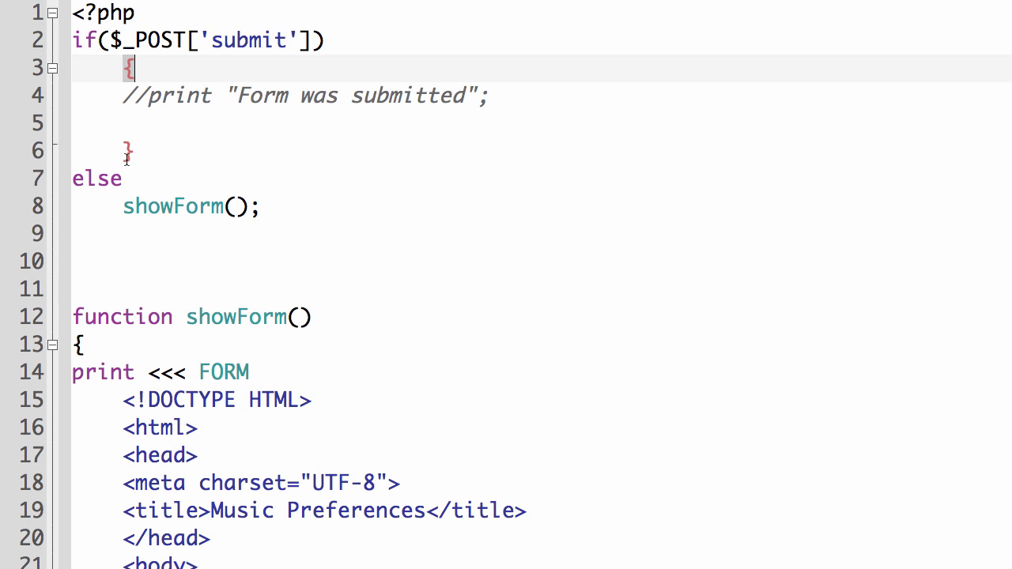
{"action": "left_click", "coordinate": [297, 124]}
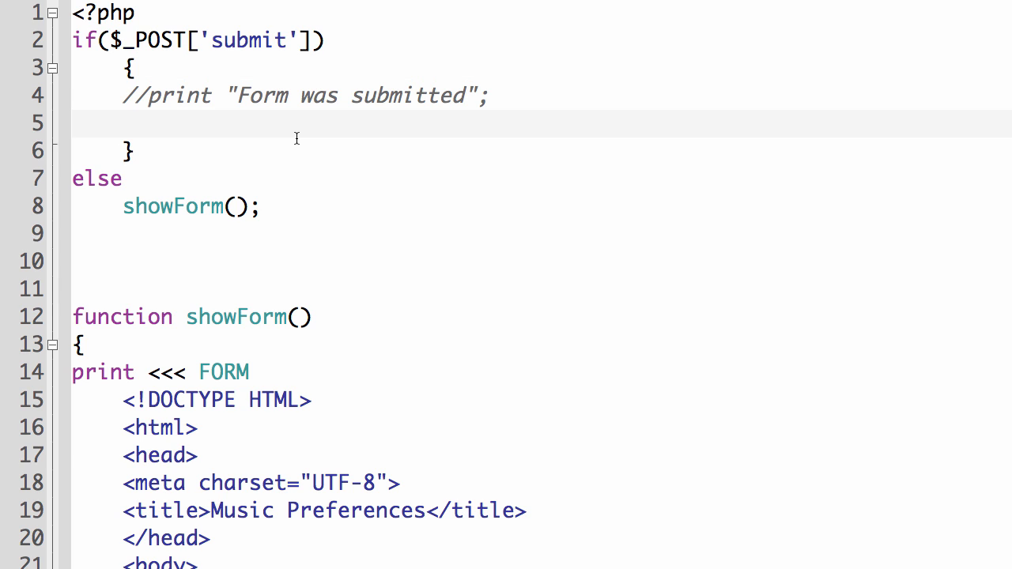
Write if($_POST['music']=="rock") calling rock(); and duplicate the check beneath it
{"action": "type", "text": "if"}
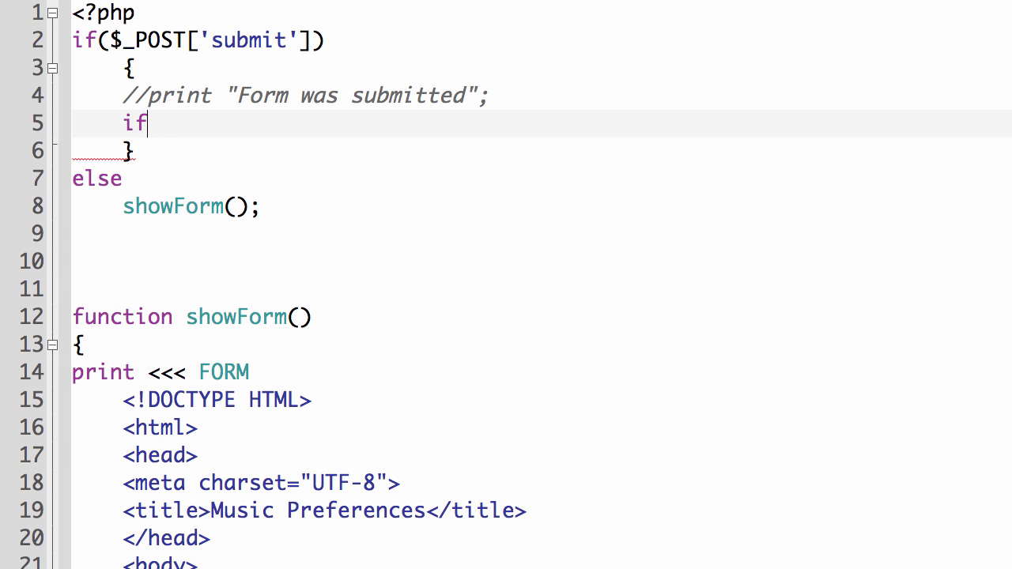
{"action": "scroll", "scroll_direction": "down", "scroll_amount": 3}
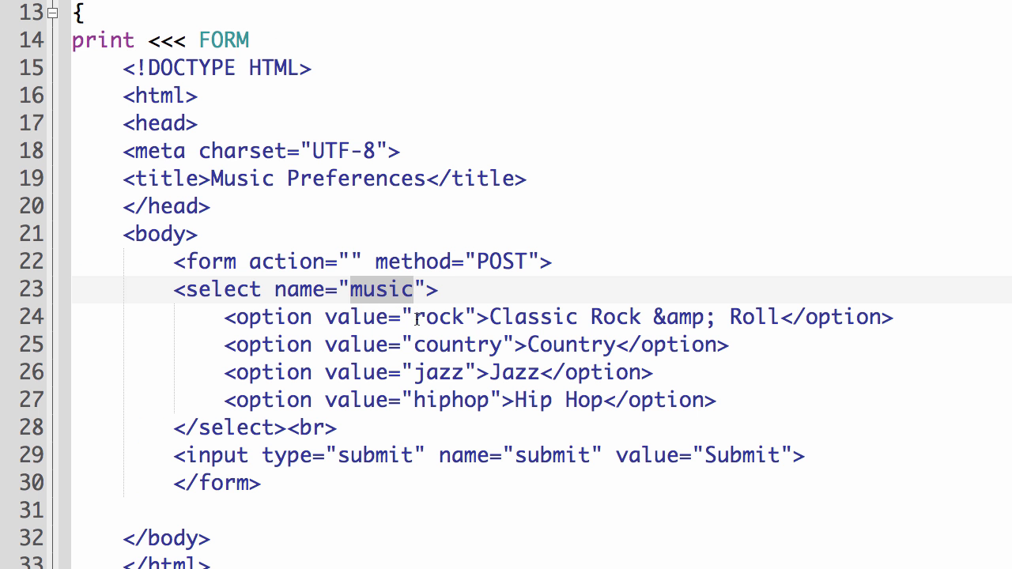
{"action": "scroll", "scroll_direction": "up", "scroll_amount": 3}
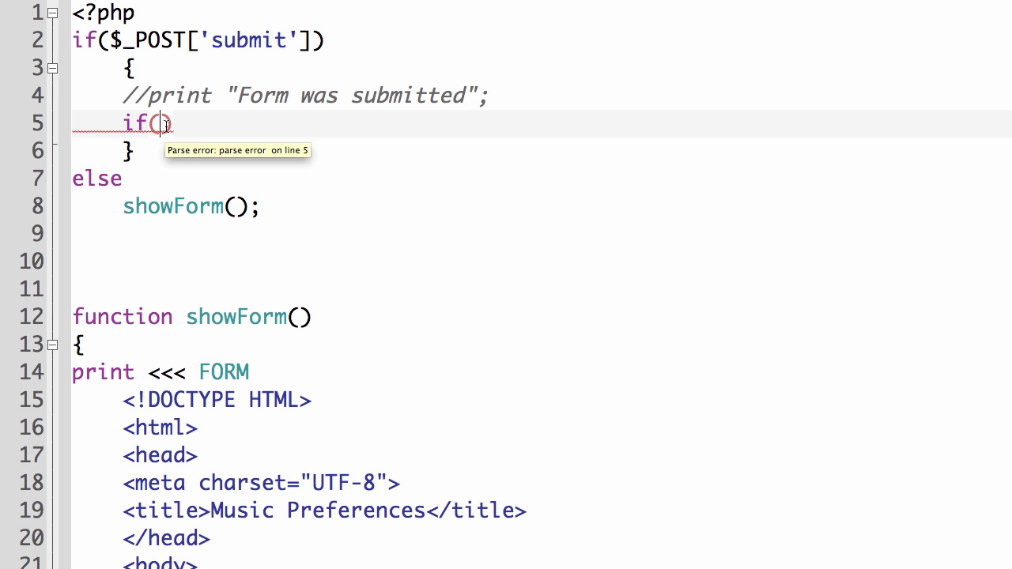
{"action": "type", "text": "$_POST['mu"}
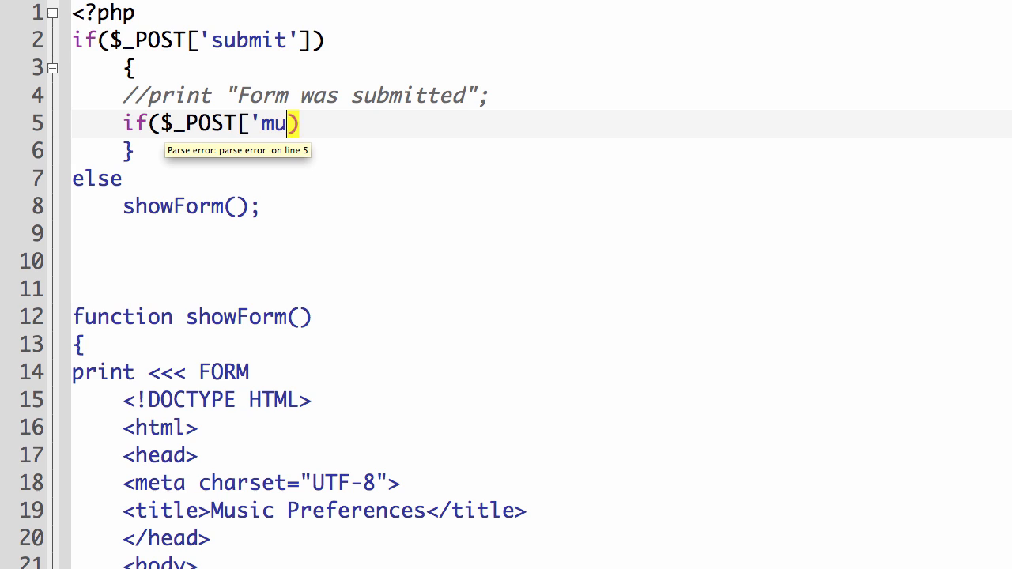
{"action": "type", "text": "sic']"}
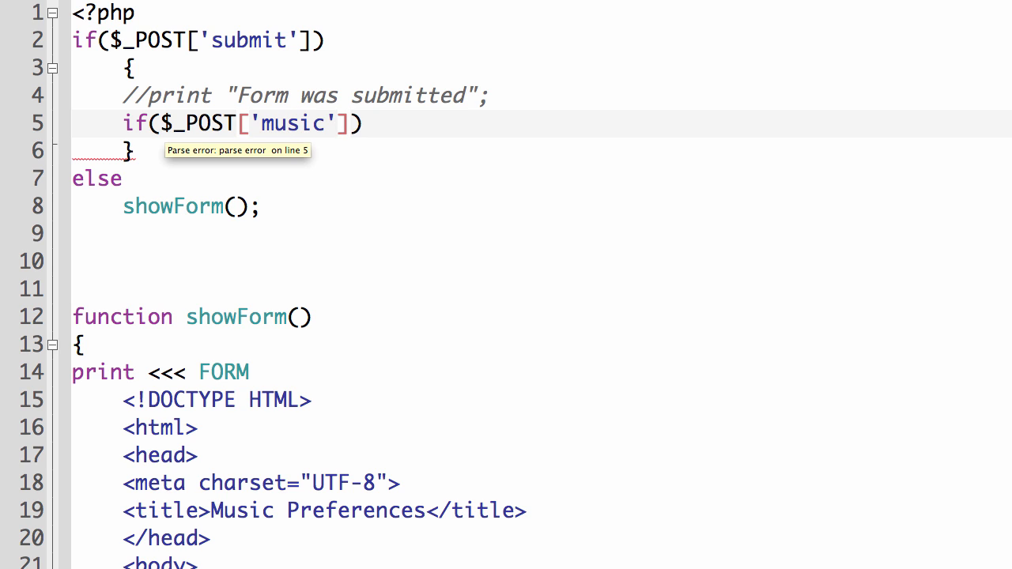
{"action": "type", "text": "==\"rock"}
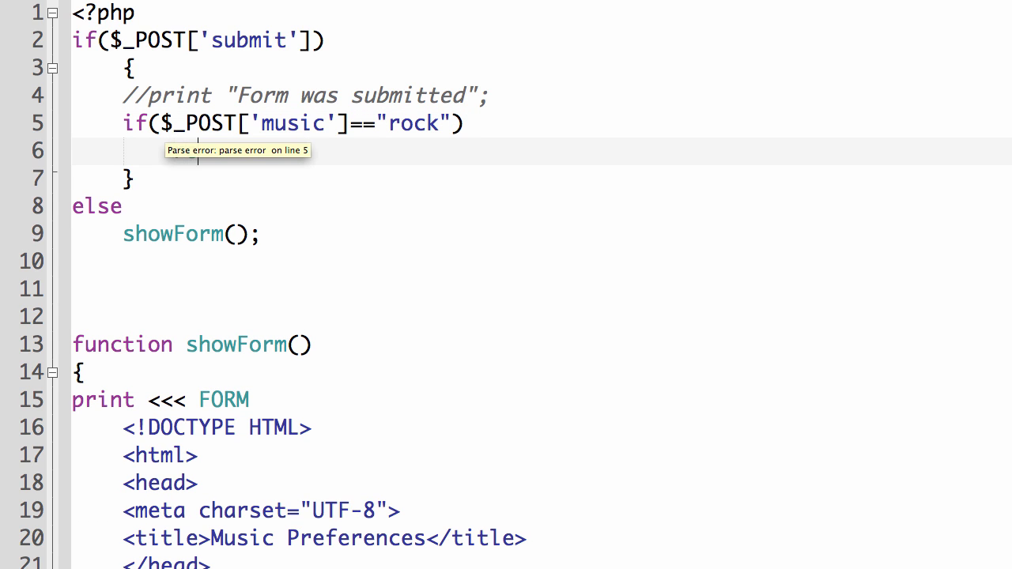
{"action": "type", "text": "rock();"}
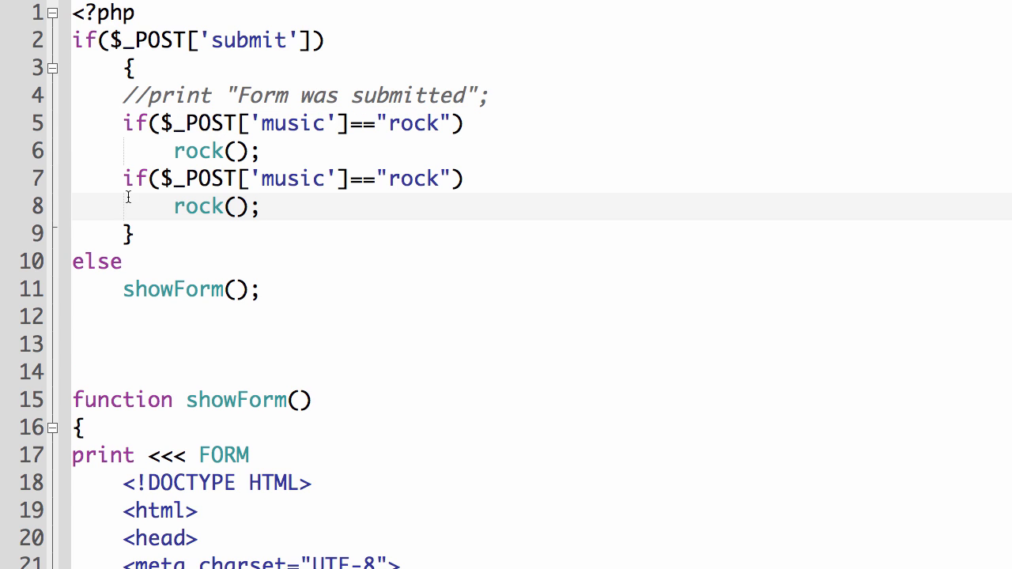
{"action": "key", "text": "Return"}
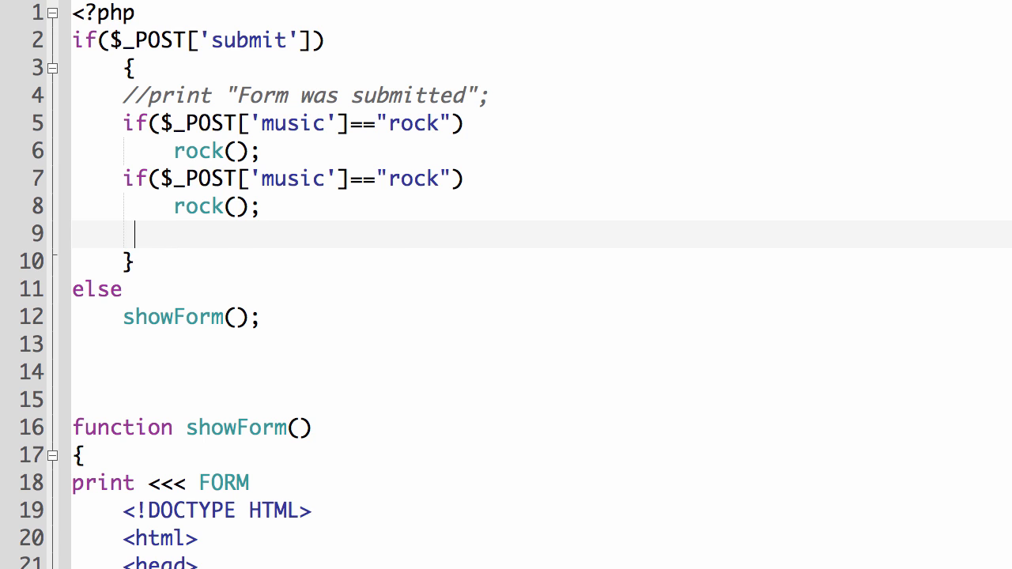
Rename the copied checks and calls to country(), jazz() and hiphop() under their matching conditions
{"action": "scroll", "scroll_direction": "down", "scroll_amount": 3}
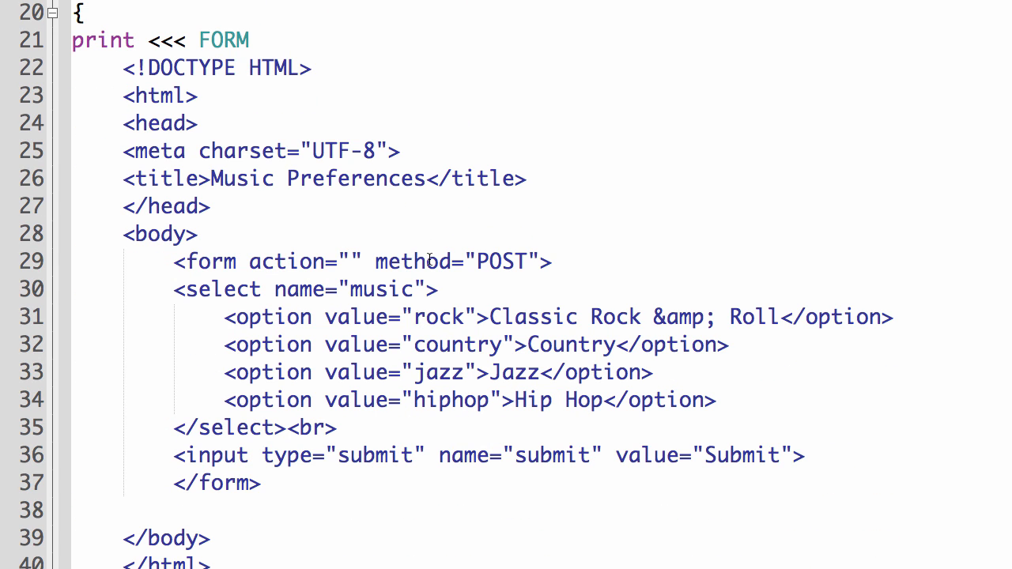
{"action": "scroll", "scroll_direction": "up", "scroll_amount": 3}
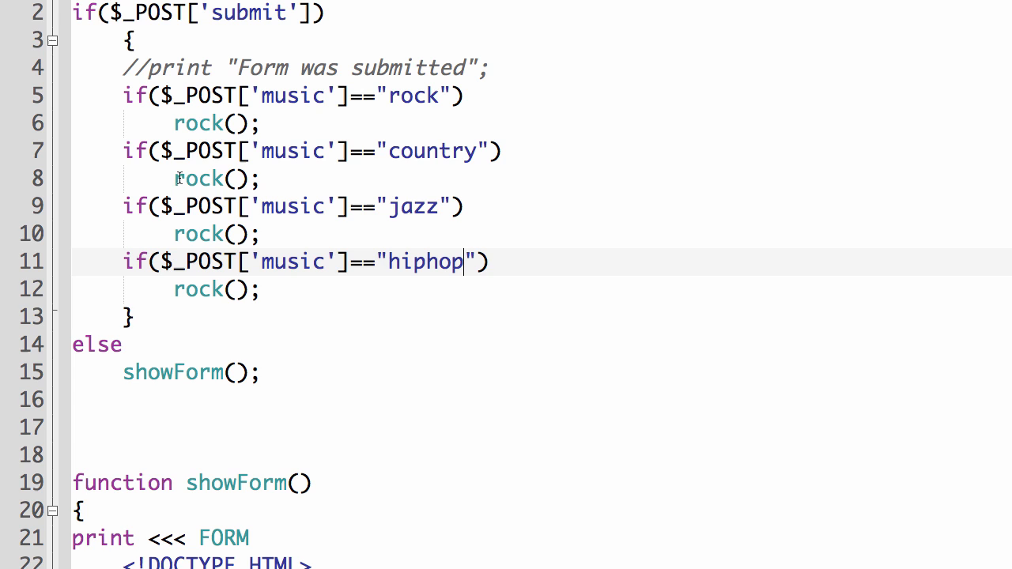
{"action": "double_click", "coordinate": [199, 177]}
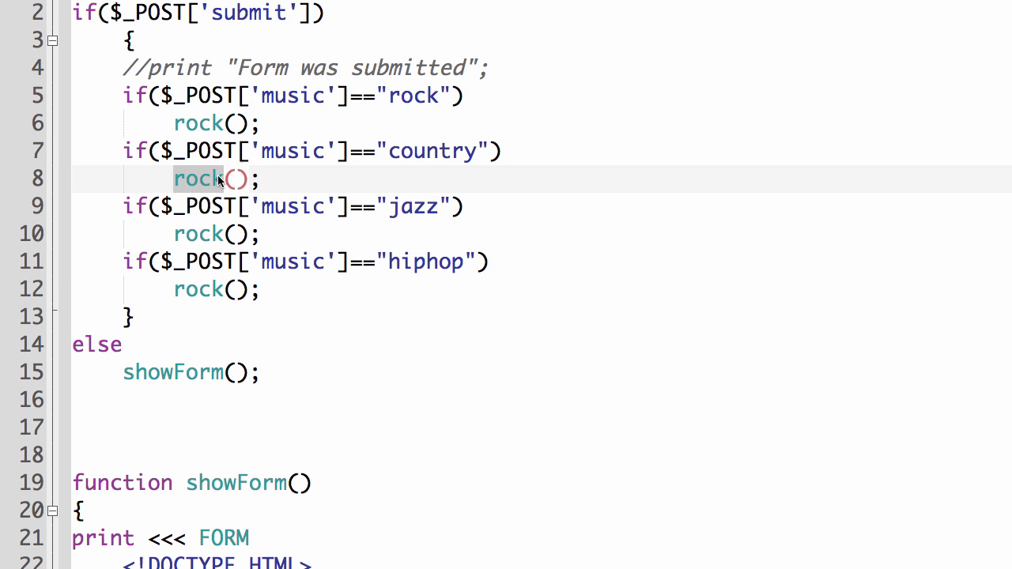
{"action": "type", "text": "country"}
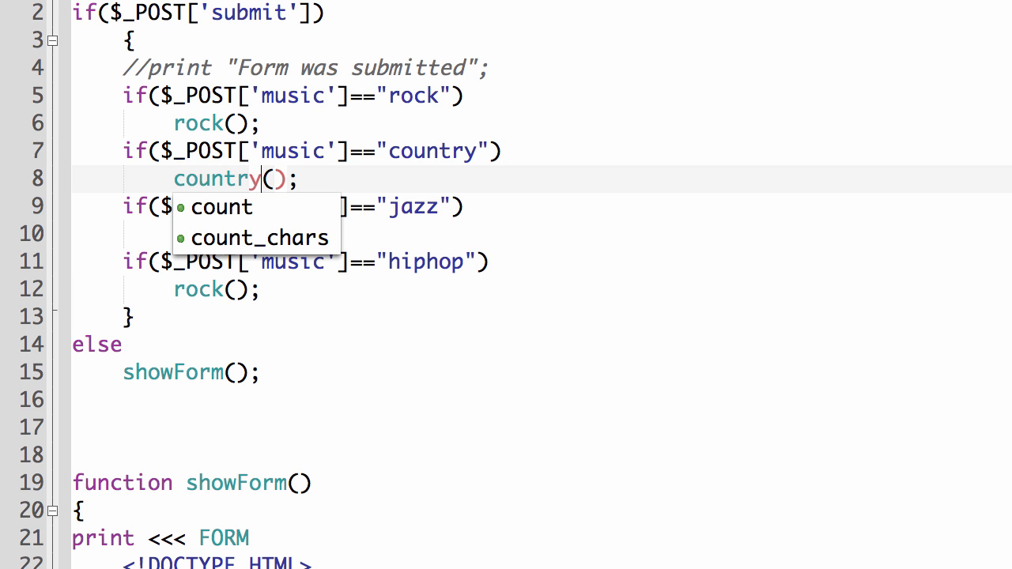
{"action": "key", "text": "Escape"}
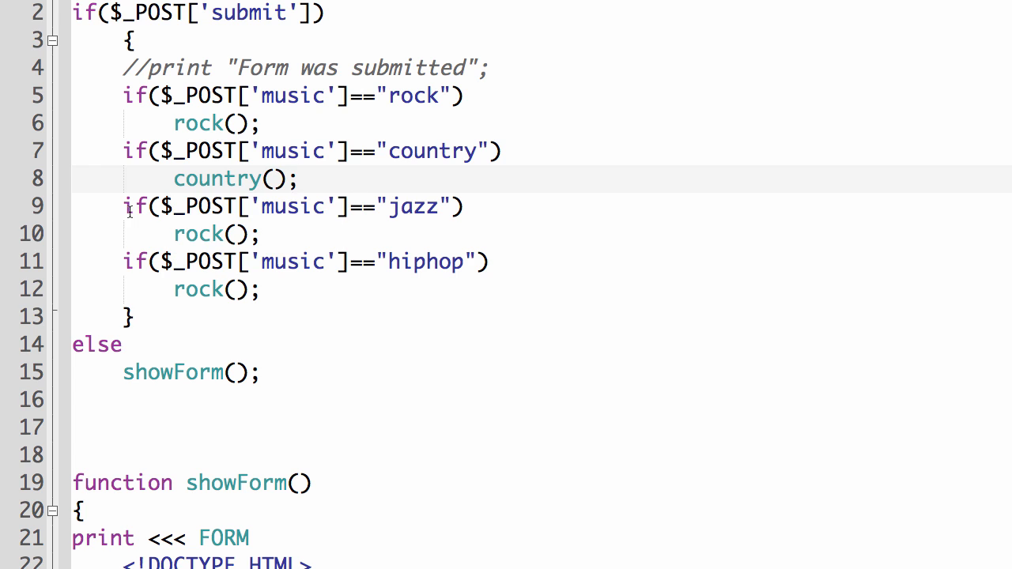
{"action": "double_click", "coordinate": [198, 234]}
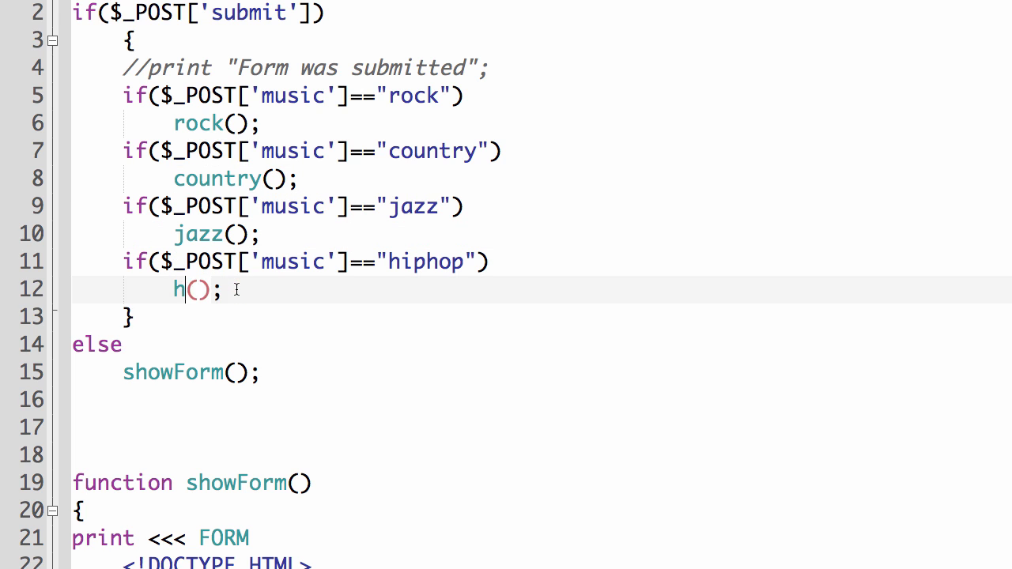
{"action": "type", "text": "iphop"}
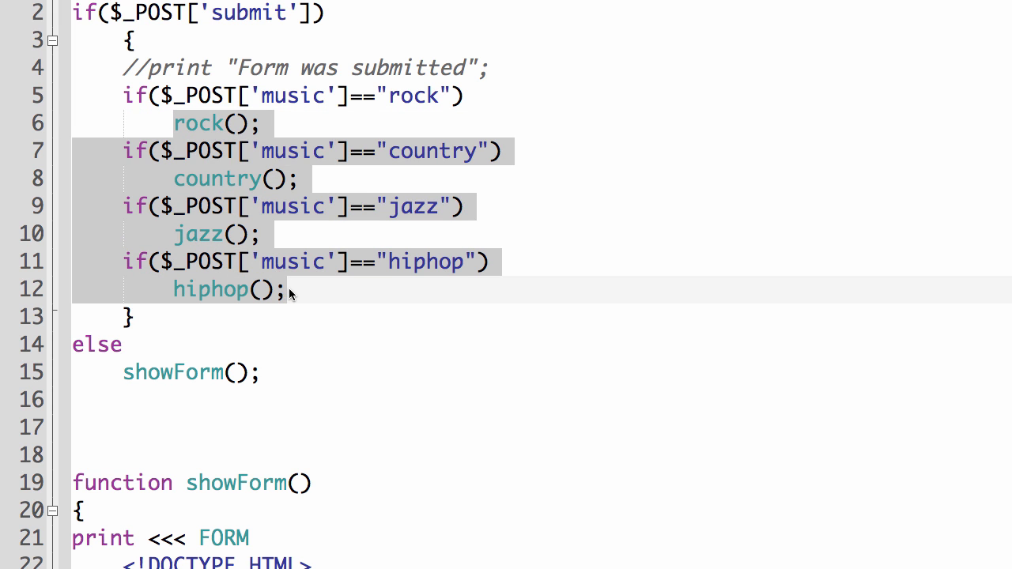
{"action": "left_click", "coordinate": [107, 427]}
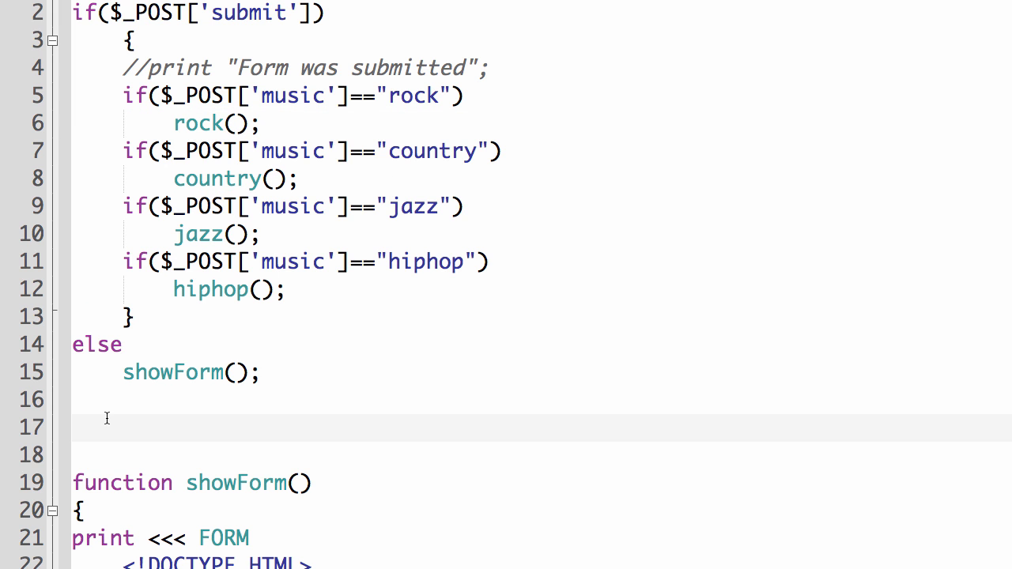
Copy the commented print line into the rock() function as print "Rock was selected";
{"action": "scroll", "scroll_direction": "down", "scroll_amount": 3}
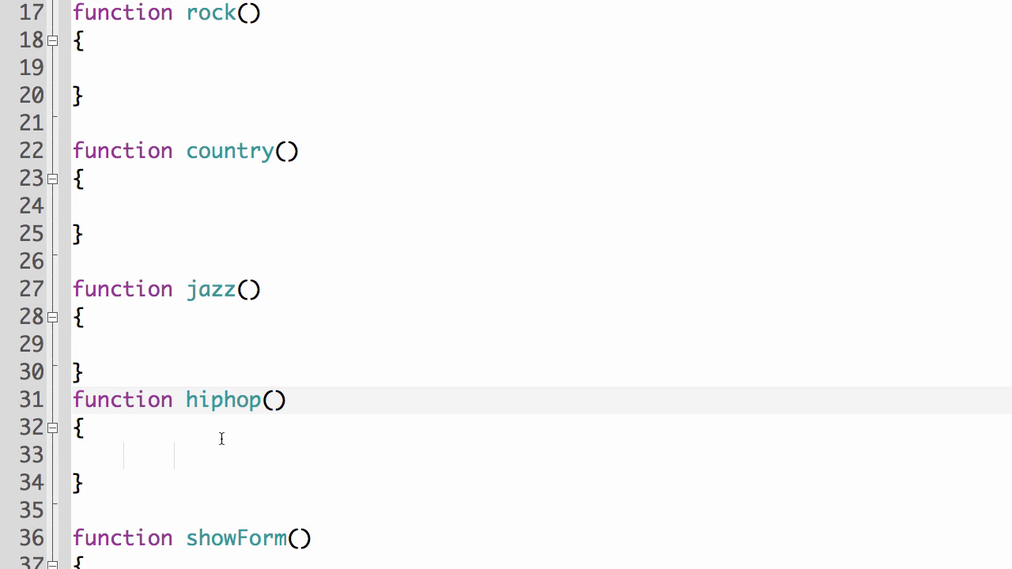
{"action": "scroll", "scroll_direction": "up", "scroll_amount": 3}
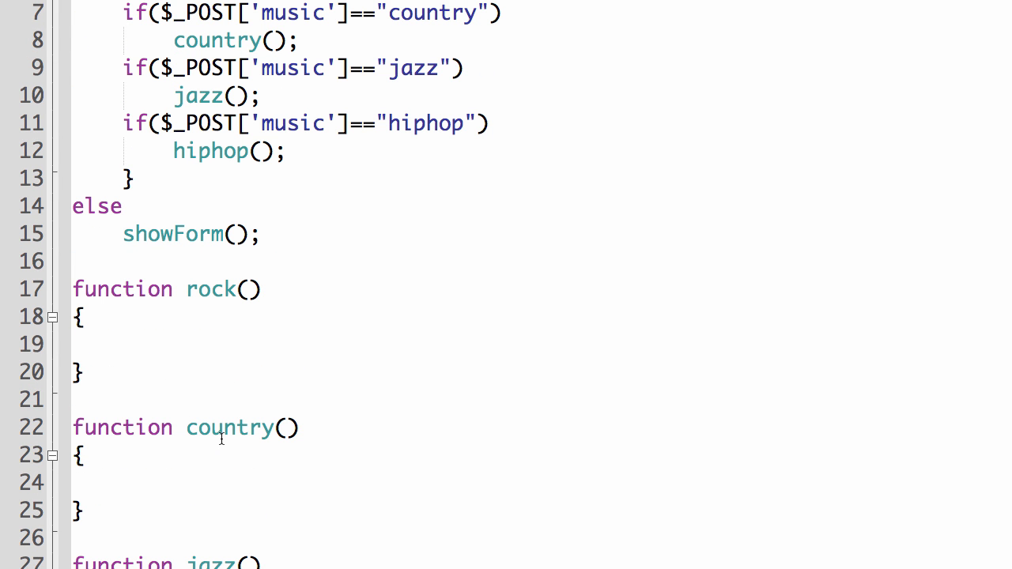
{"action": "scroll", "scroll_direction": "up", "scroll_amount": 3}
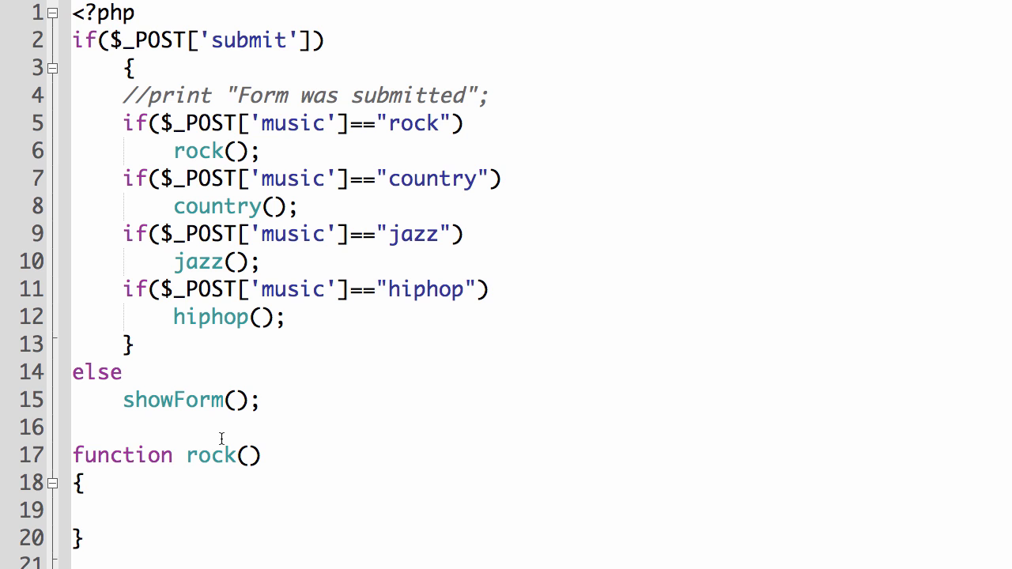
{"action": "left_click", "coordinate": [155, 95]}
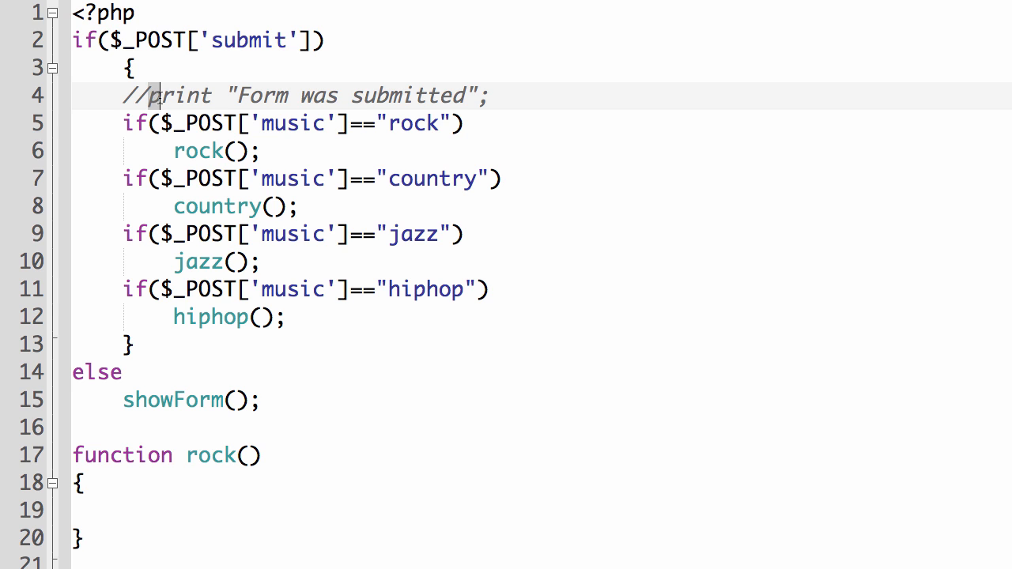
{"action": "left_click", "coordinate": [490, 97]}
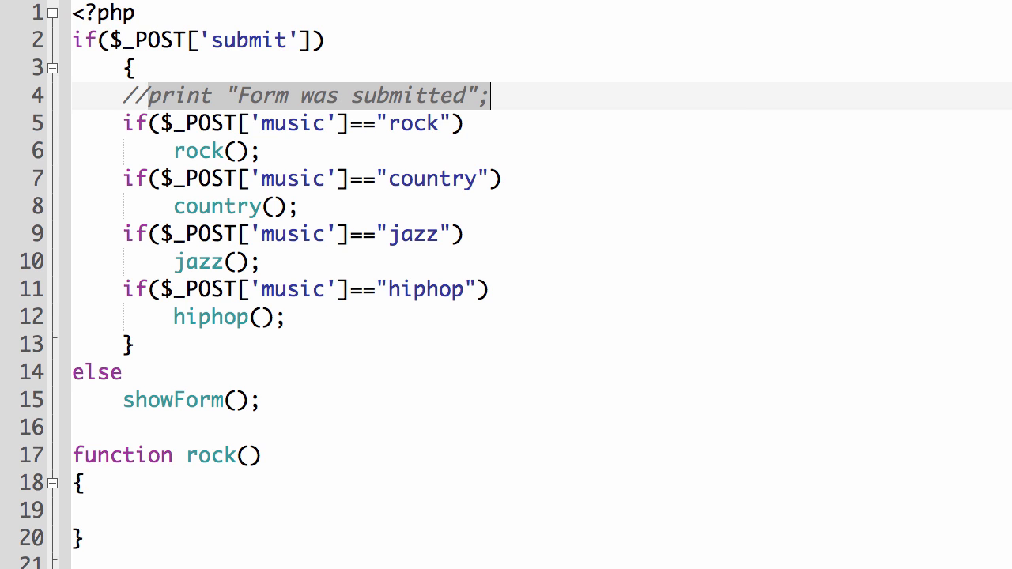
{"action": "scroll", "scroll_direction": "down", "scroll_amount": 3}
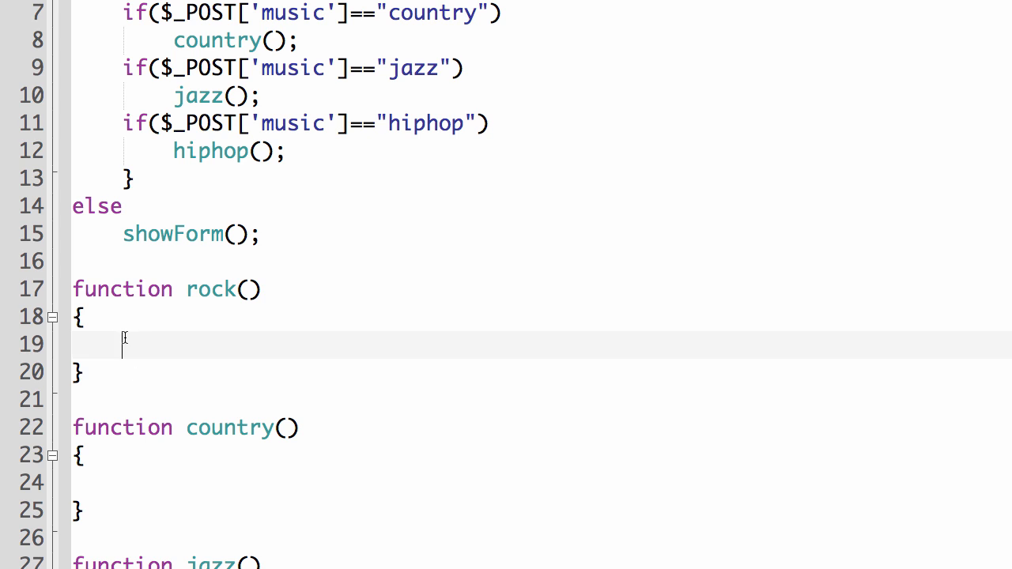
{"action": "type", "text": "print \"Form was submitted\";"}
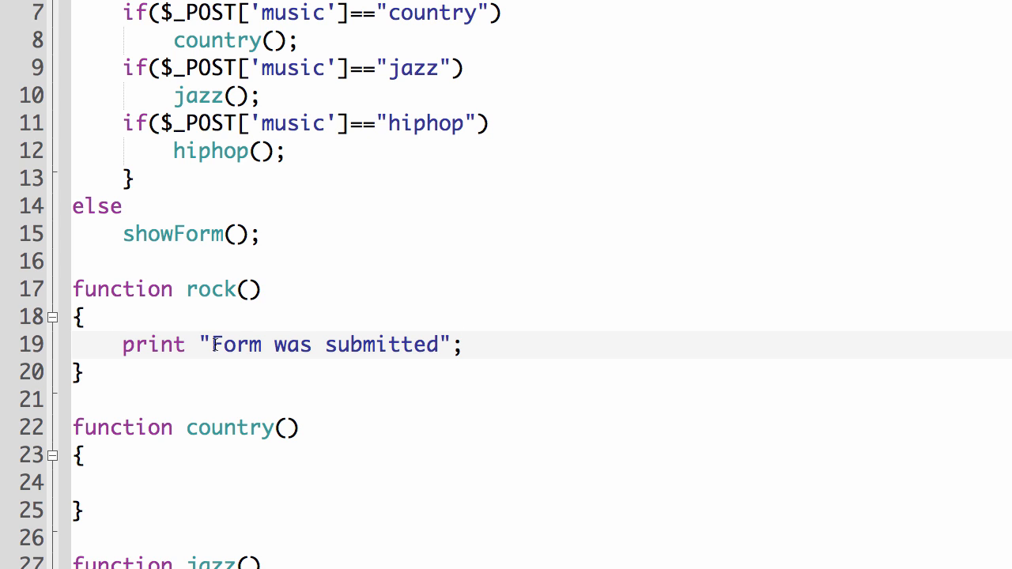
{"action": "type", "text": "Rock"}
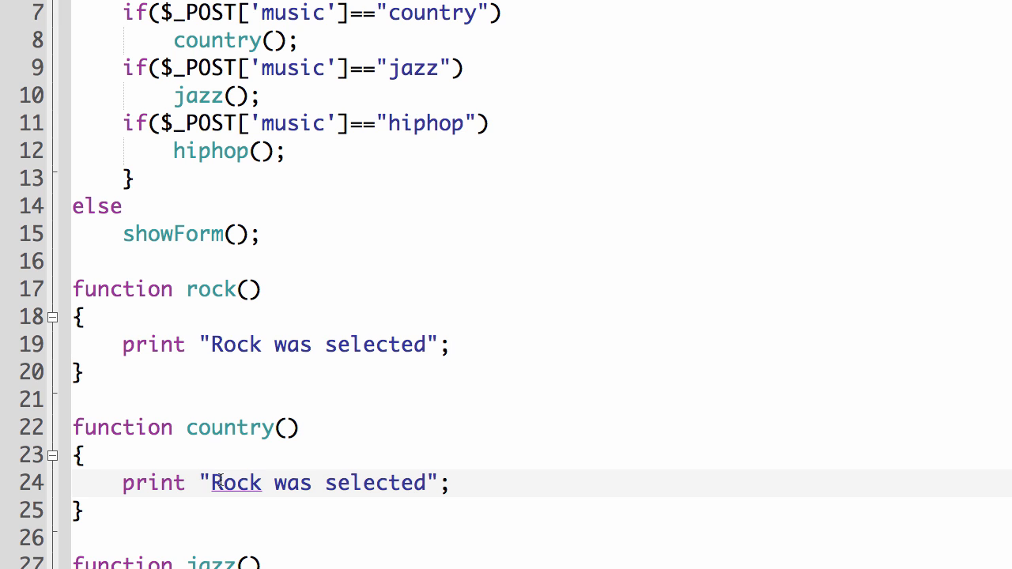
Replace the copied Rock word in the country(), jazz() and hiphop() functions with each genre
{"action": "scroll", "scroll_direction": "down", "scroll_amount": 3}
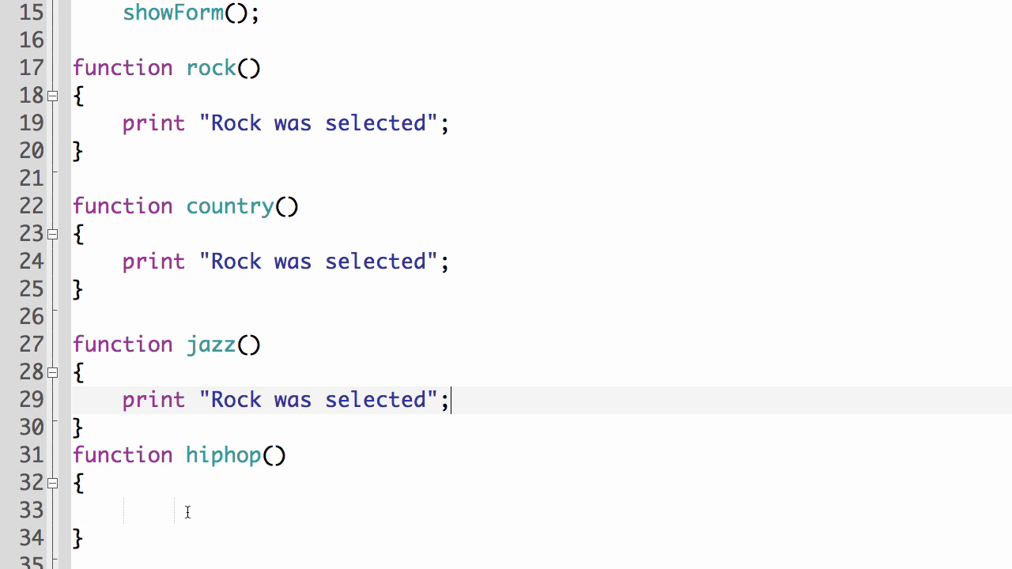
{"action": "double_click", "coordinate": [230, 262]}
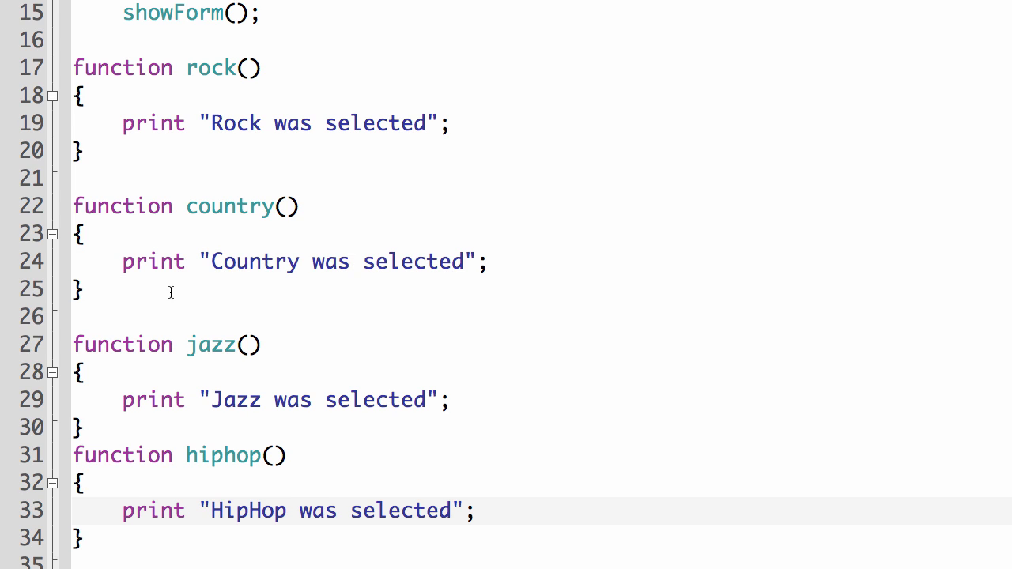
{"action": "mouse_move", "coordinate": [269, 358]}
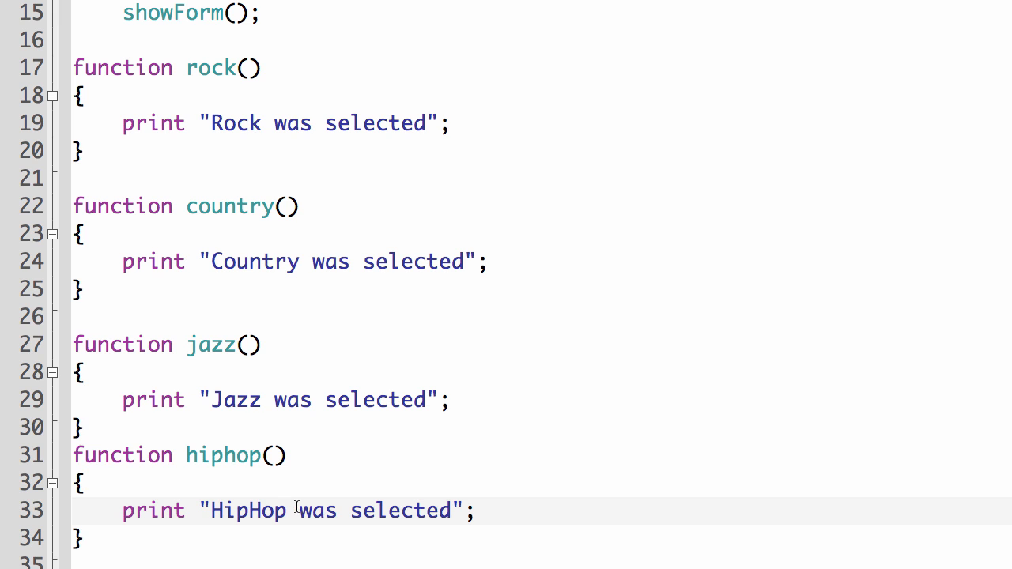
{"action": "mouse_move", "coordinate": [109, 326]}
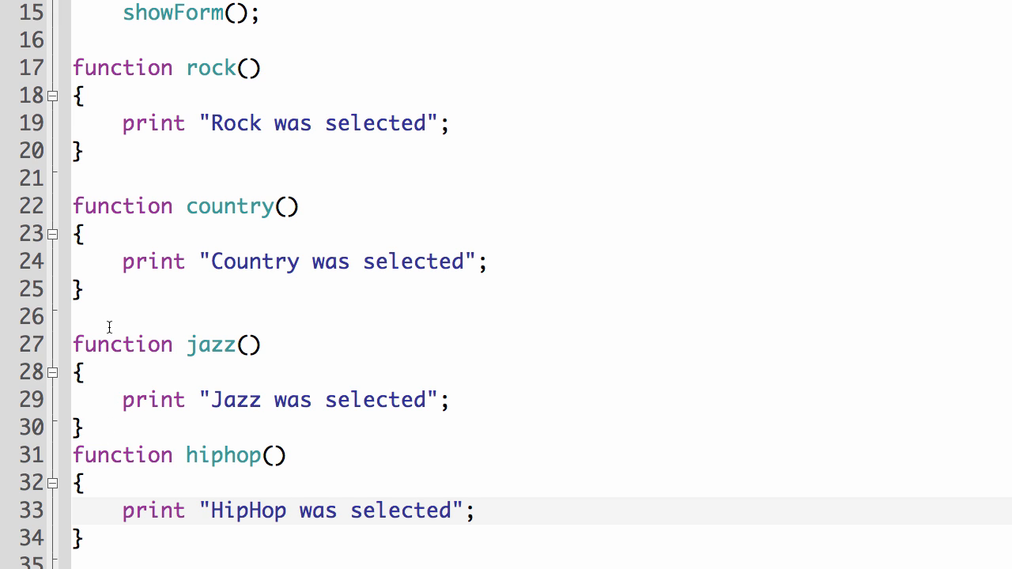
{"action": "mouse_move", "coordinate": [222, 351]}
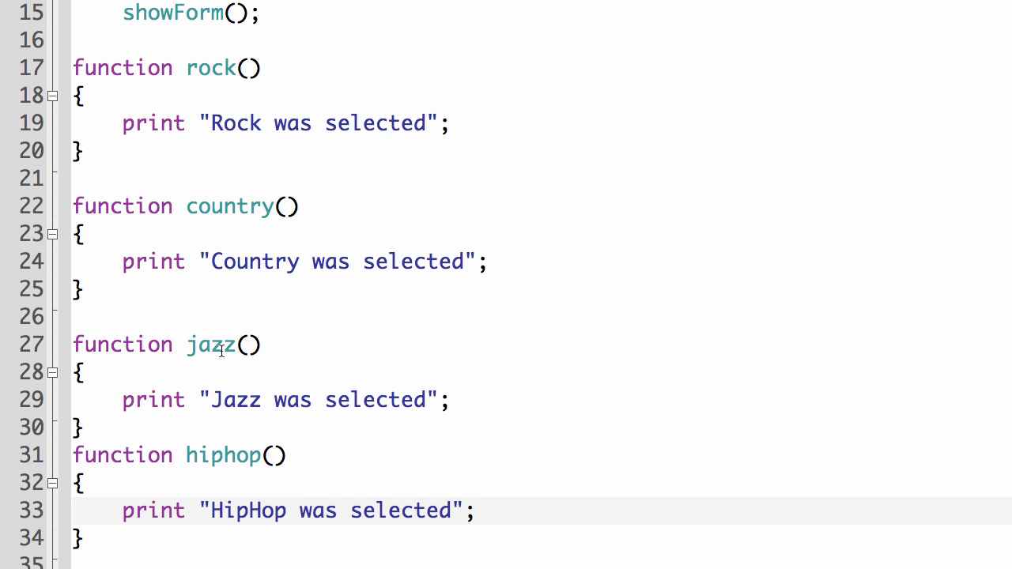
{"action": "scroll", "scroll_direction": "up", "scroll_amount": 3}
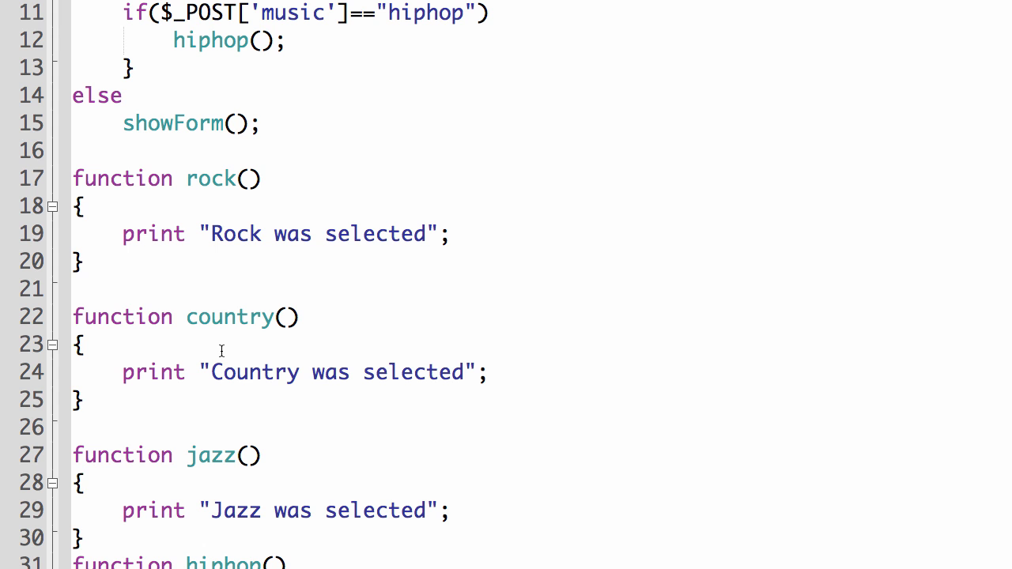
{"action": "scroll", "scroll_direction": "up", "scroll_amount": 3}
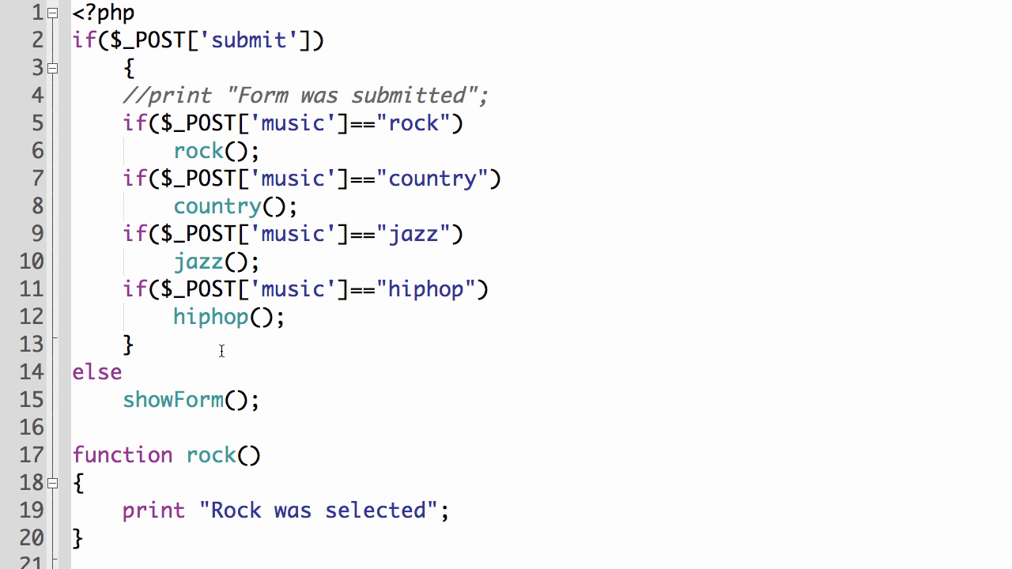
{"action": "scroll", "scroll_direction": "down", "scroll_amount": 3}
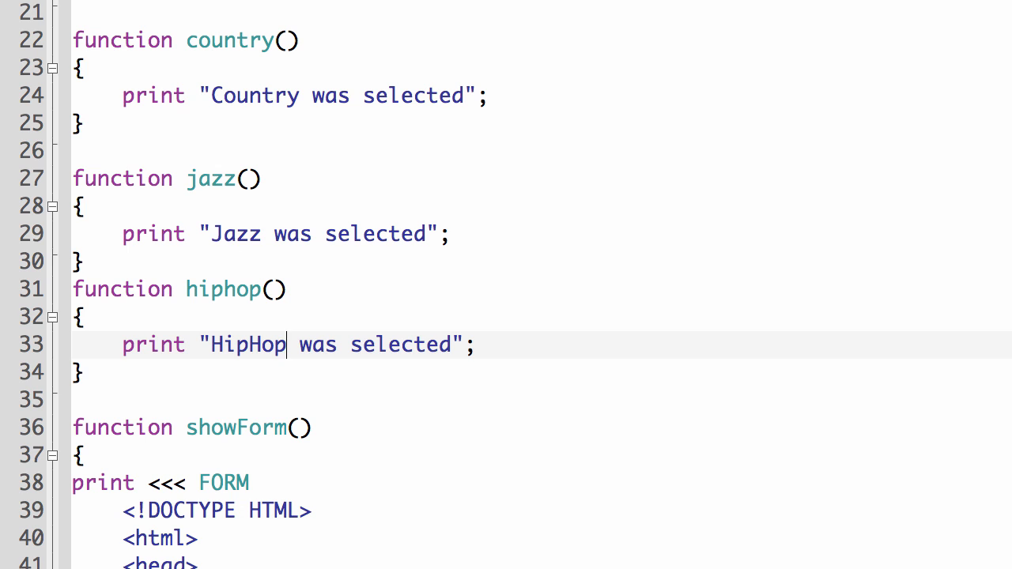
{"action": "mouse_move", "coordinate": [789, 535]}
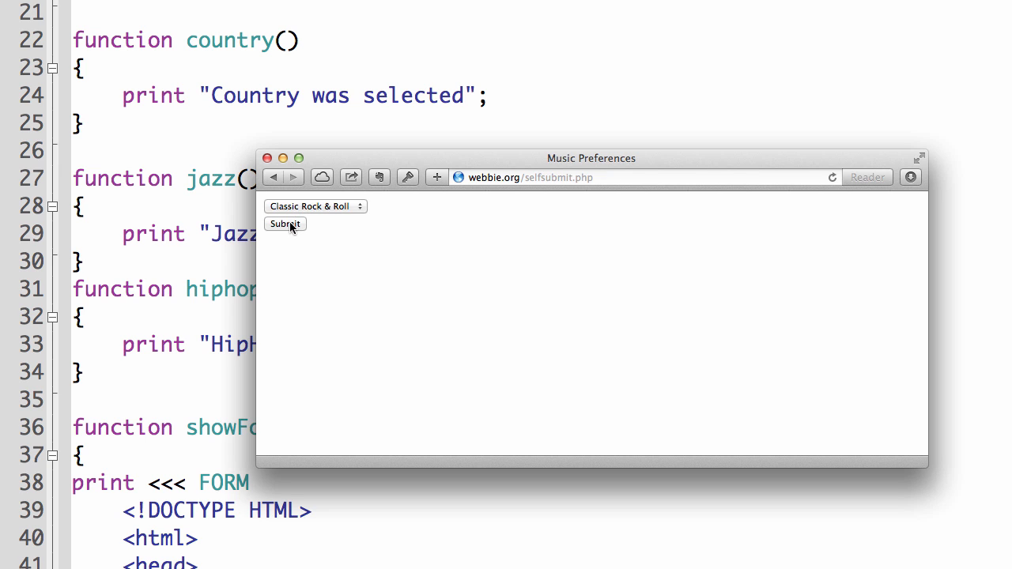
Submit Rock, Country, Jazz and Hip Hop in turn, checking each "… was selected" message
{"action": "left_click", "coordinate": [285, 224]}
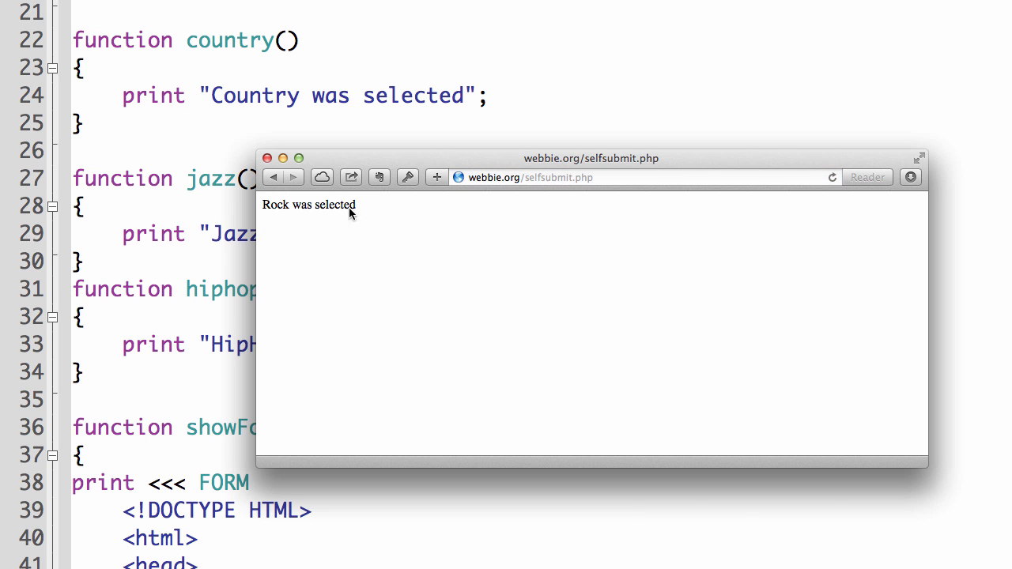
{"action": "left_click", "coordinate": [313, 205]}
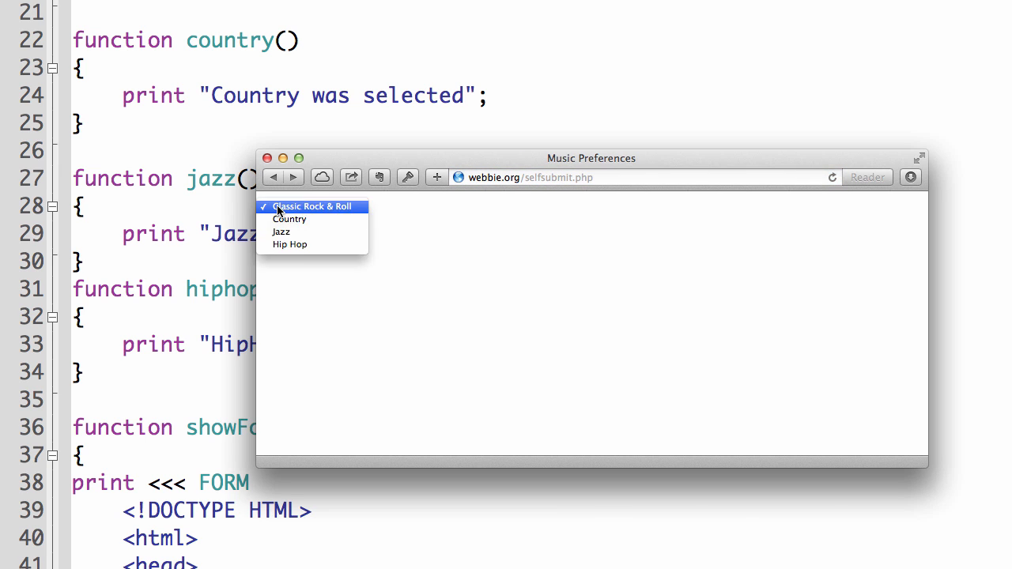
{"action": "left_click", "coordinate": [290, 218]}
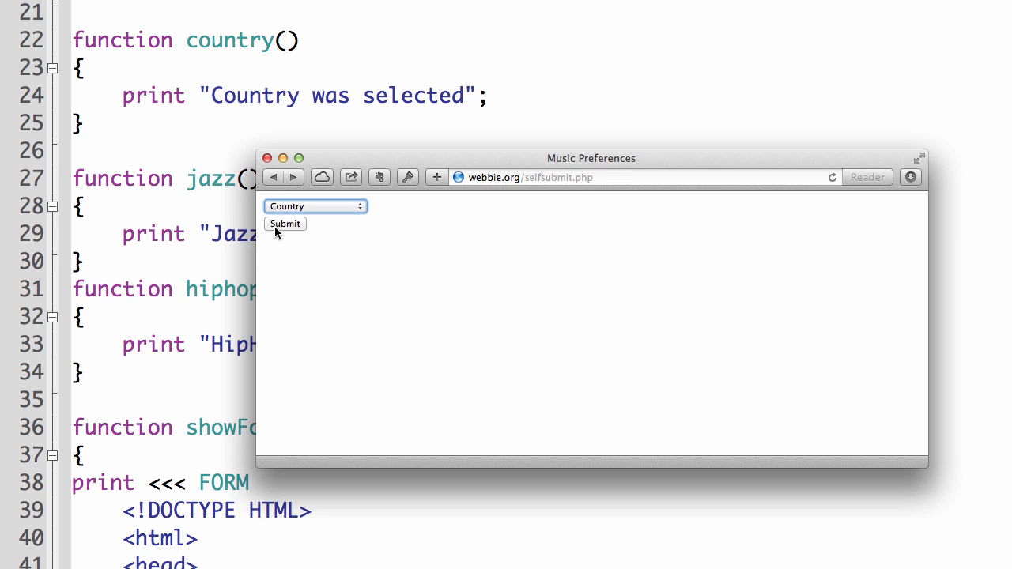
{"action": "left_click", "coordinate": [285, 225]}
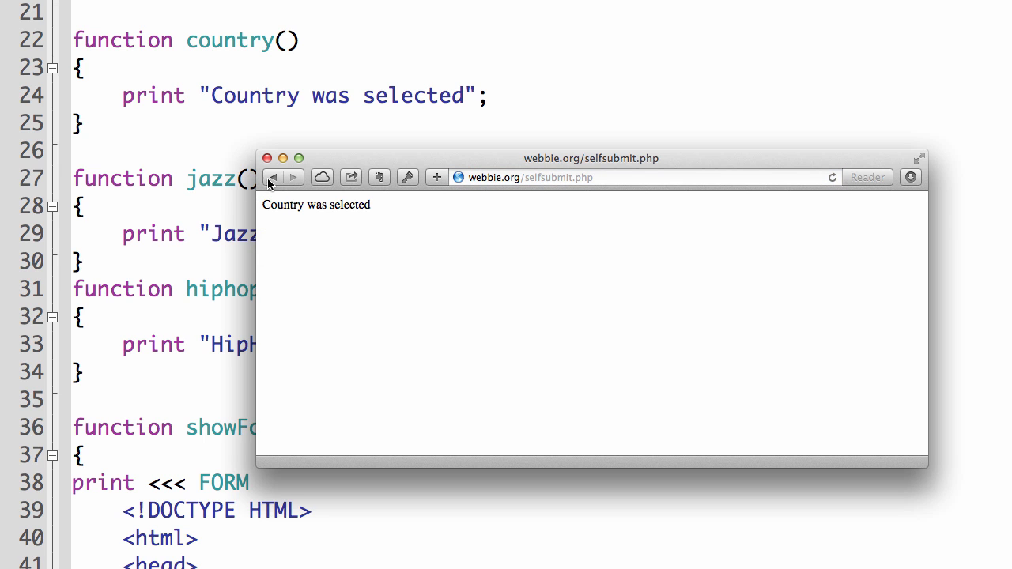
{"action": "left_click", "coordinate": [271, 178]}
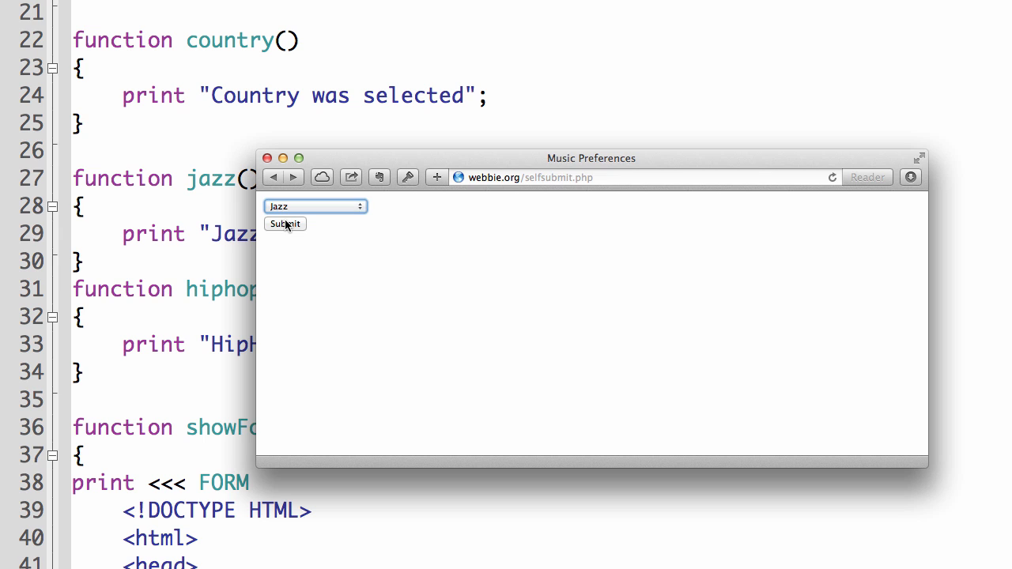
{"action": "left_click", "coordinate": [285, 224]}
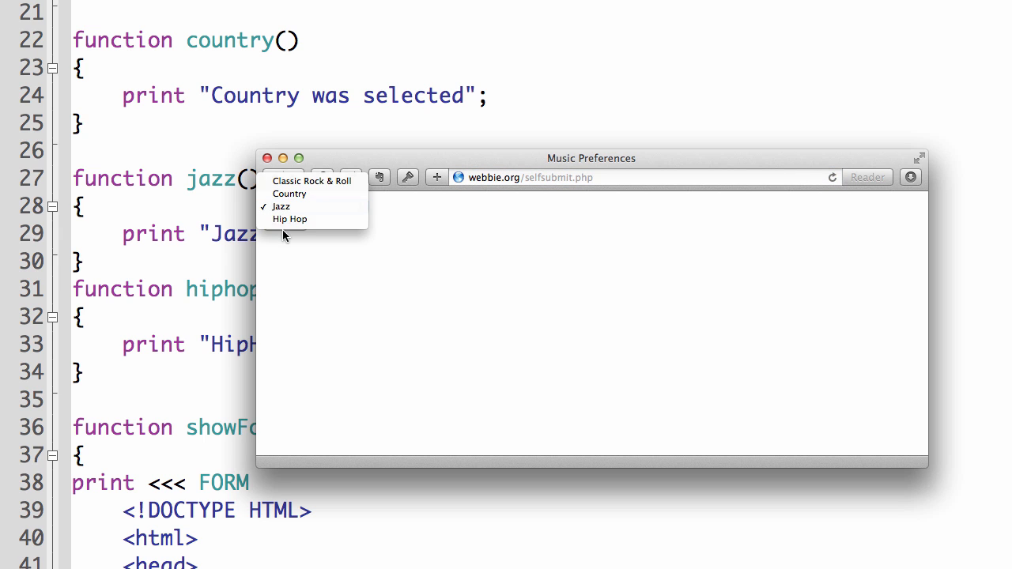
{"action": "left_click", "coordinate": [289, 218]}
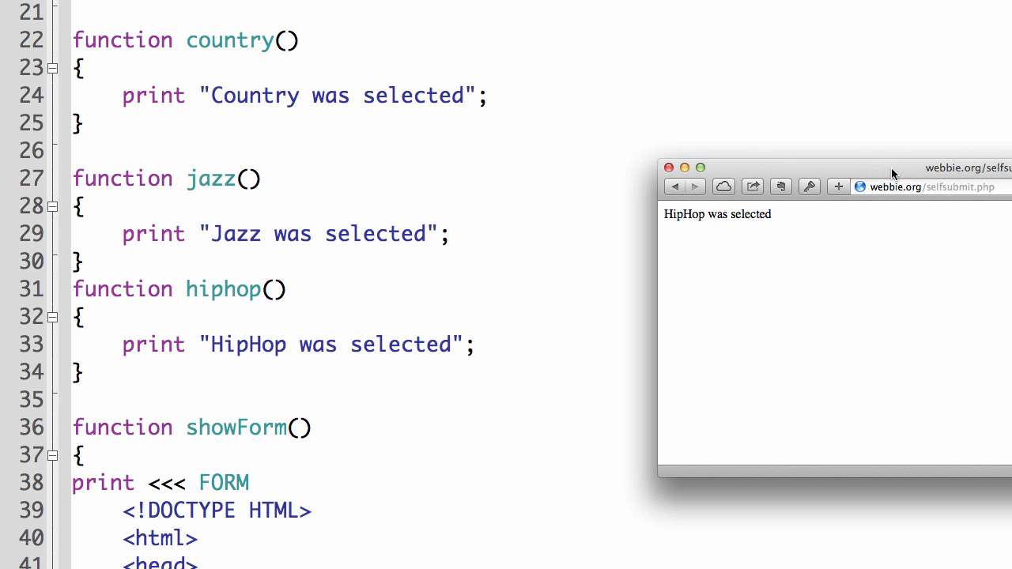
Highlight the four genre checks and the showForm() call at the top of the script
{"action": "scroll", "scroll_direction": "up", "scroll_amount": 3}
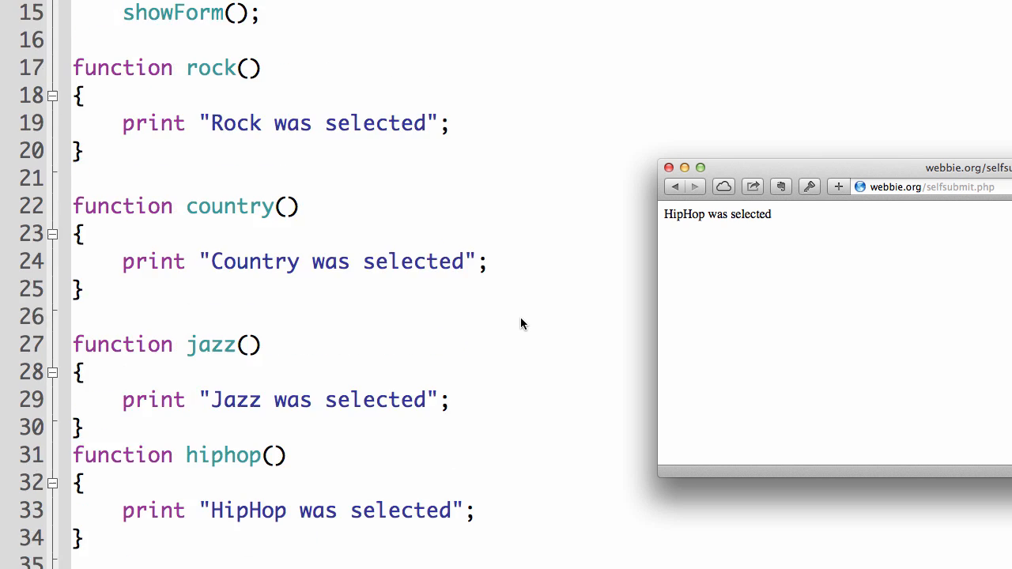
{"action": "scroll", "scroll_direction": "up", "scroll_amount": 3}
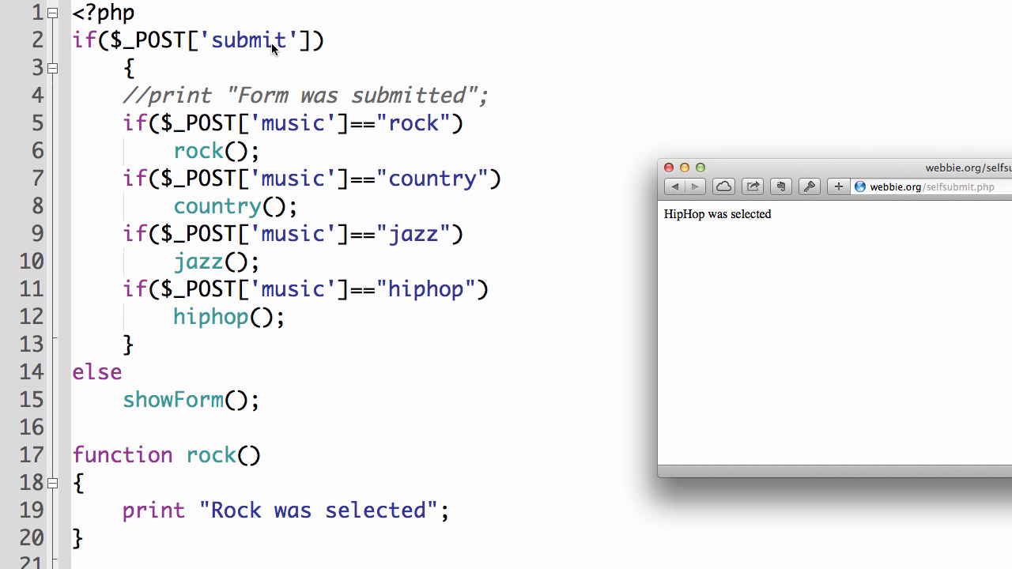
{"action": "mouse_move", "coordinate": [117, 68]}
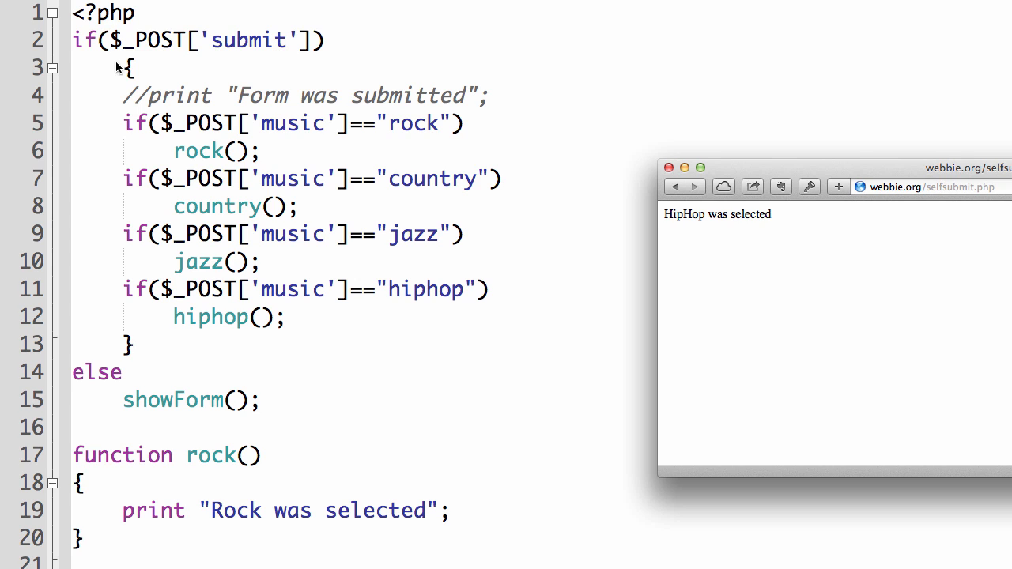
{"action": "mouse_move", "coordinate": [155, 340]}
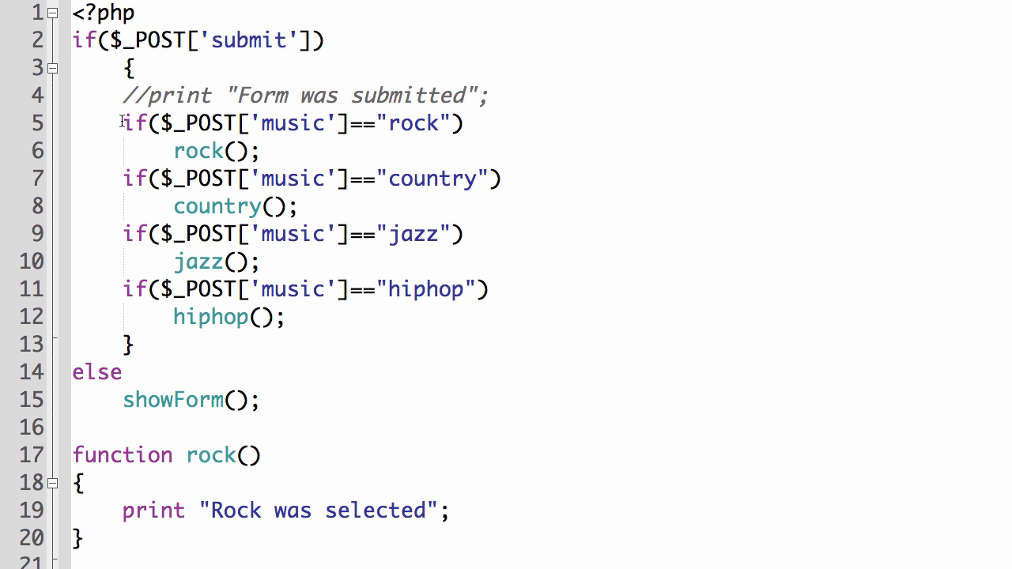
{"action": "left_click_drag", "start_coordinate": [124, 123], "coordinate": [284, 316]}
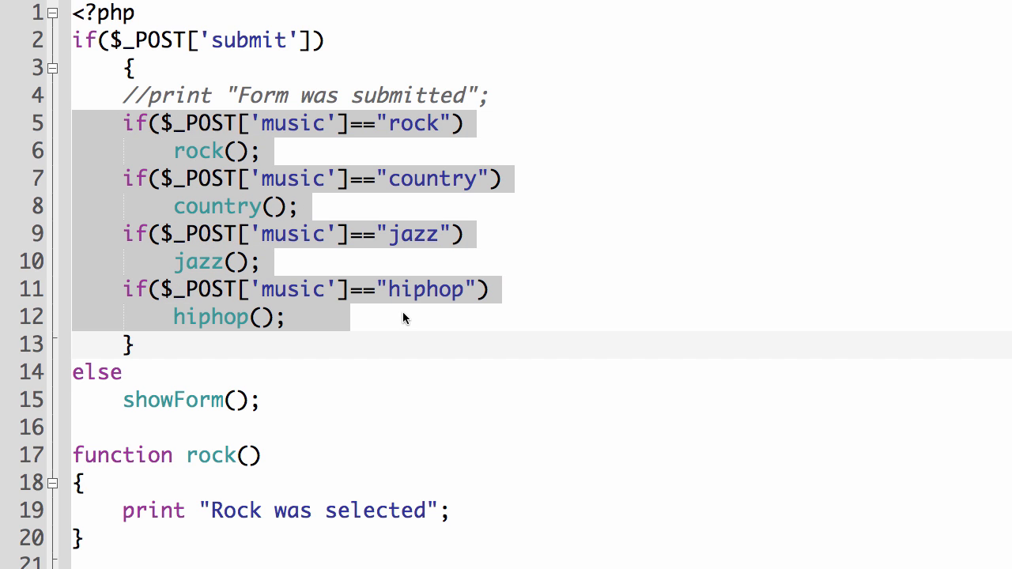
{"action": "mouse_move", "coordinate": [405, 117]}
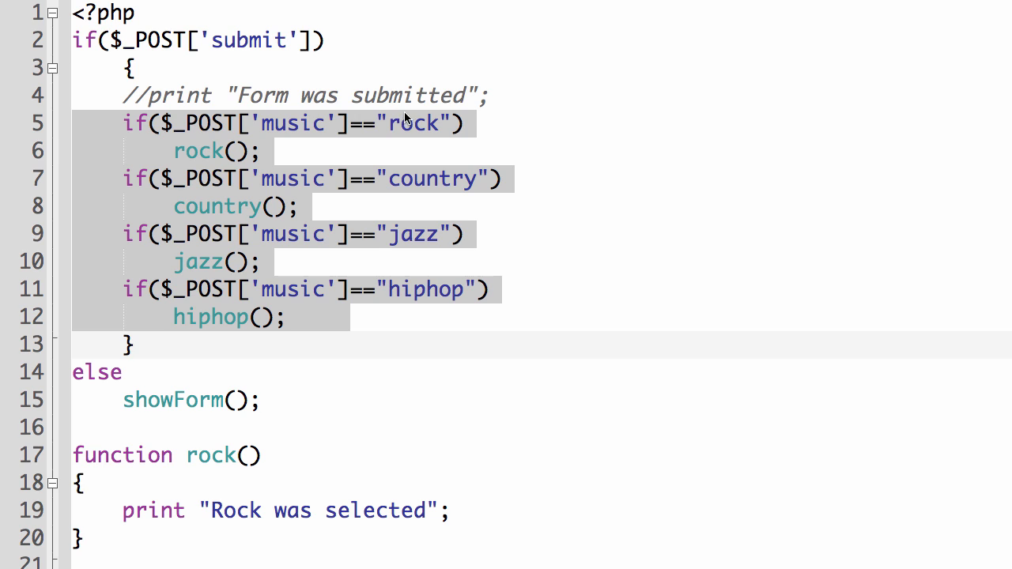
{"action": "mouse_move", "coordinate": [283, 130]}
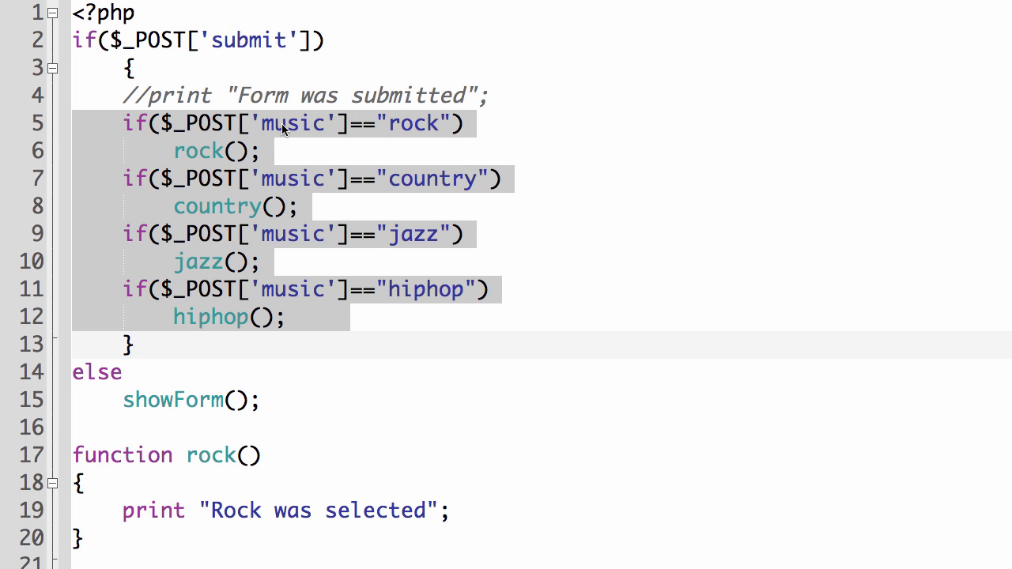
{"action": "mouse_move", "coordinate": [176, 156]}
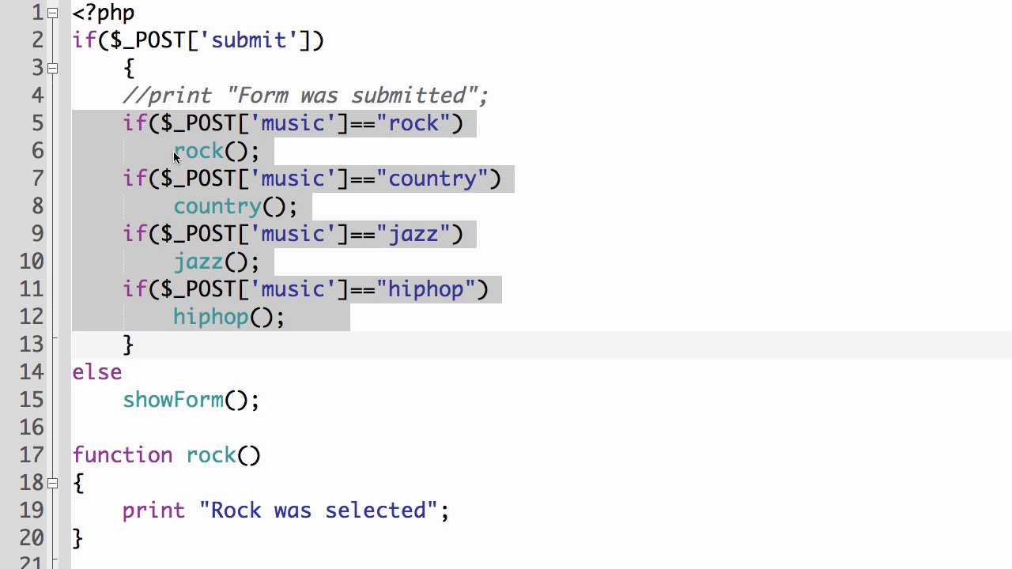
{"action": "mouse_move", "coordinate": [190, 291]}
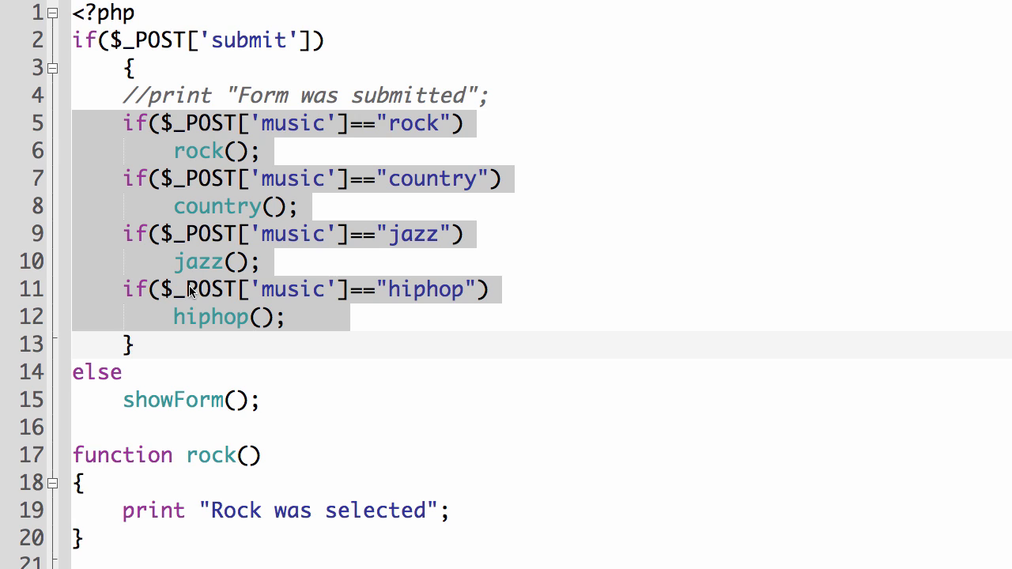
{"action": "mouse_move", "coordinate": [313, 319]}
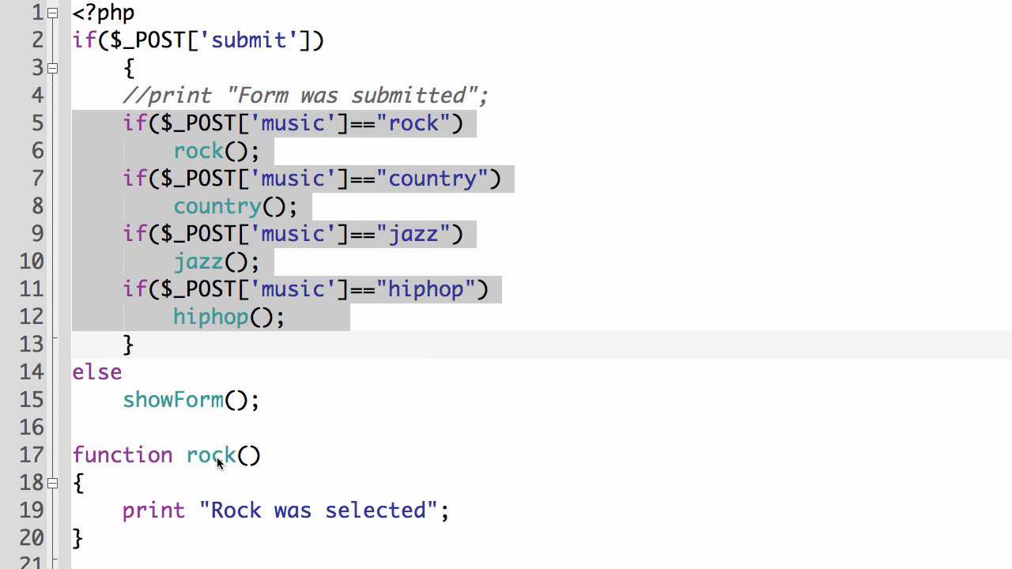
{"action": "left_click", "coordinate": [123, 399]}
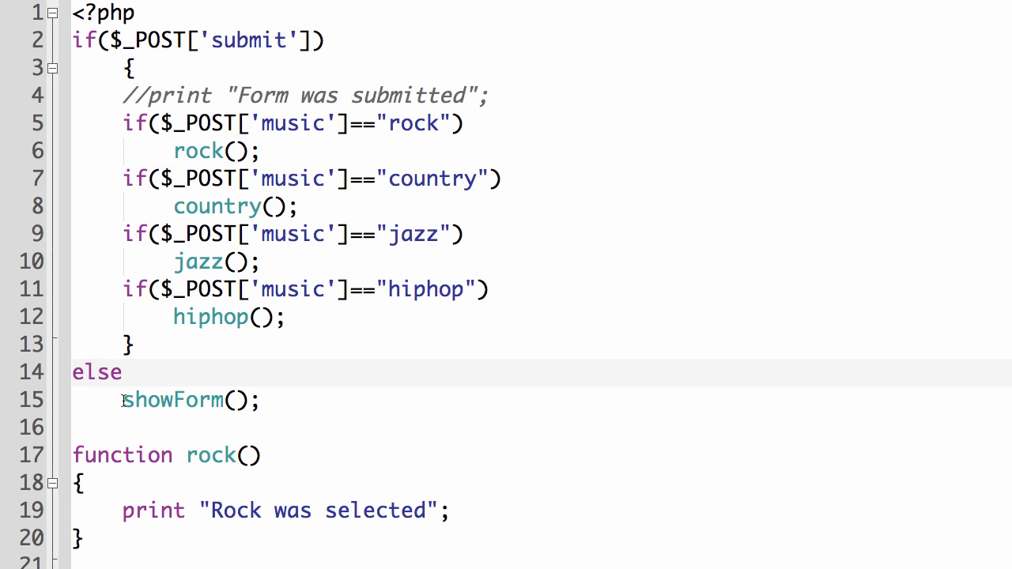
{"action": "double_click", "coordinate": [173, 400]}
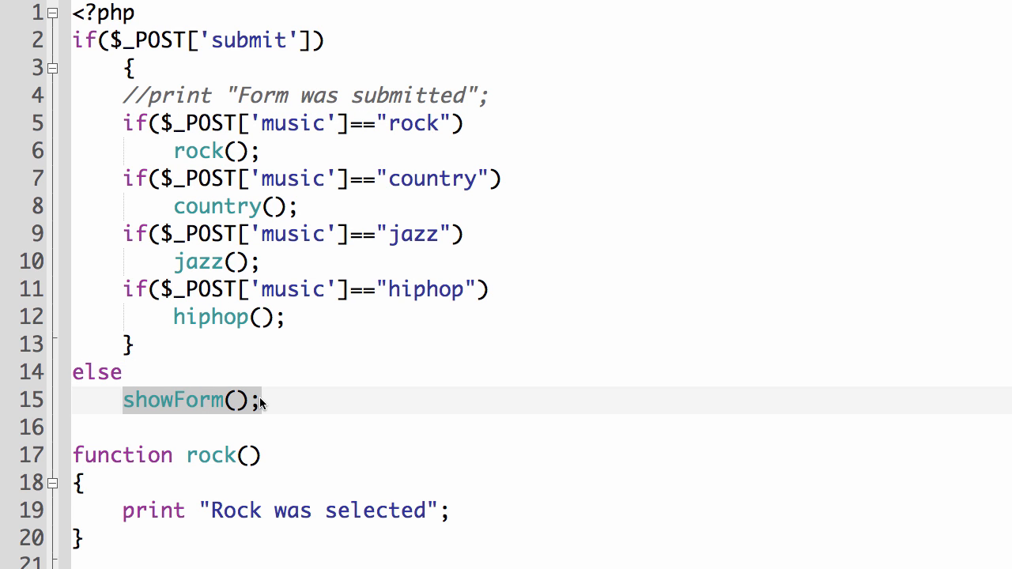
Scroll down through the genre functions and the heredoc form markup
{"action": "scroll", "scroll_direction": "down", "scroll_amount": 3}
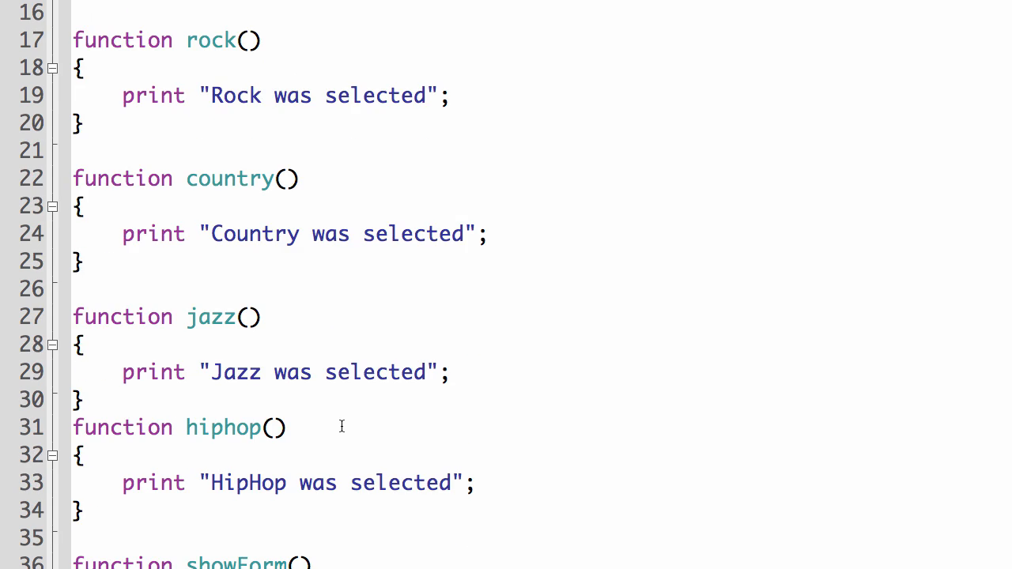
{"action": "scroll", "scroll_direction": "down", "scroll_amount": 3}
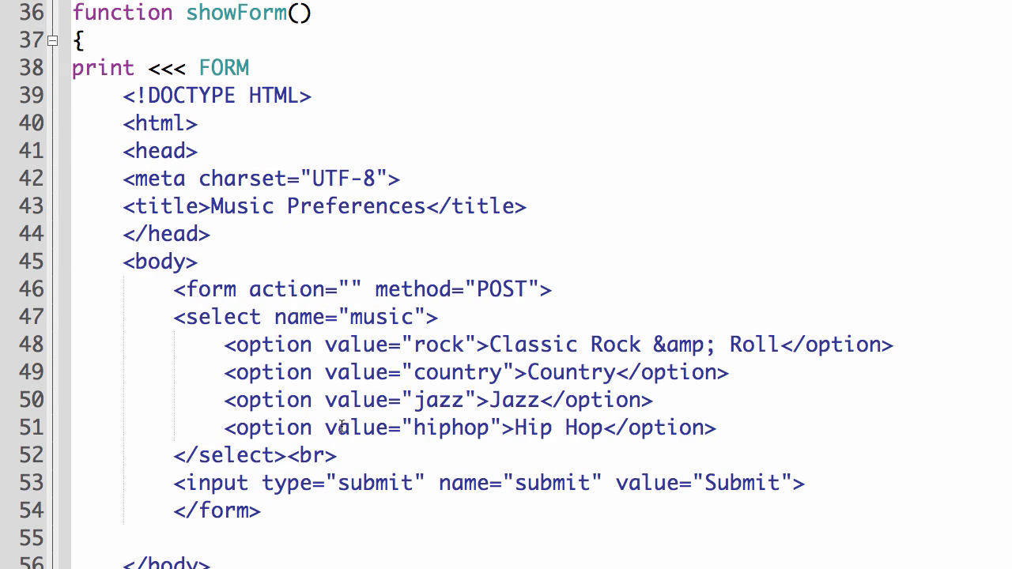
{"action": "scroll", "scroll_direction": "down", "scroll_amount": 3}
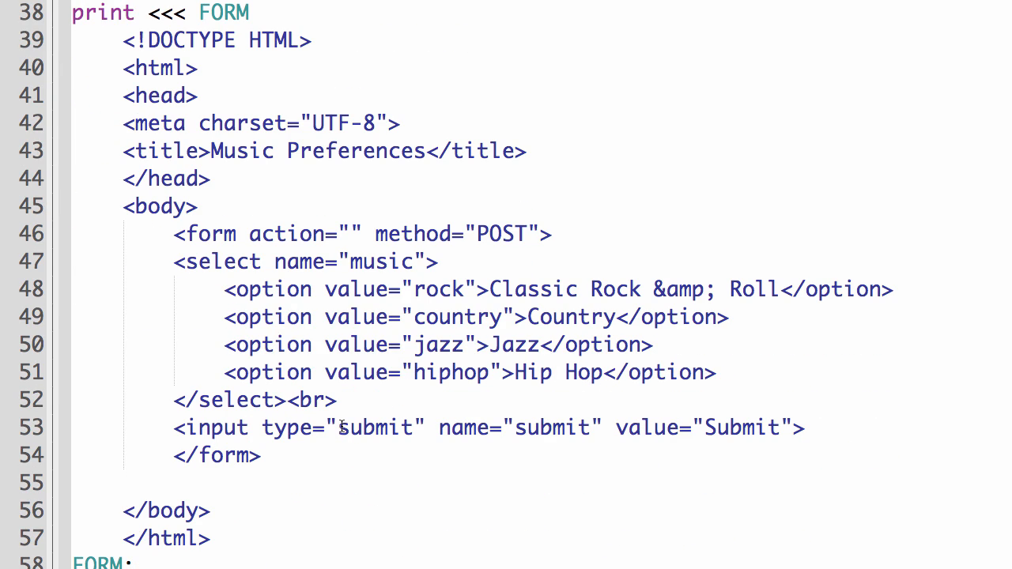